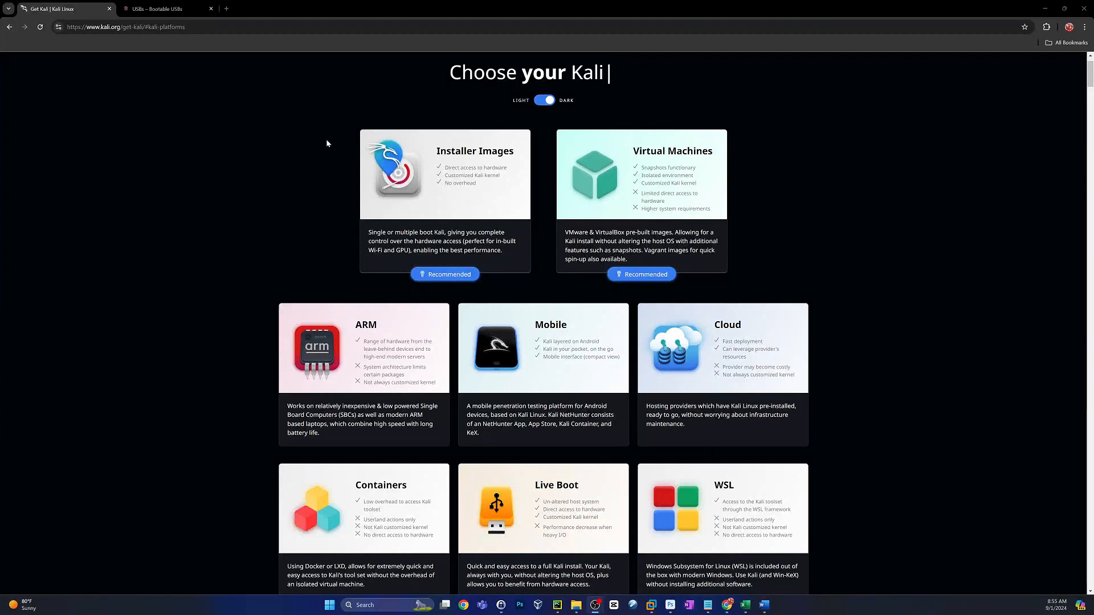
mouse_move(469, 165)
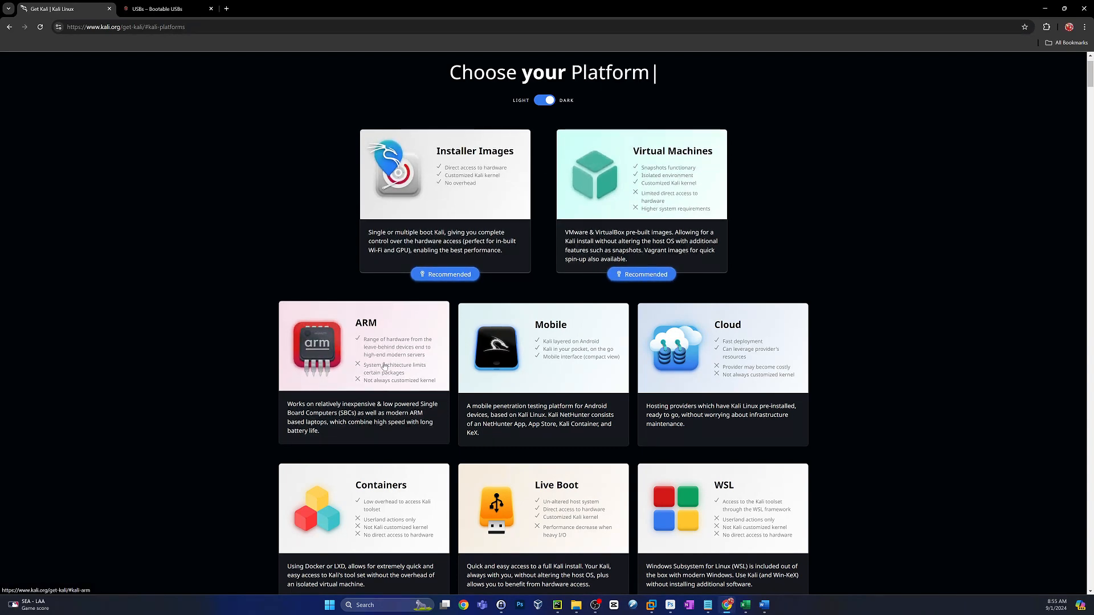
mouse_move(558, 368)
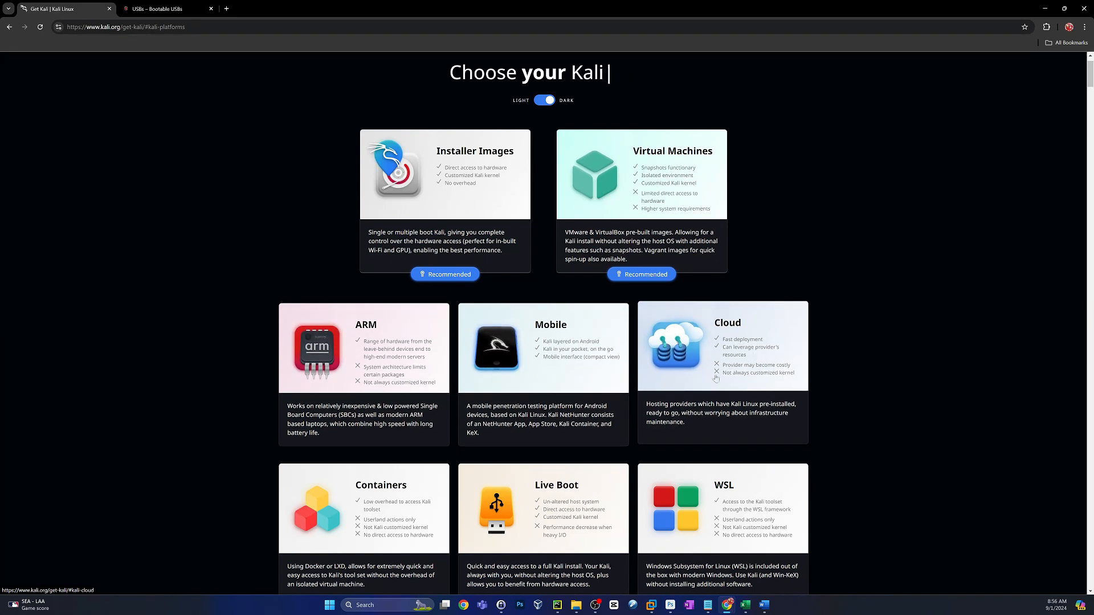
Start a new typical VM installing from the Kali 2024.2 installer ISO in Downloads.
scroll(down, 3)
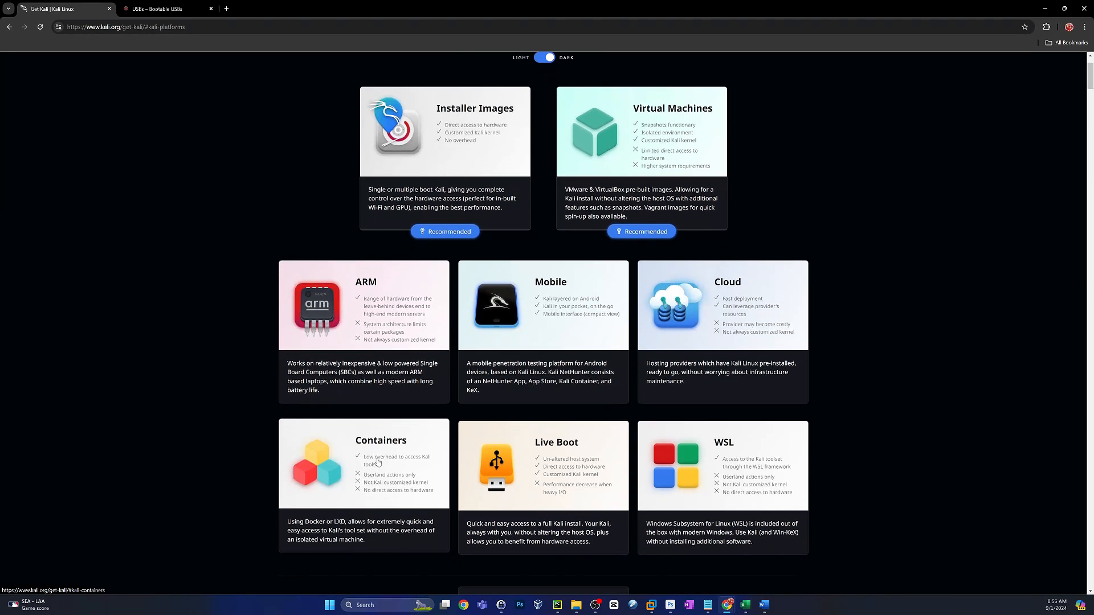
mouse_move(456, 506)
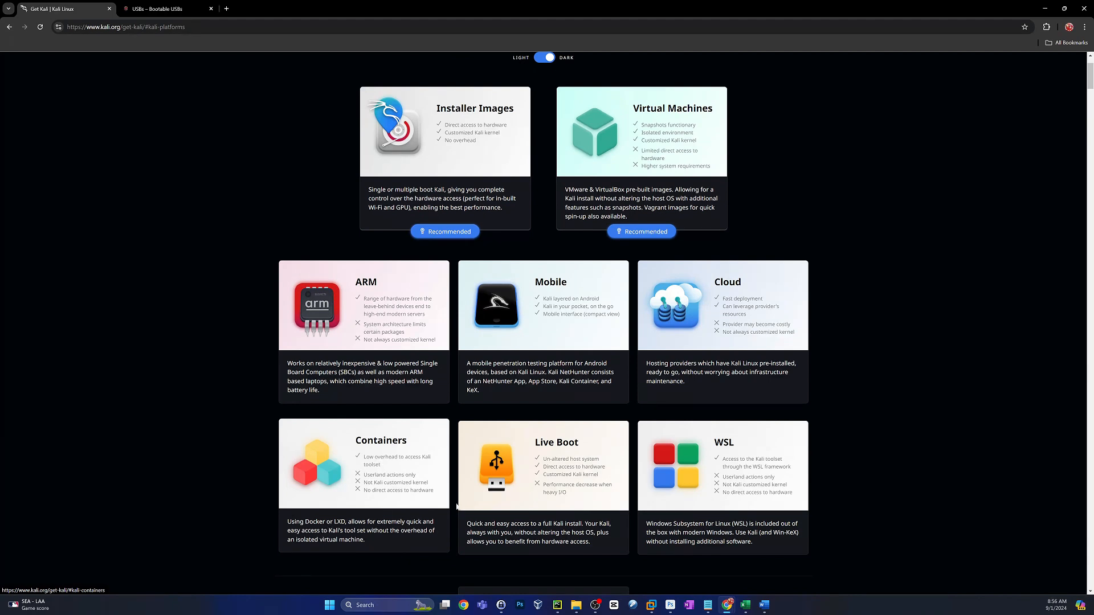
mouse_move(524, 472)
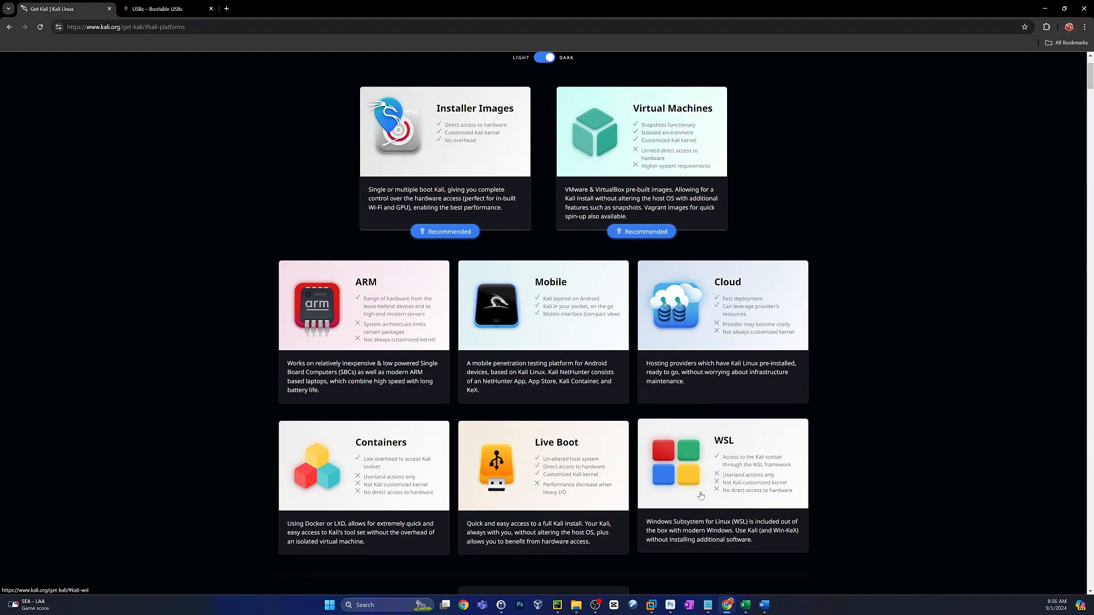
scroll(up, 3)
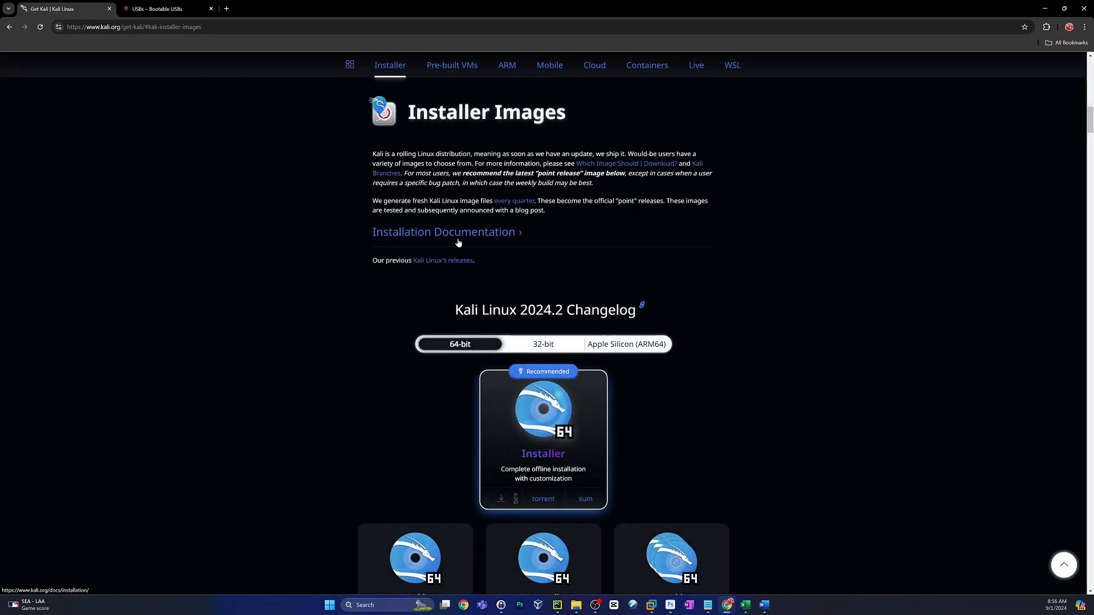
mouse_move(456, 246)
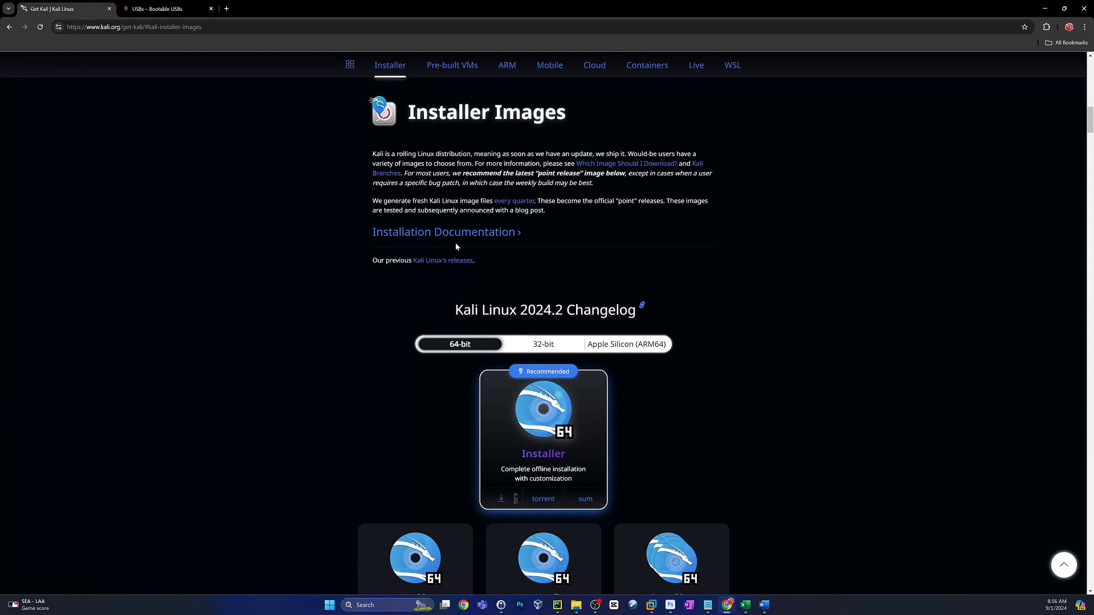
mouse_move(466, 235)
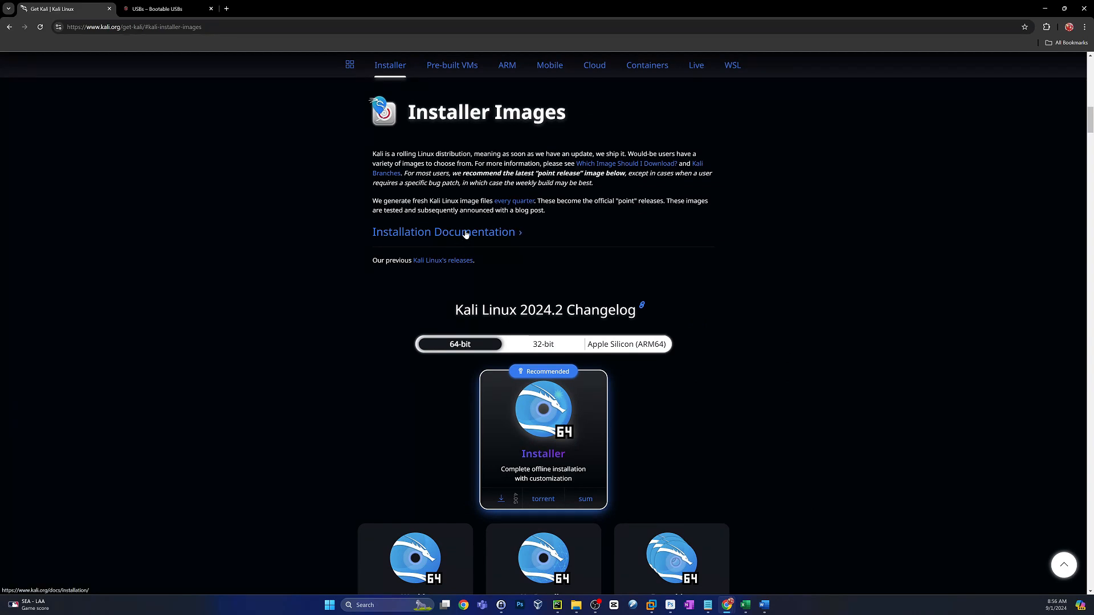
mouse_move(282, 431)
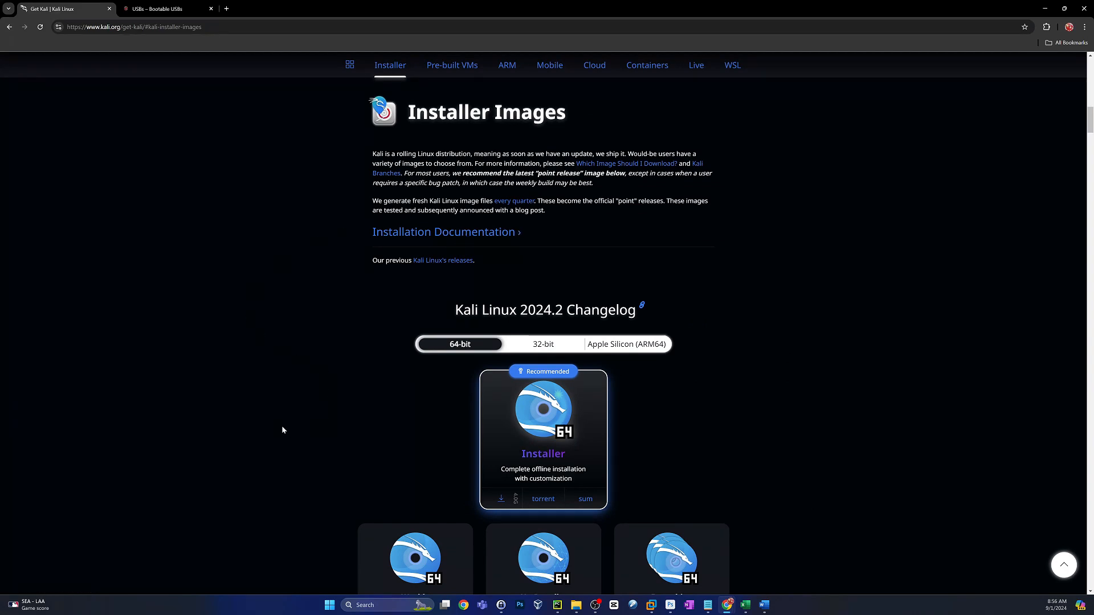
scroll(down, 3)
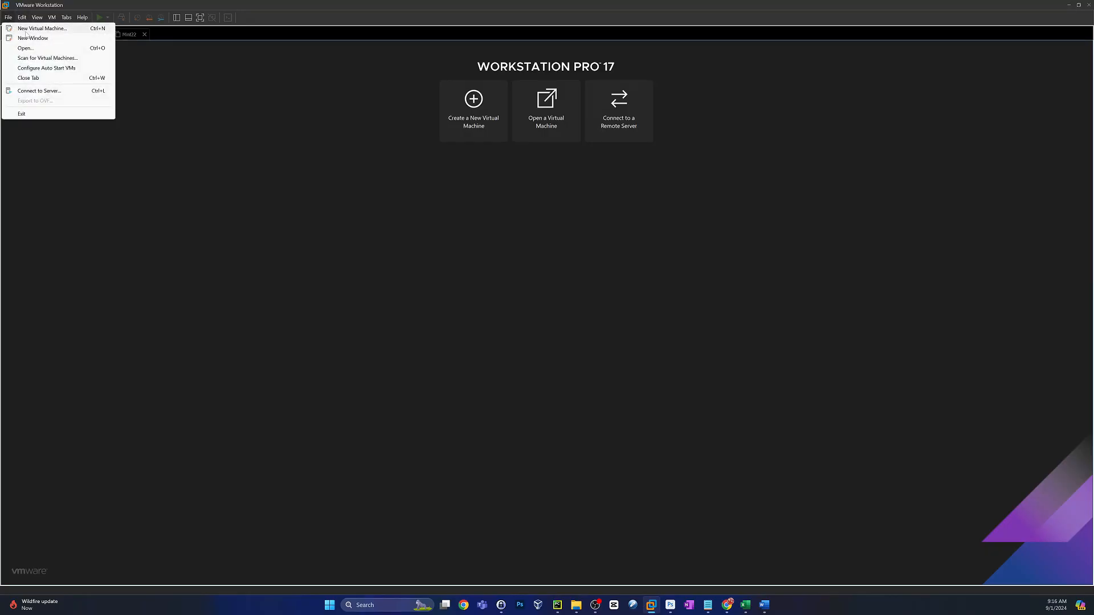
click(42, 27)
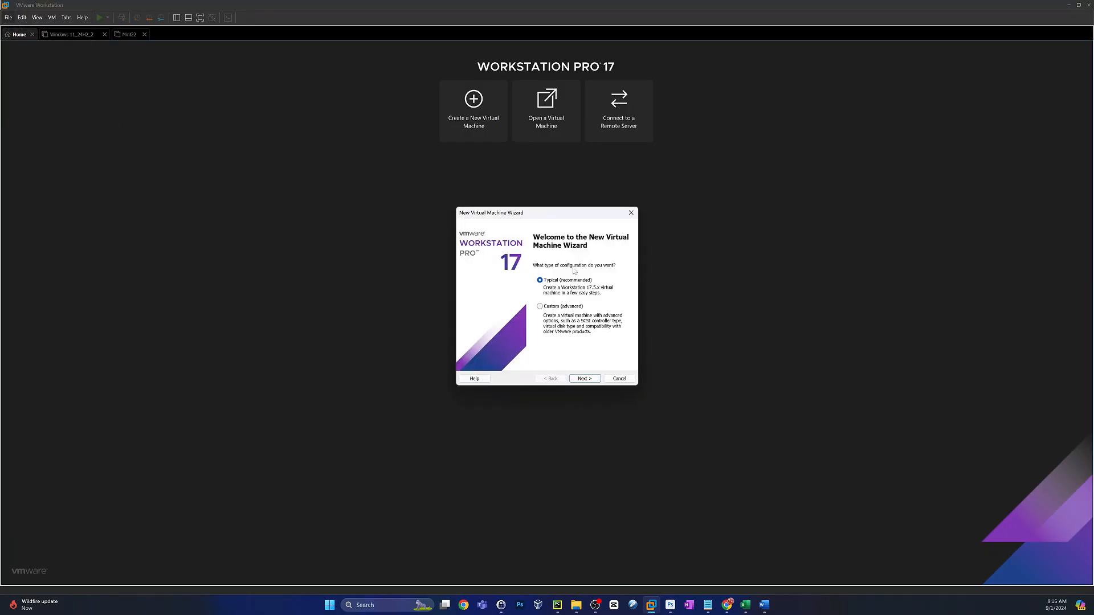
click(585, 378)
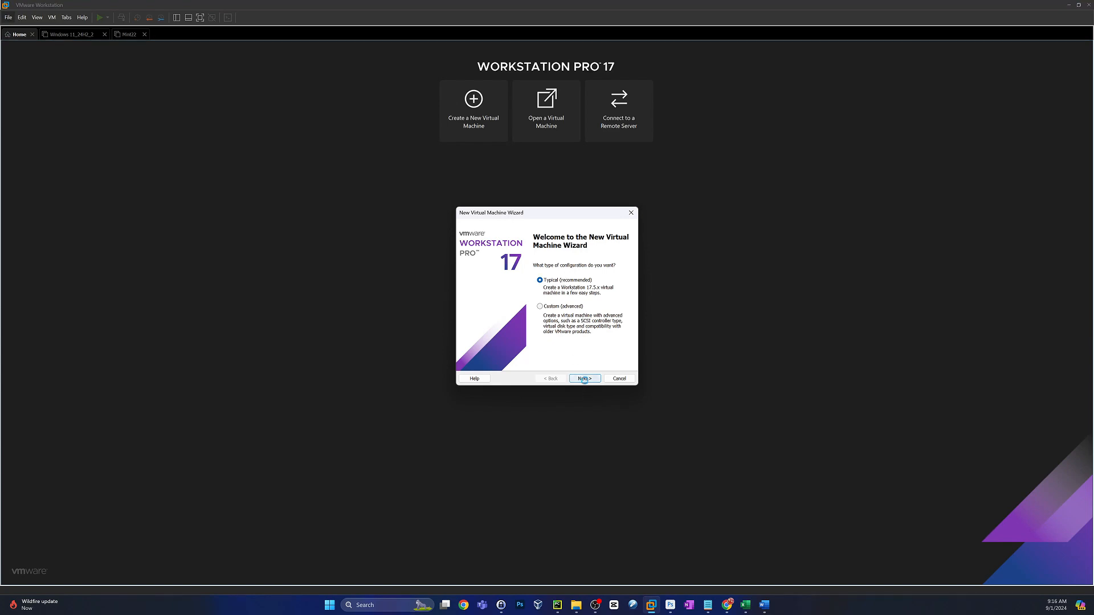
click(583, 378)
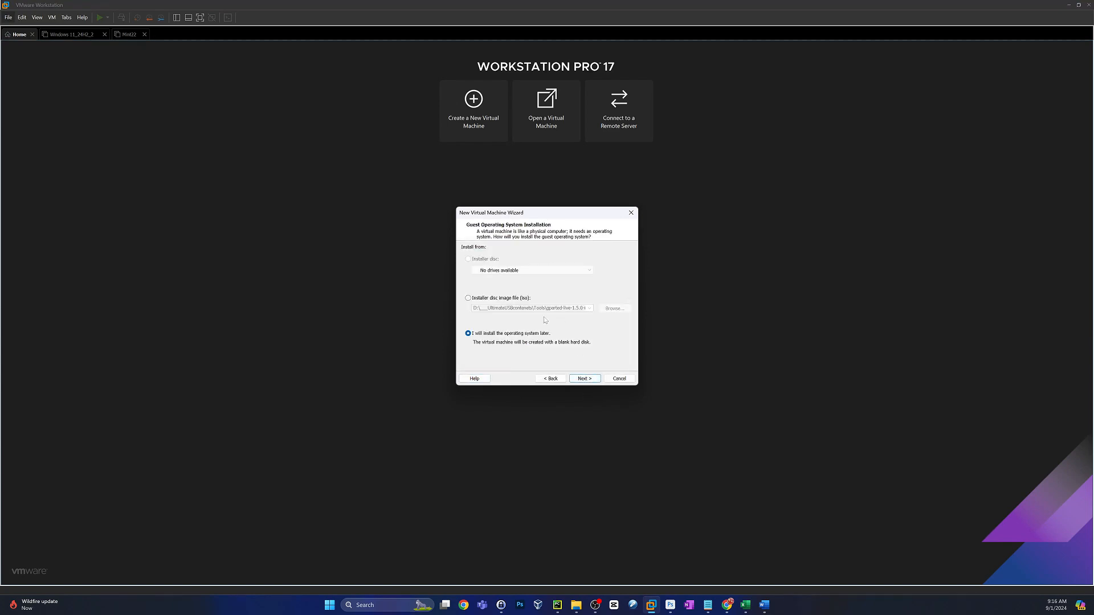
click(468, 298)
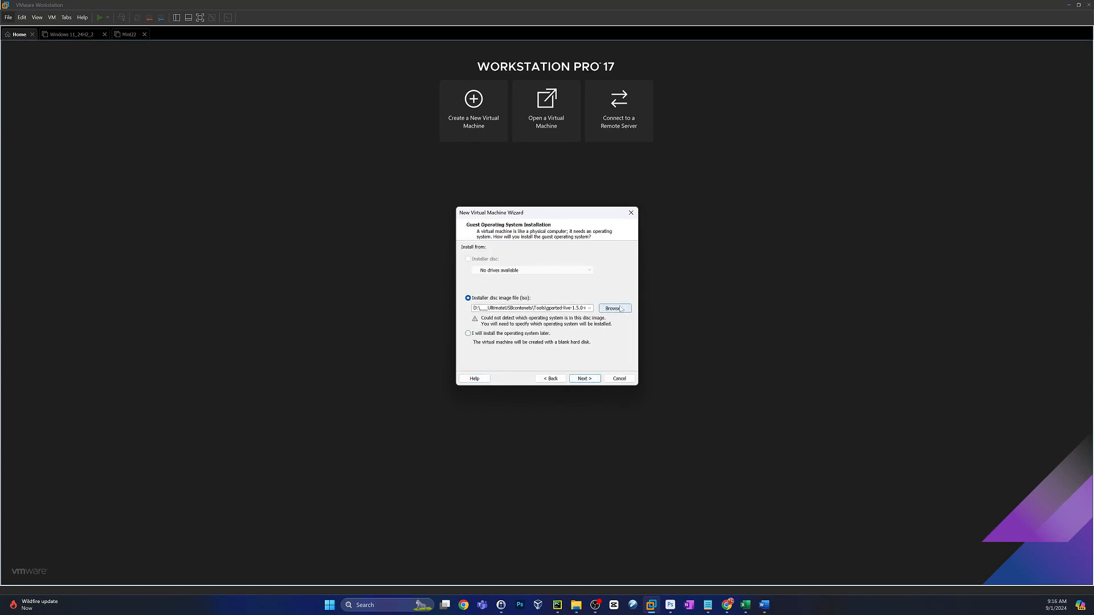
click(614, 309)
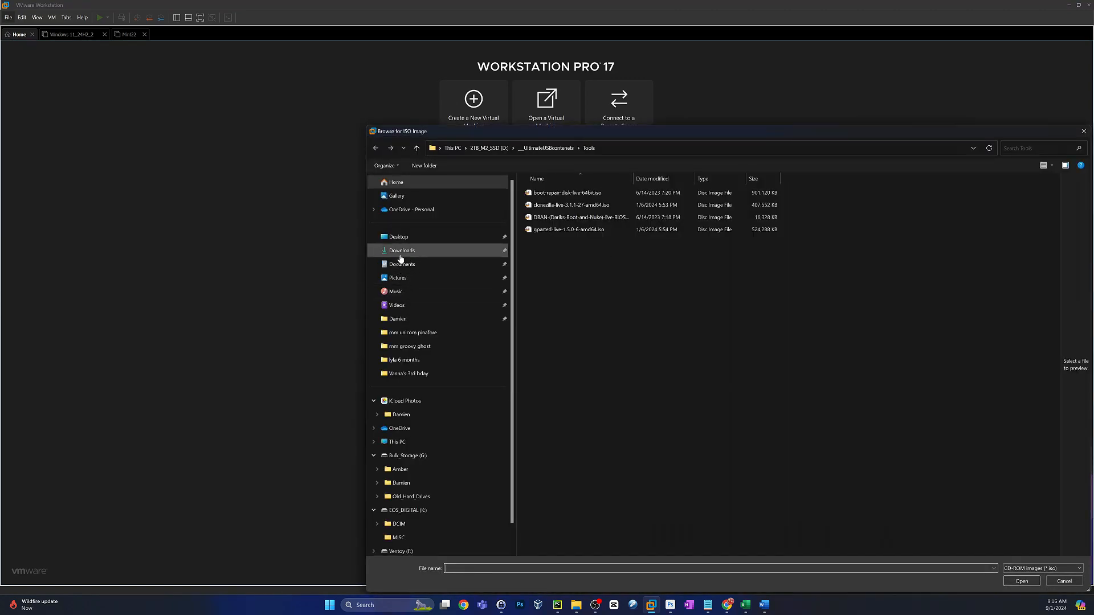
click(402, 249)
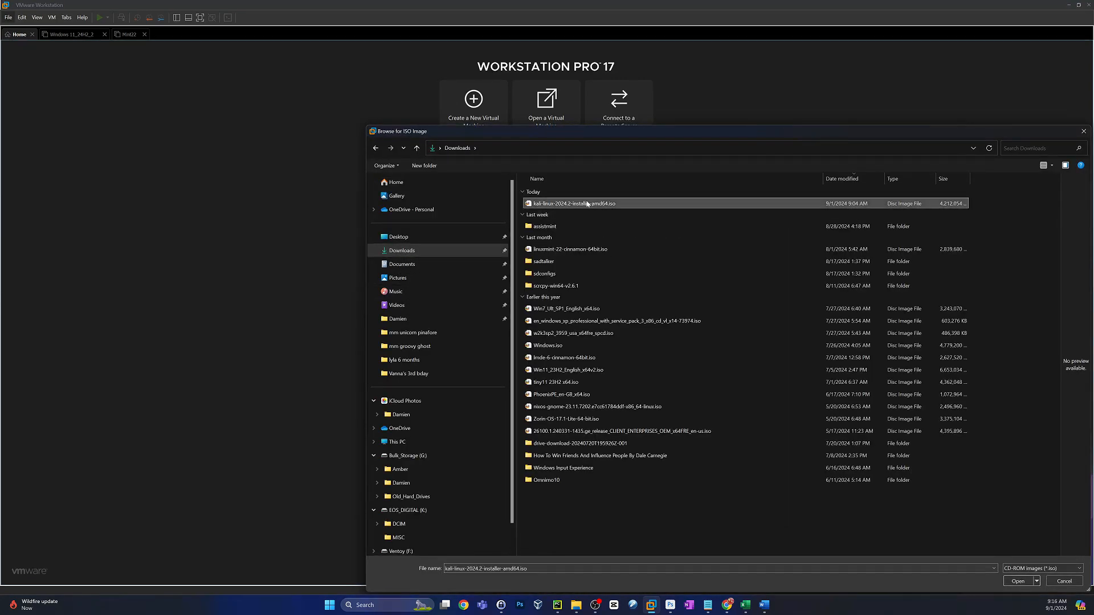
click(1019, 580)
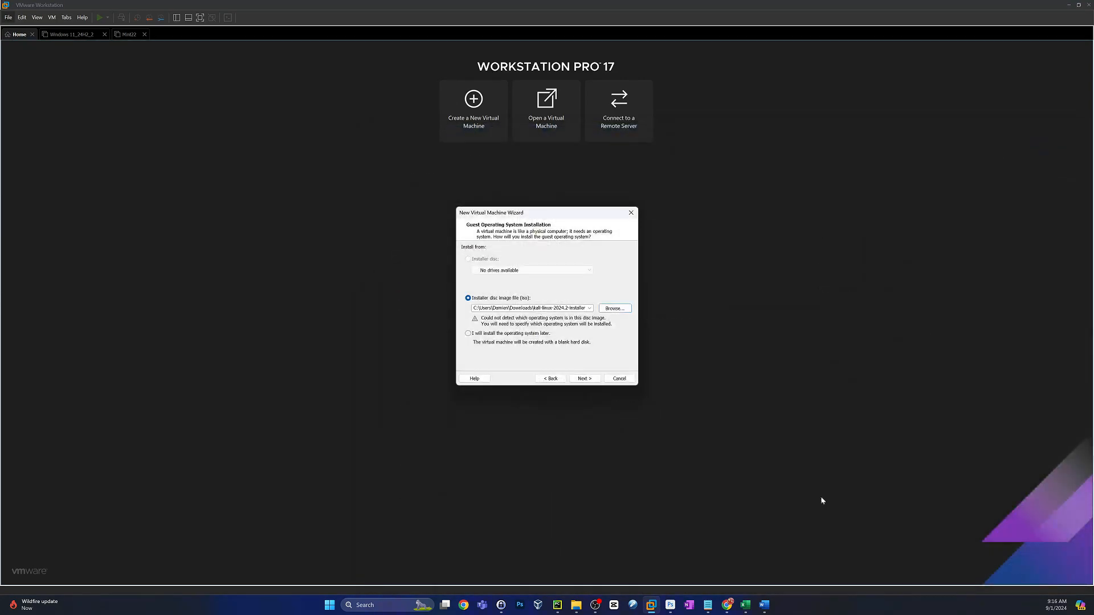
click(583, 378)
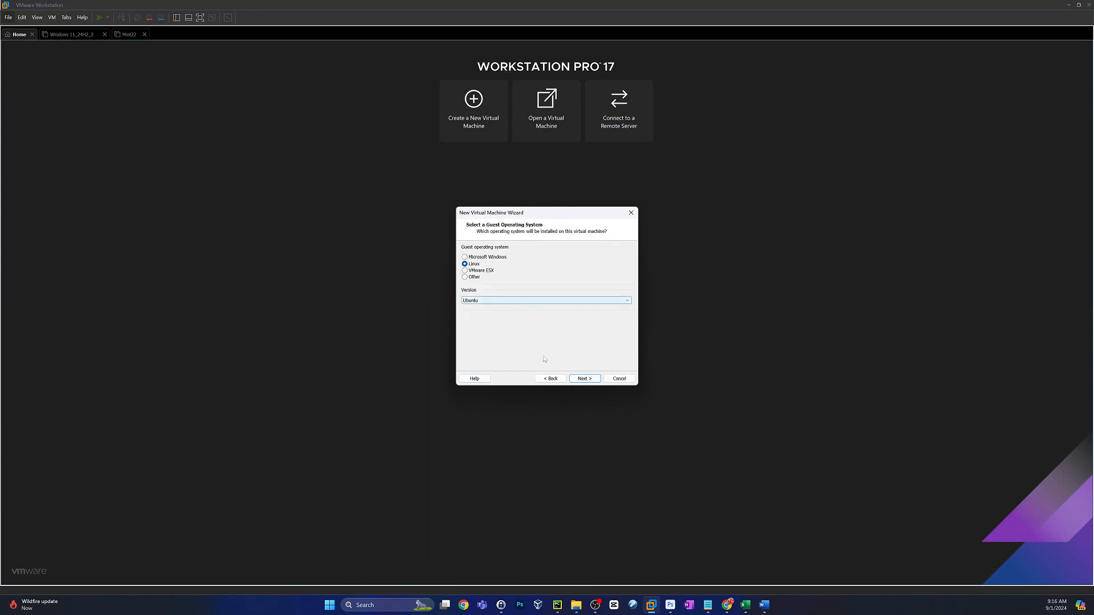
Keep Linux/Ubuntu, name the VM kali03, and give it a 60 GB single-file disk.
click(583, 378)
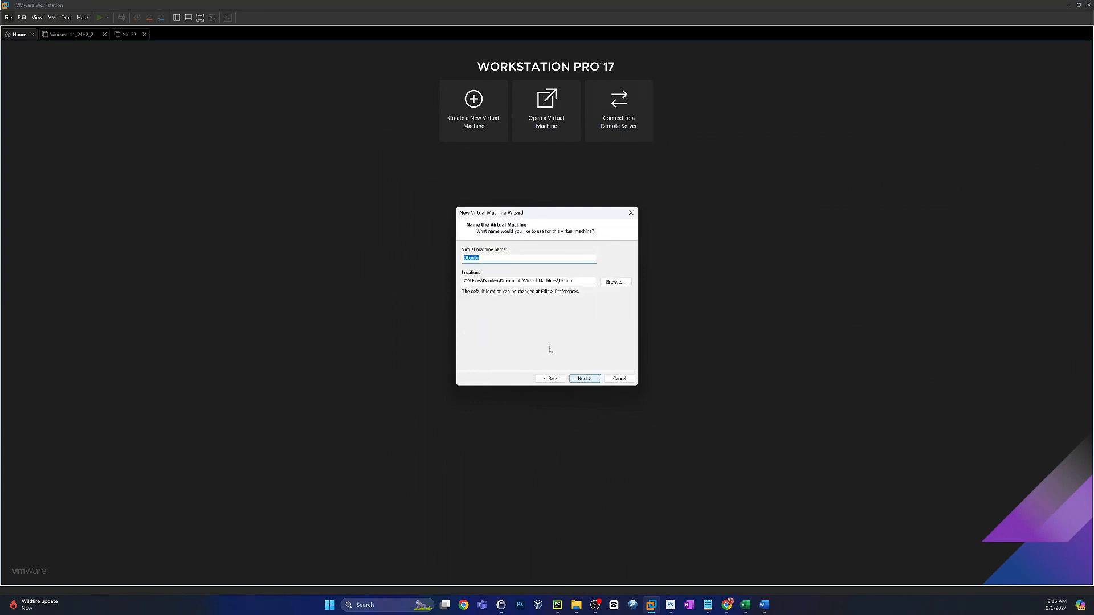
mouse_move(205, 266)
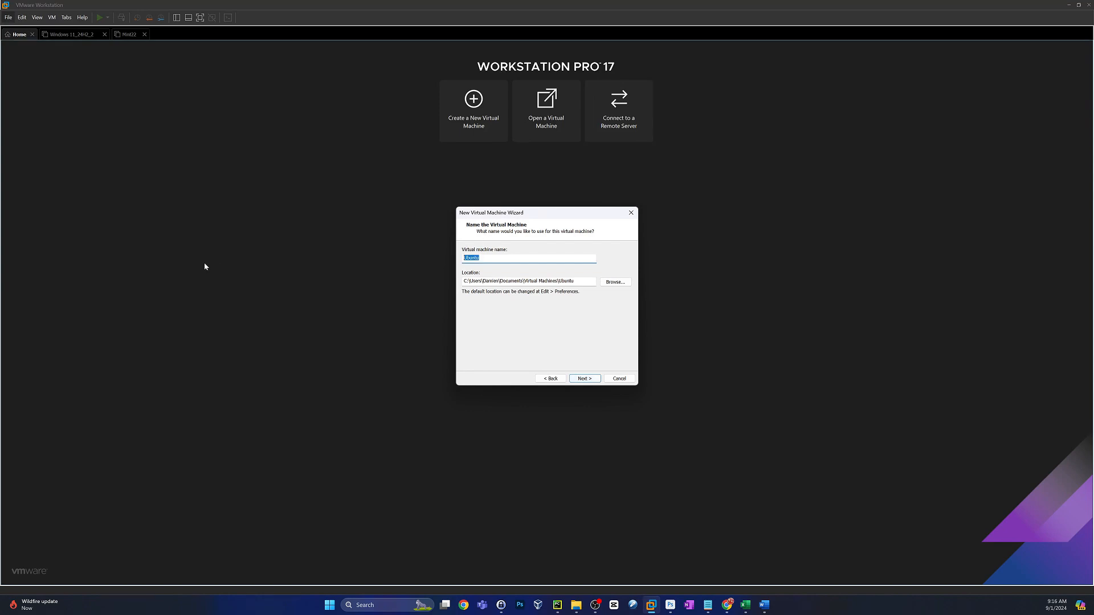
text(ka)
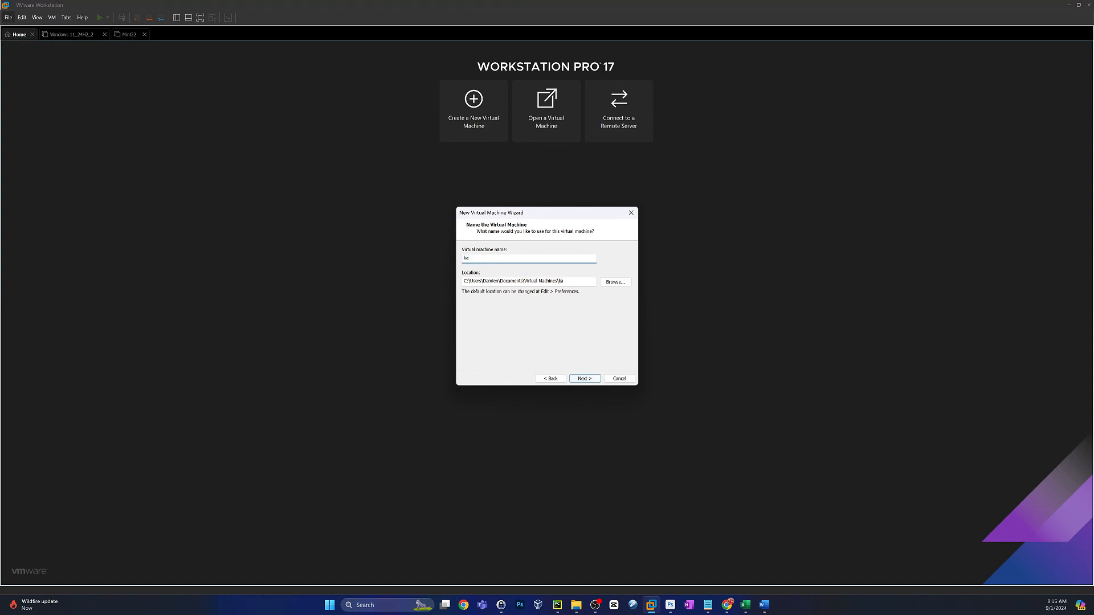
click(584, 378)
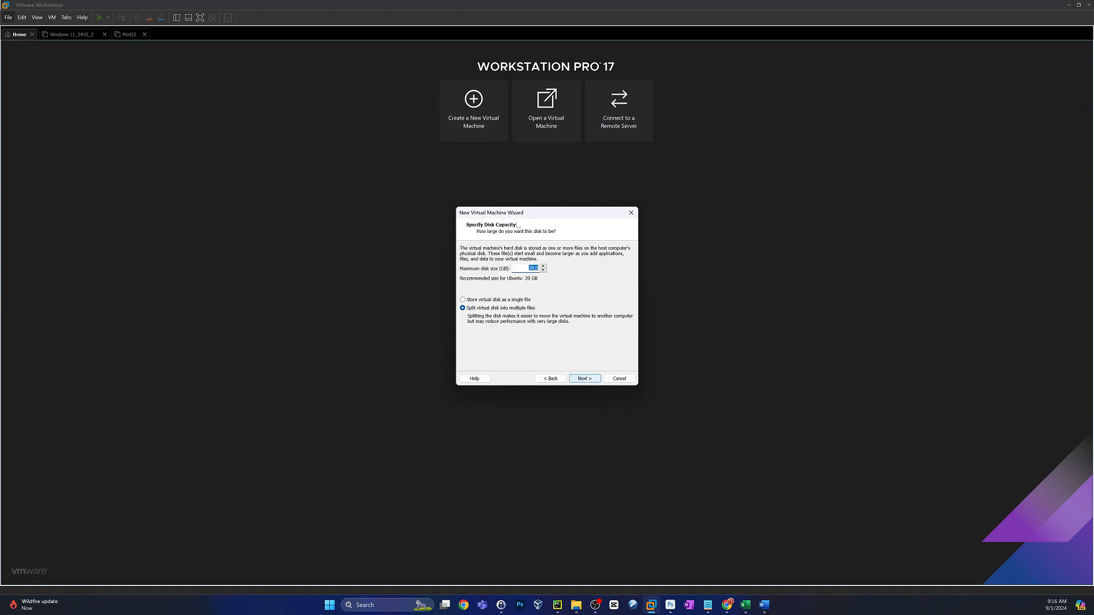
mouse_move(815, 272)
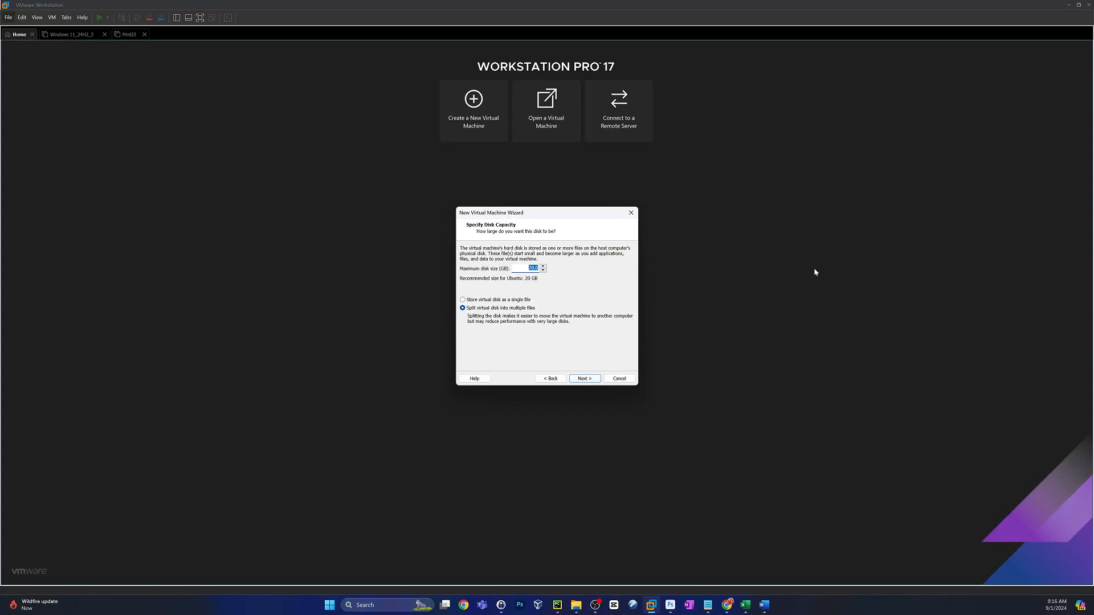
text(60)
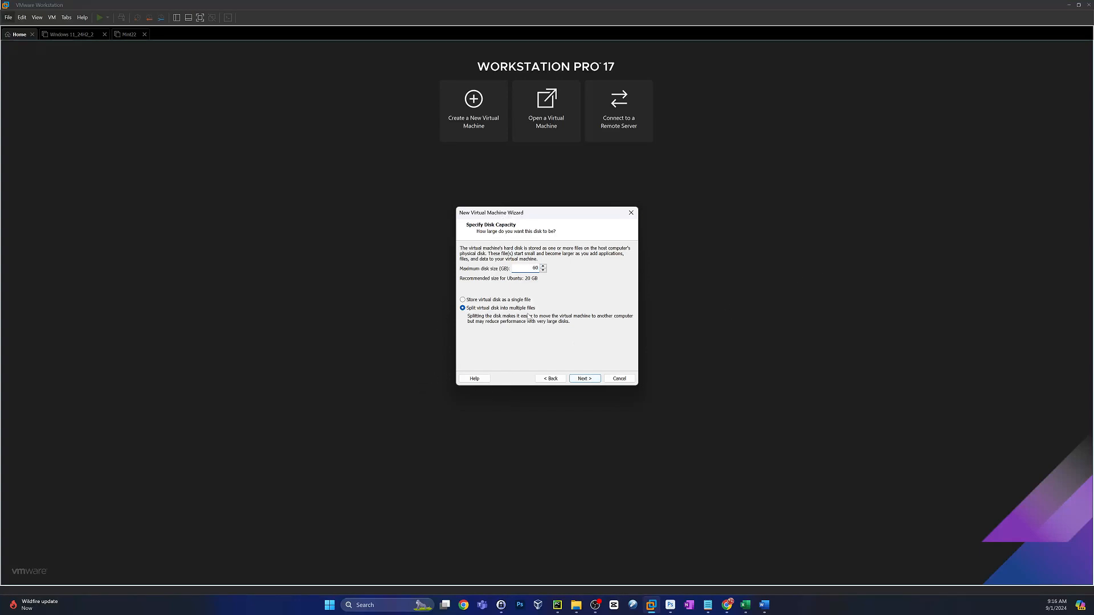
click(462, 300)
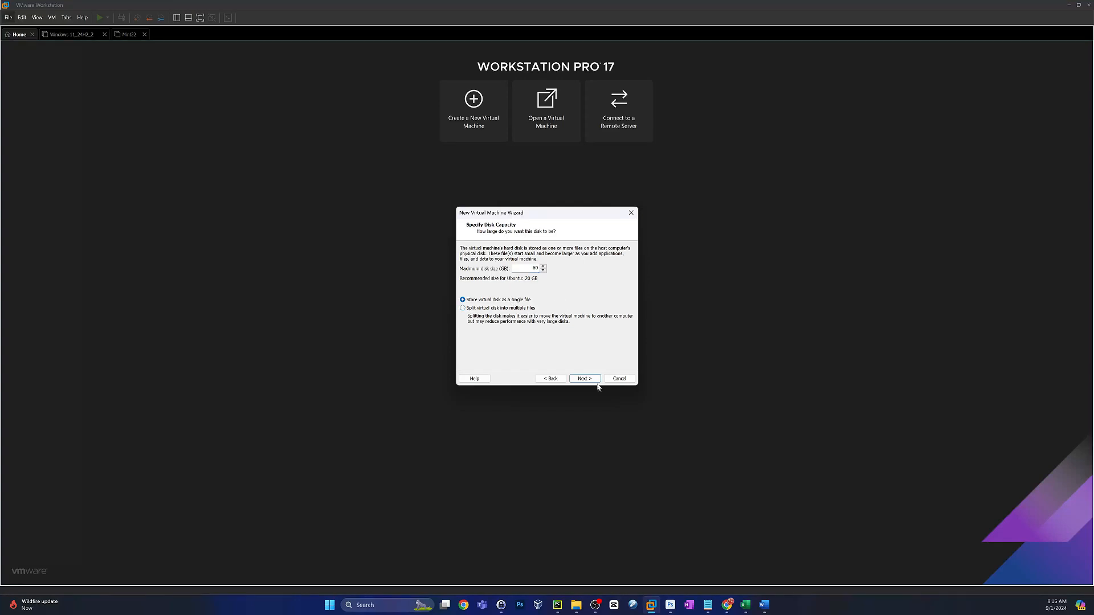
click(584, 378)
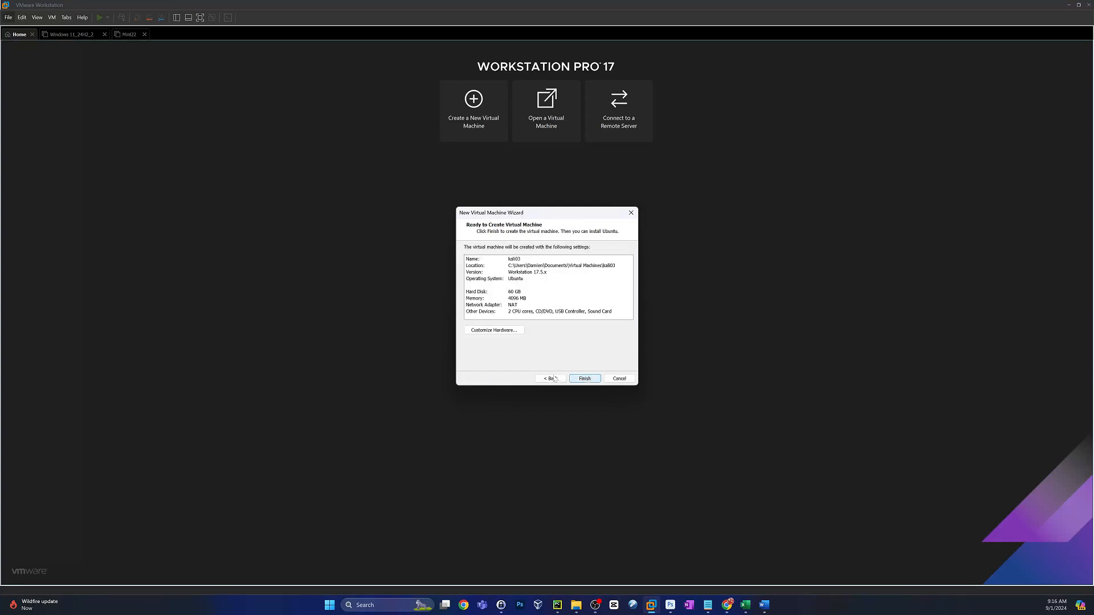
Set the processor count to 4 in Customize Hardware and finish creating the VM.
click(493, 330)
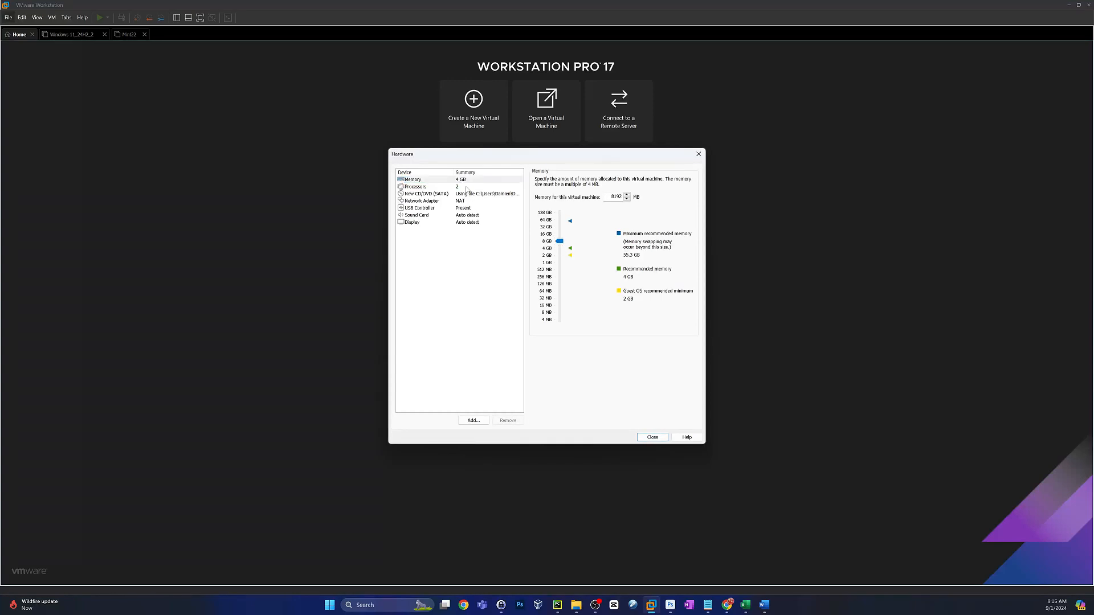
click(414, 186)
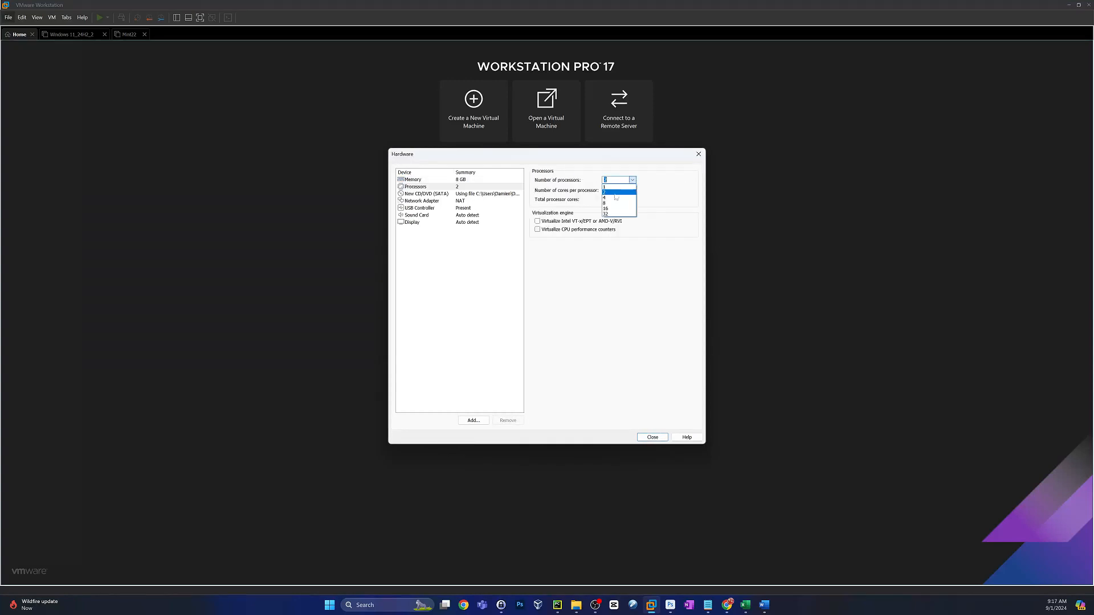
click(604, 197)
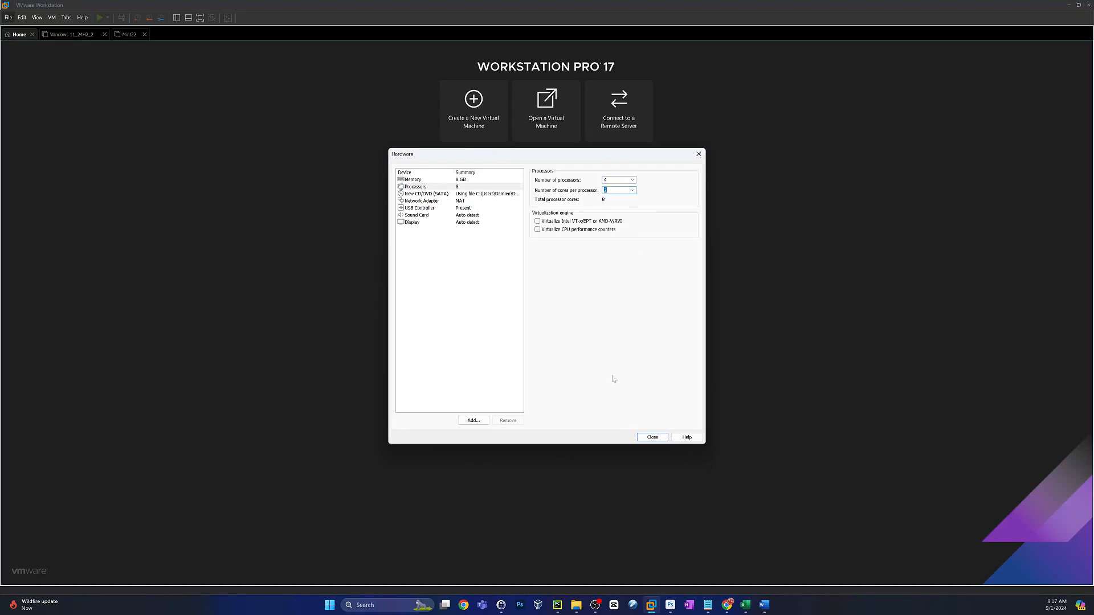
click(652, 436)
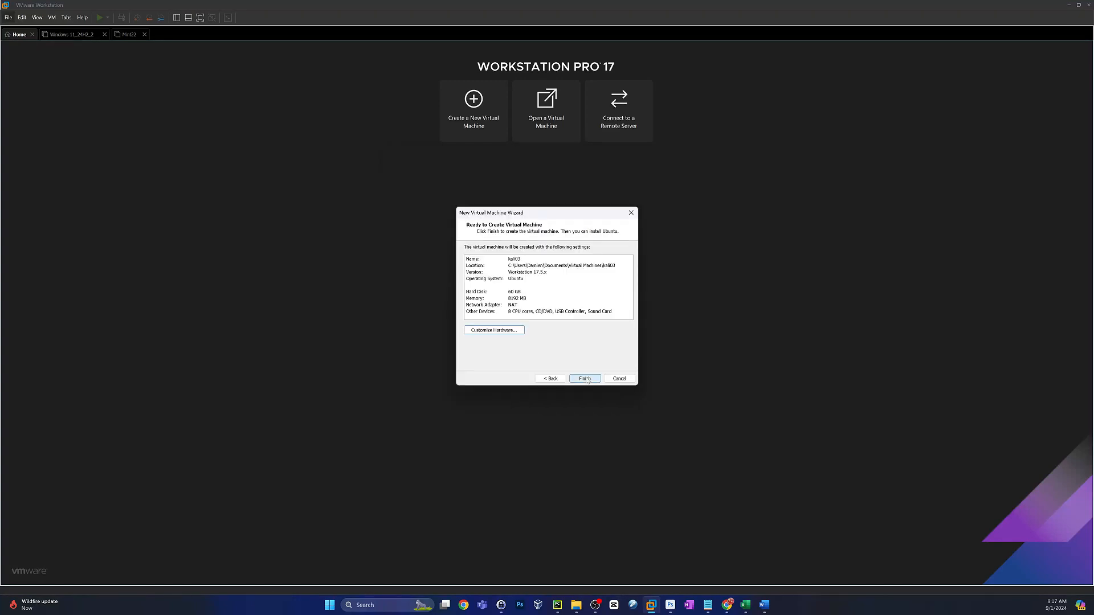
click(584, 378)
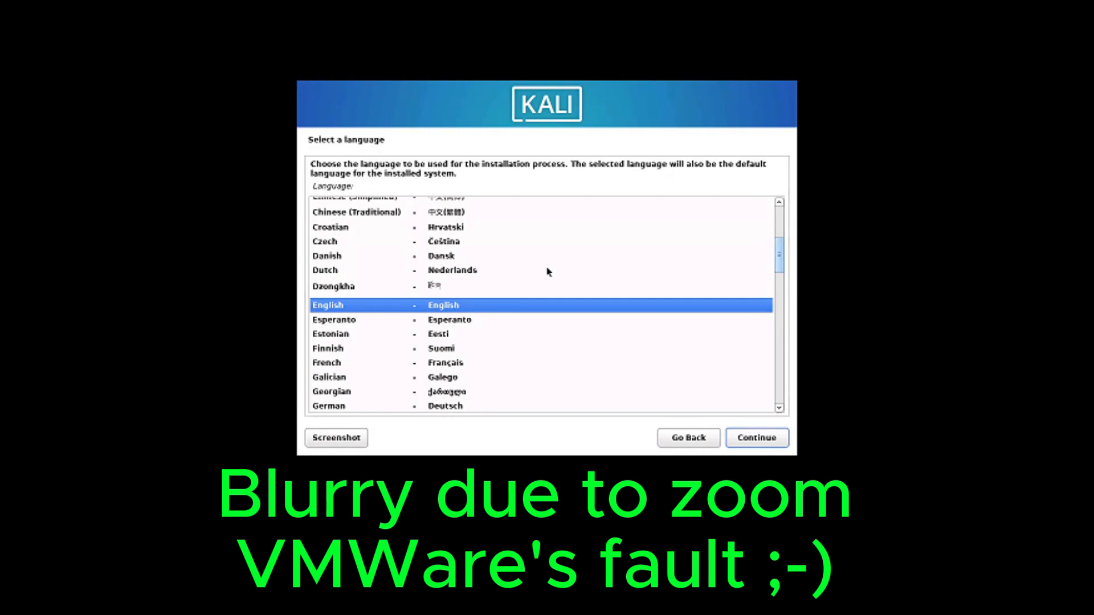
Keep English as the language and American English as the keyboard layout.
click(757, 438)
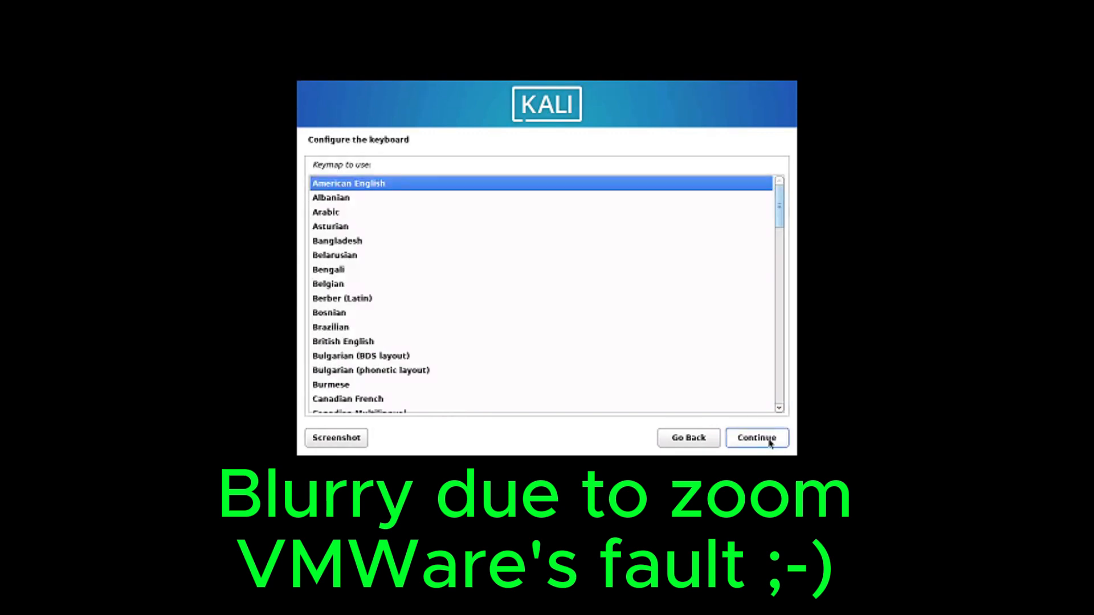
click(756, 438)
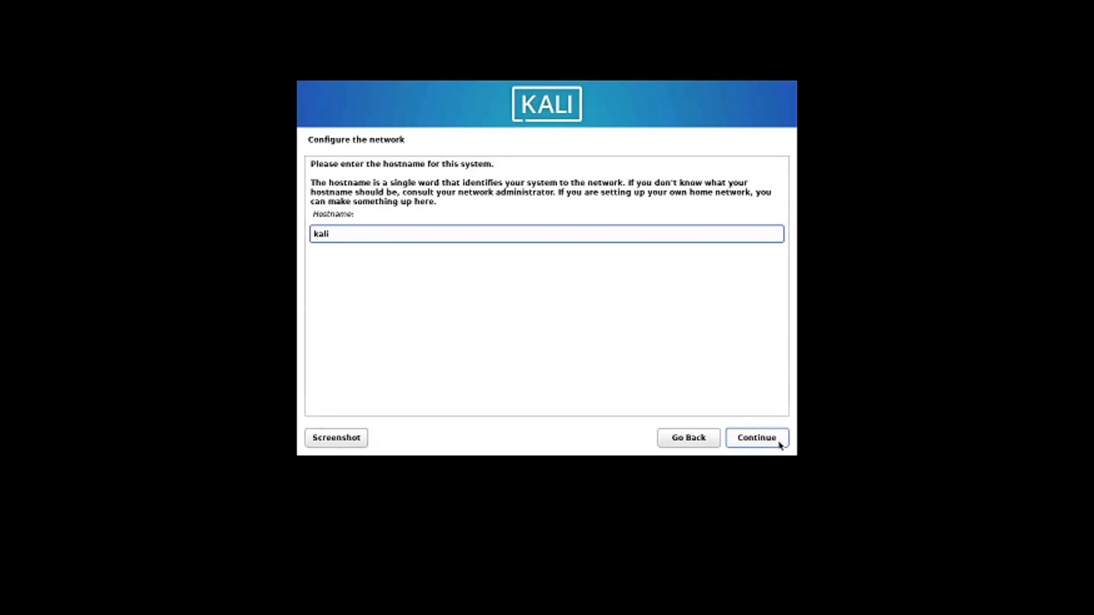
Accept hostname kali with no domain and enter the full name itunicor.
click(756, 437)
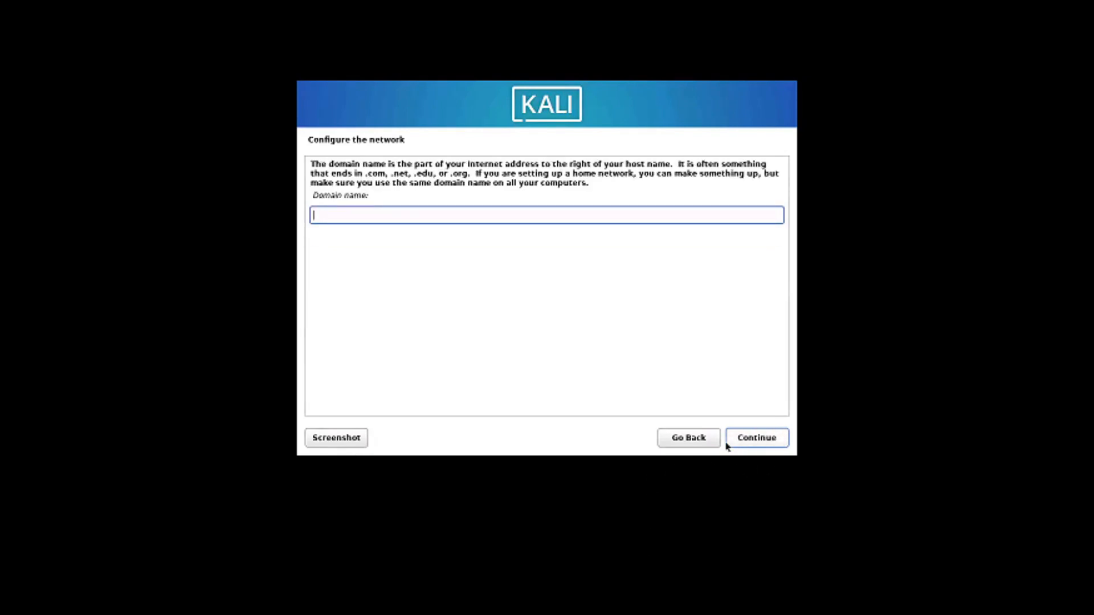
mouse_move(751, 496)
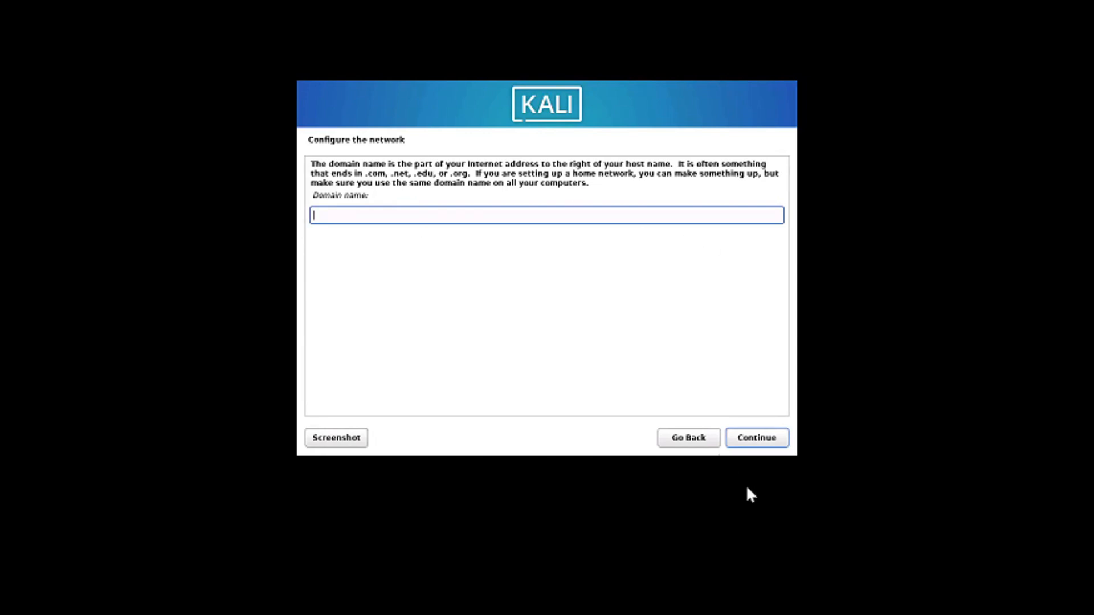
click(756, 437)
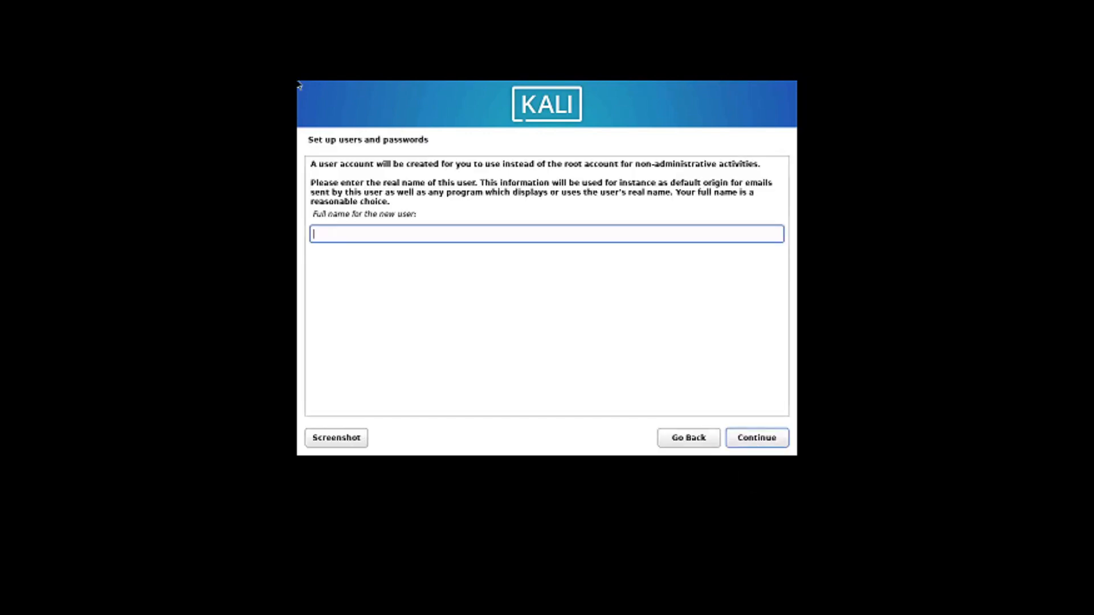
mouse_move(452, 236)
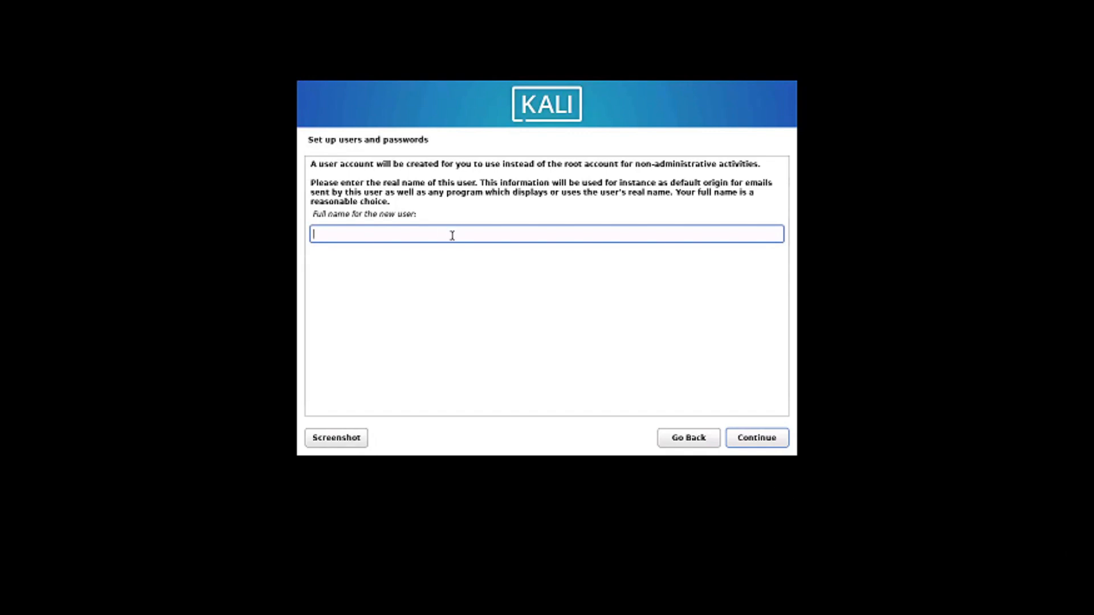
text(itunicor)
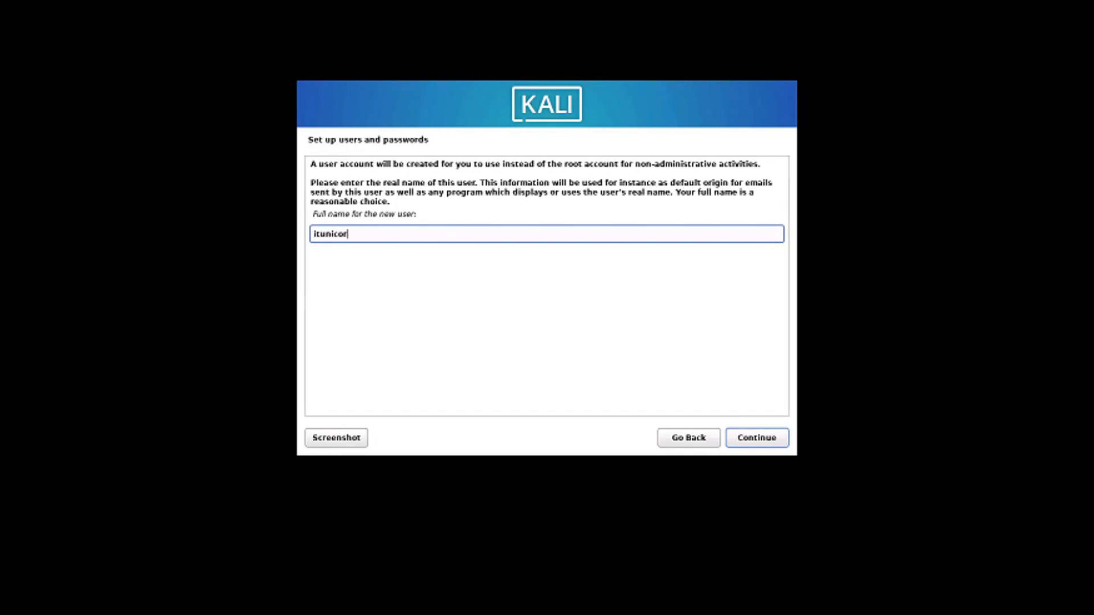
click(756, 438)
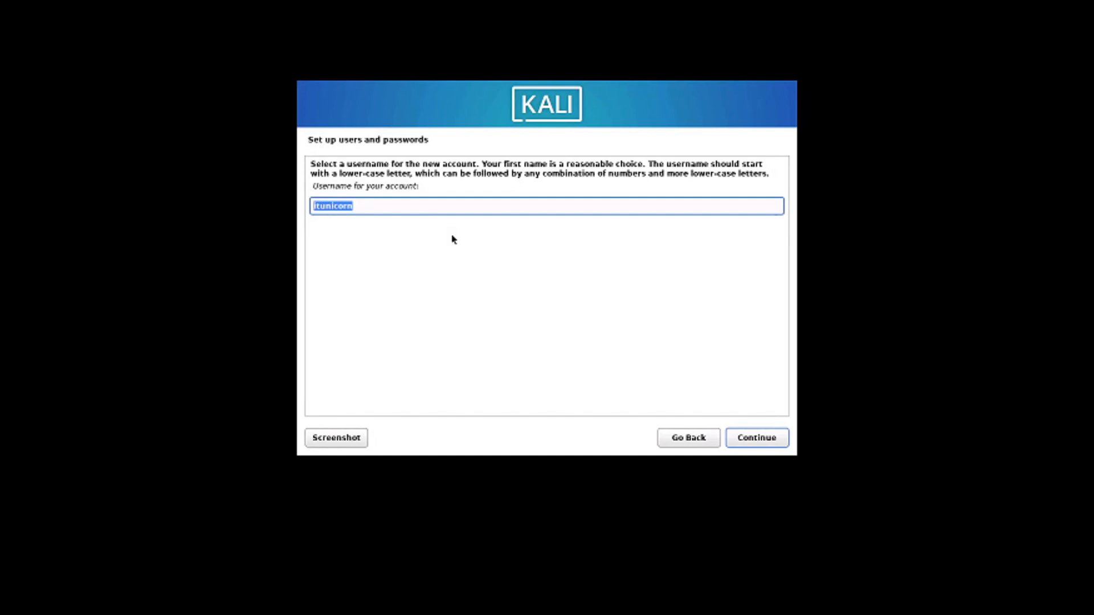
Keep the suggested username and set the user's password, confirming it.
click(755, 437)
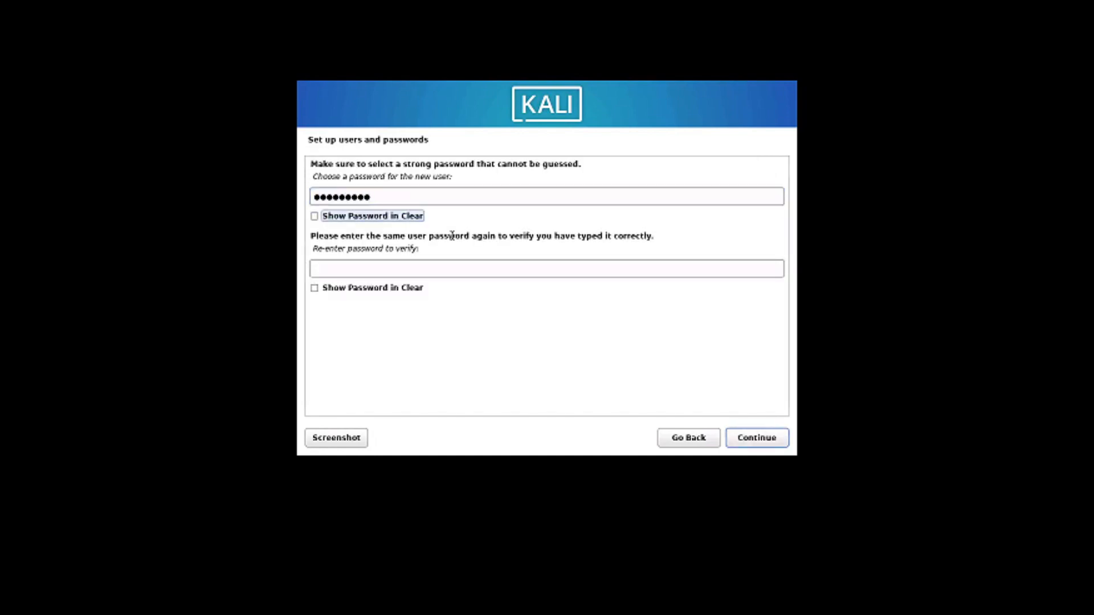
text(••••)
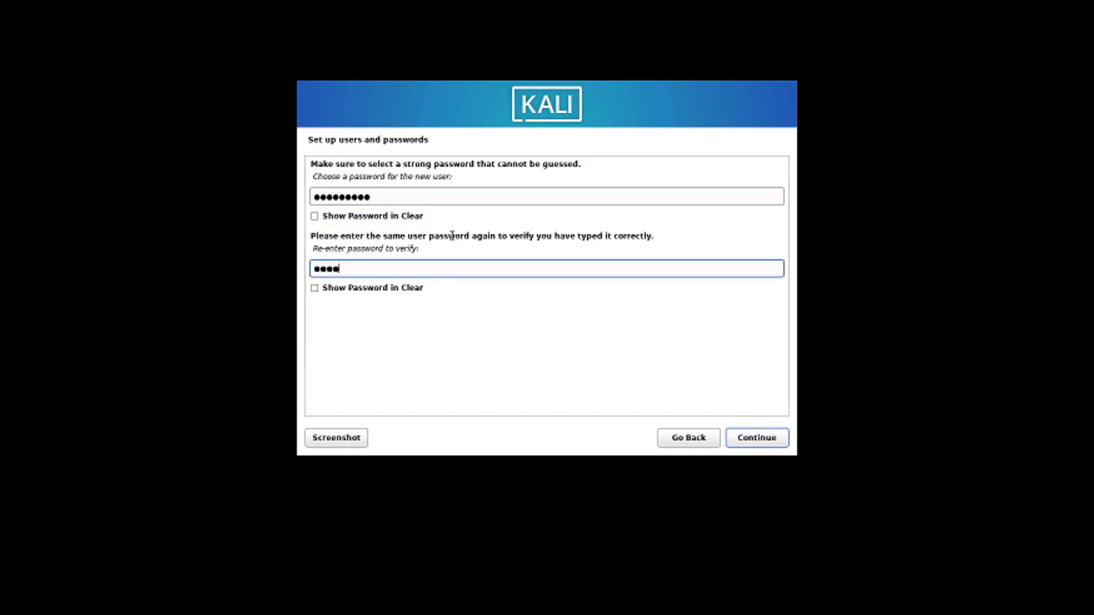
key(BackSpace)
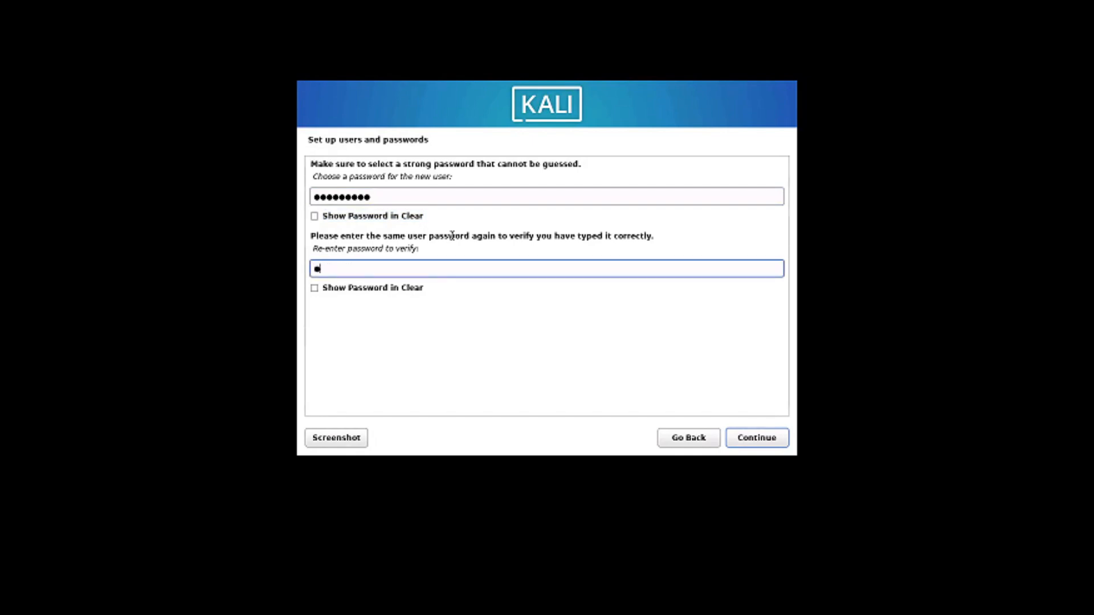
click(757, 438)
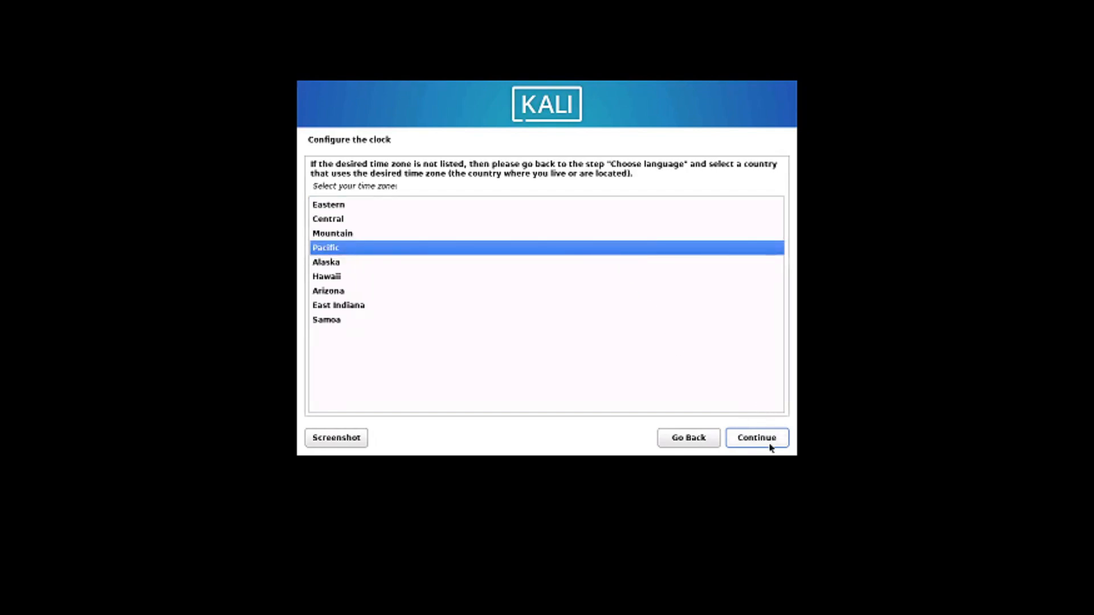
Keep Pacific time, use guided entire-disk partitioning with all files in one partition, and write the changes.
click(755, 438)
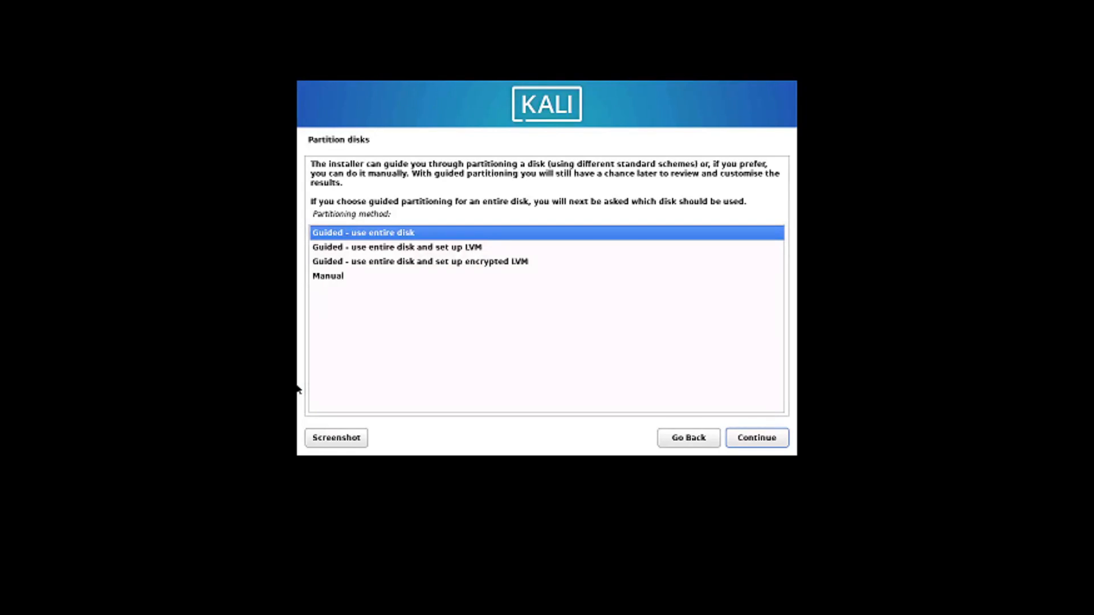
click(755, 438)
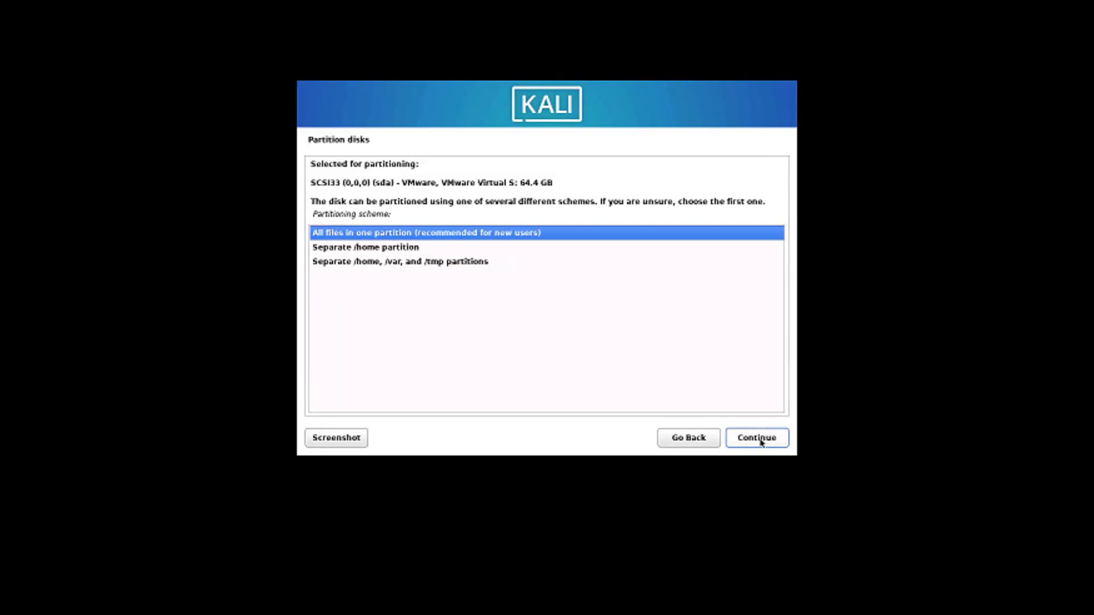
mouse_move(769, 453)
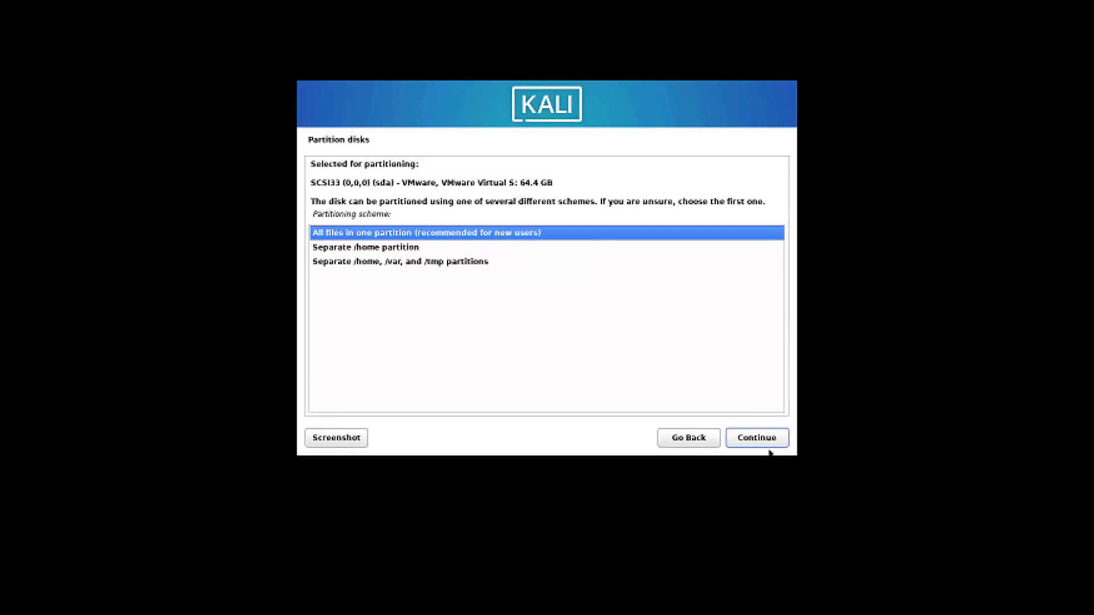
click(757, 437)
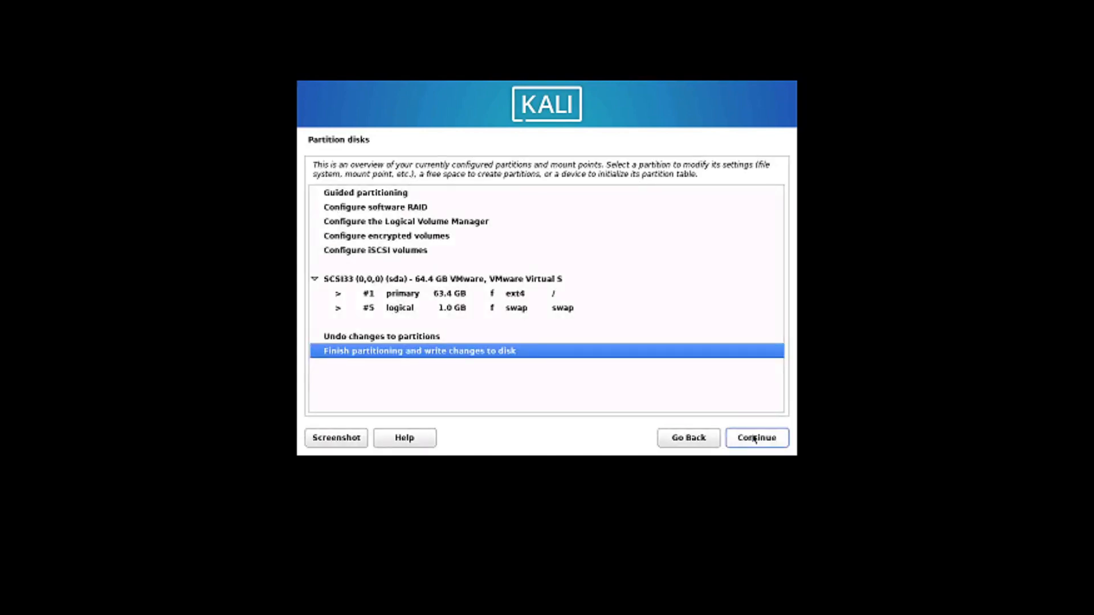
click(756, 437)
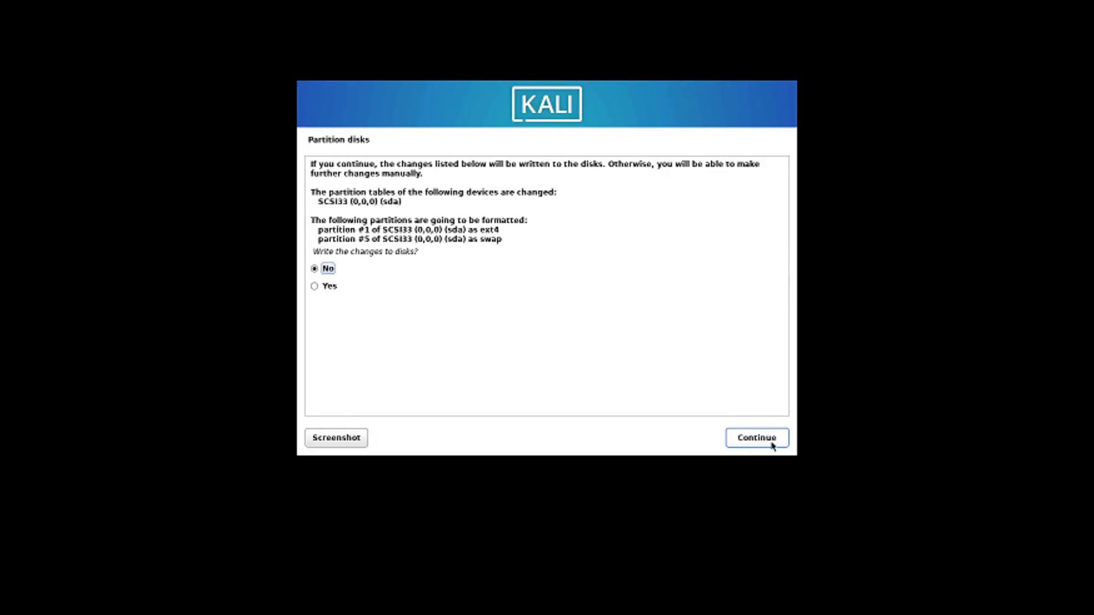
click(314, 286)
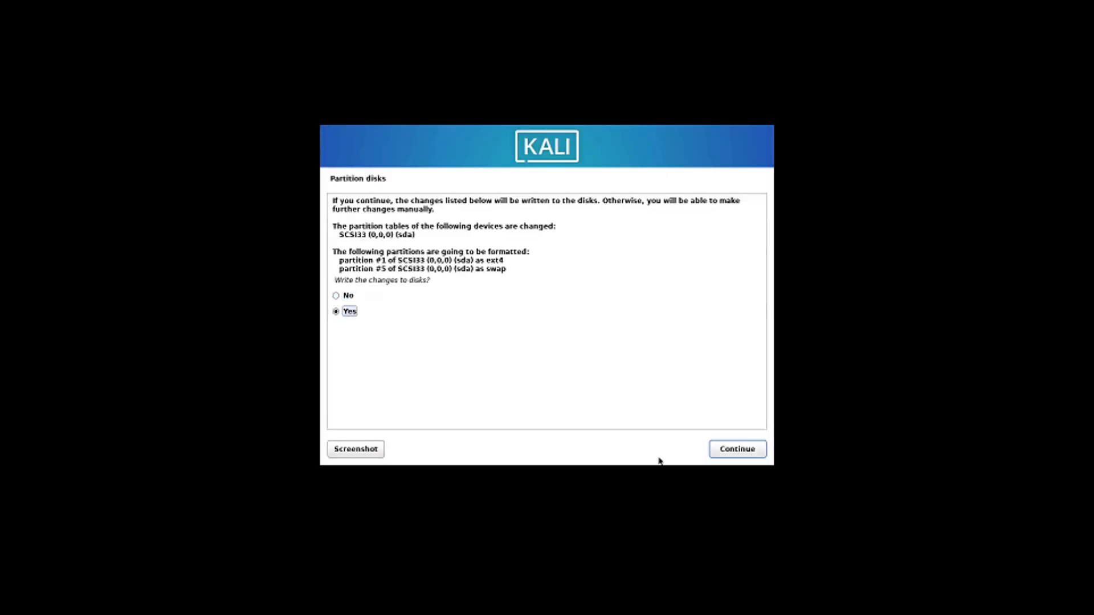
click(737, 449)
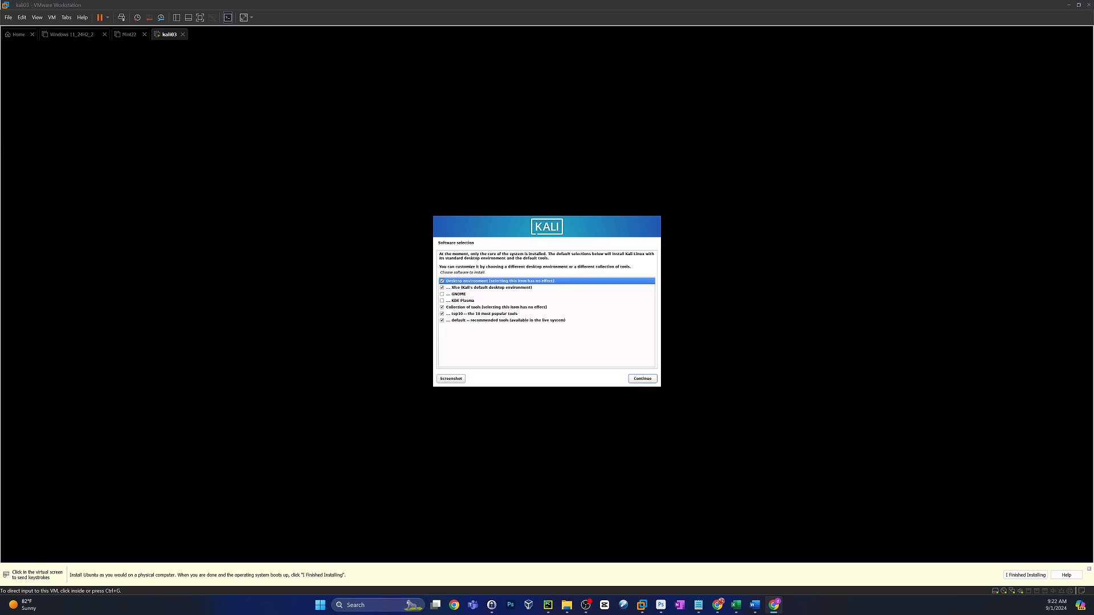
Accept the default software selection, install the GRUB boot loader, and reboot into Kali.
click(640, 379)
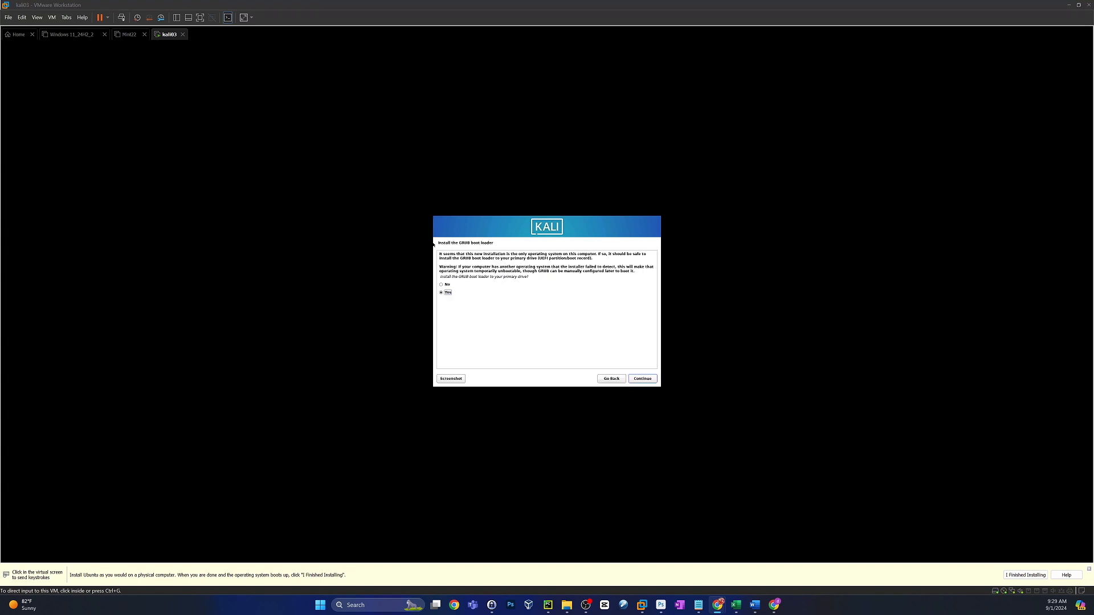
click(640, 379)
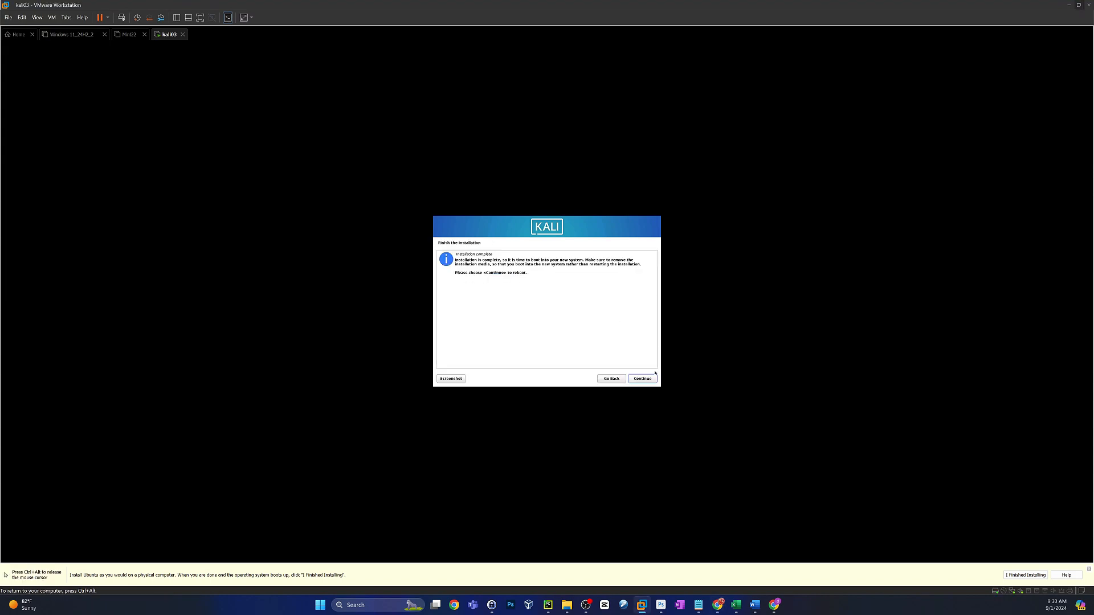
click(642, 379)
text(hidpi)
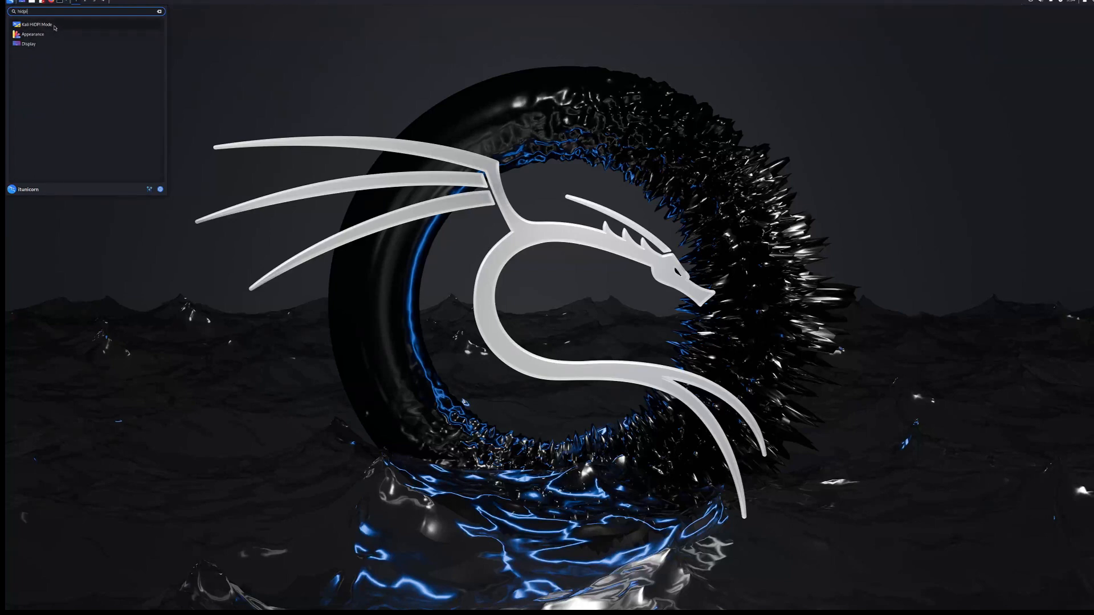
Turn on Kali HiDPI Mode from the Whisker menu.
click(39, 24)
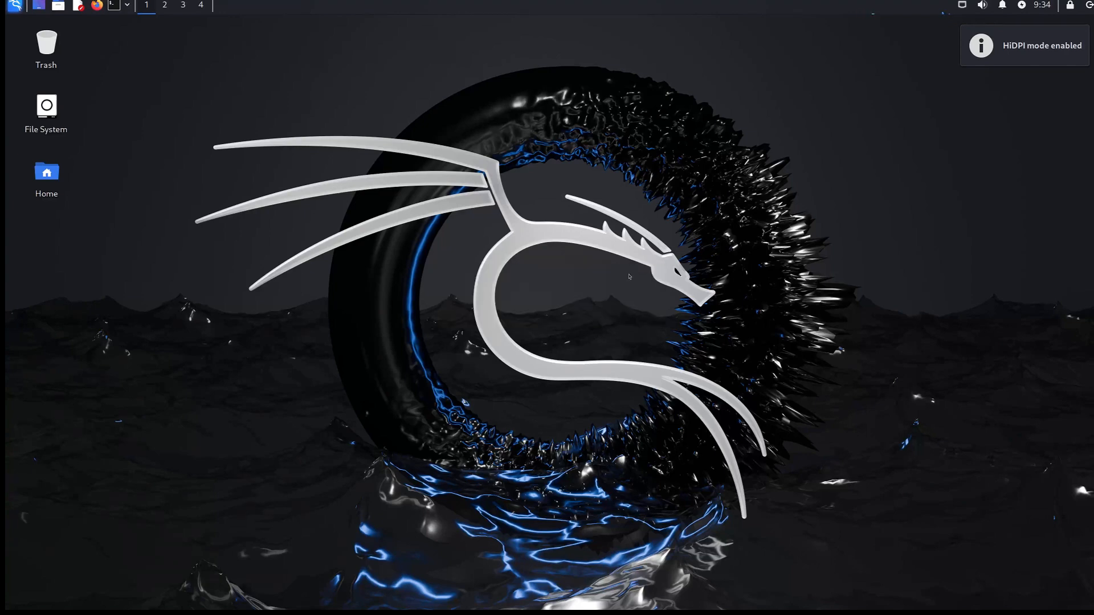
mouse_move(652, 378)
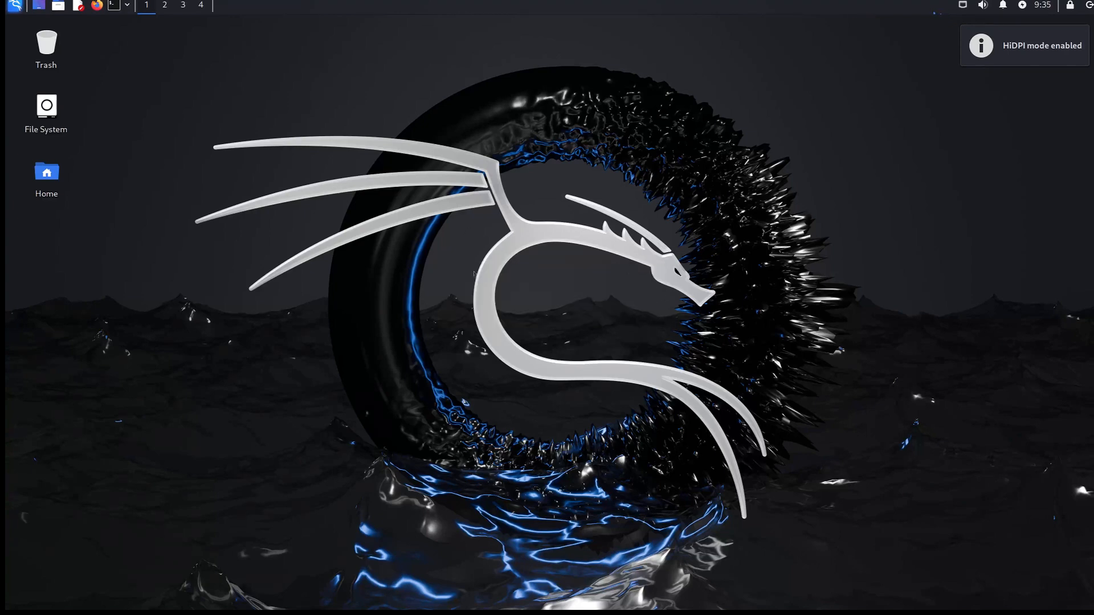
right_click(407, 279)
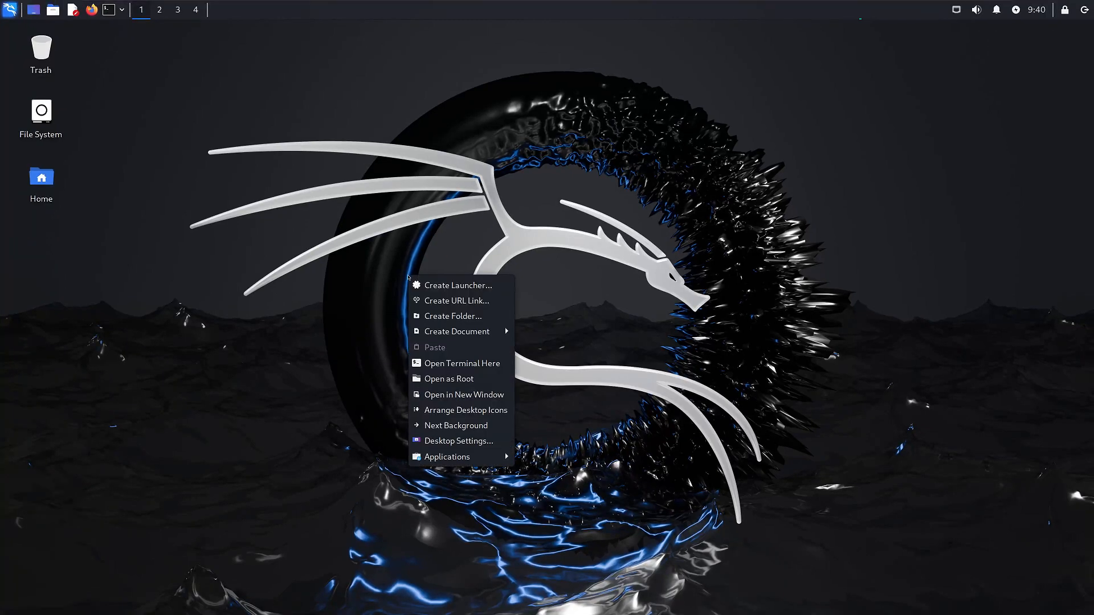
click(458, 440)
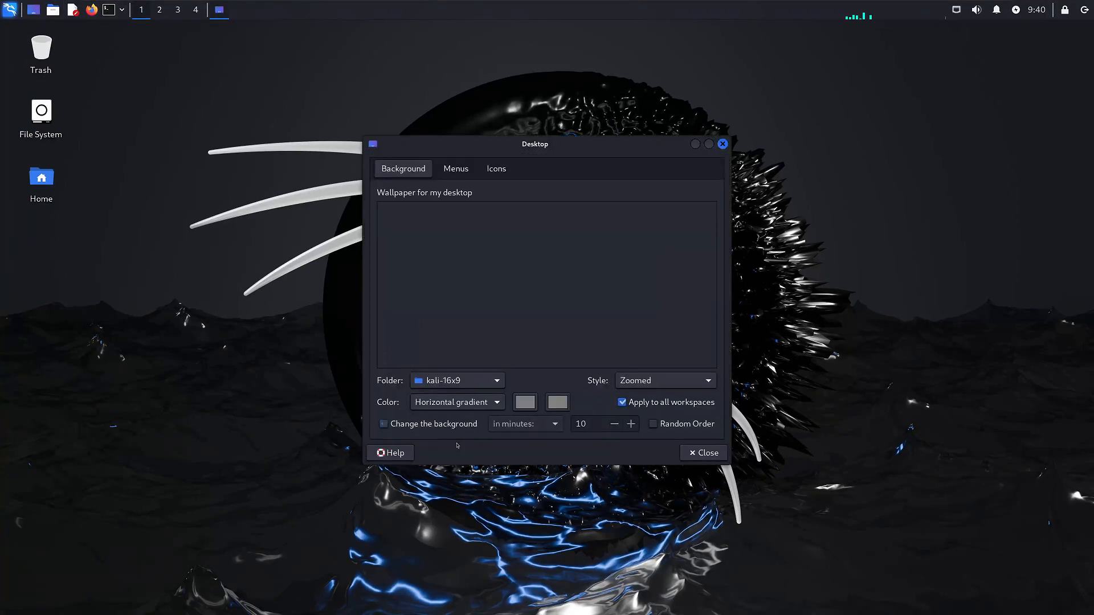
click(382, 424)
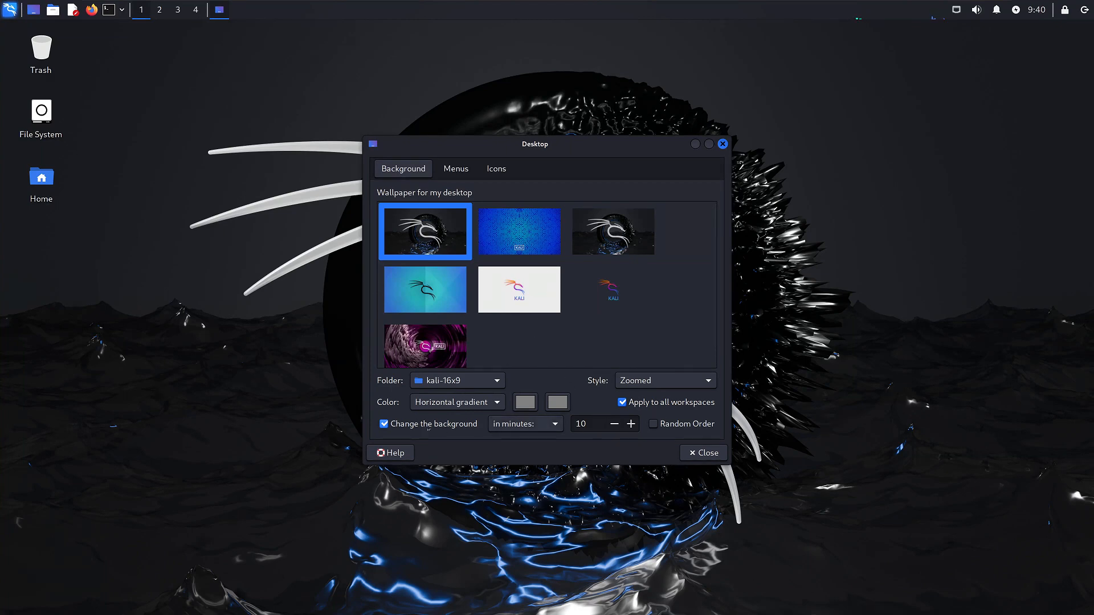
mouse_move(699, 179)
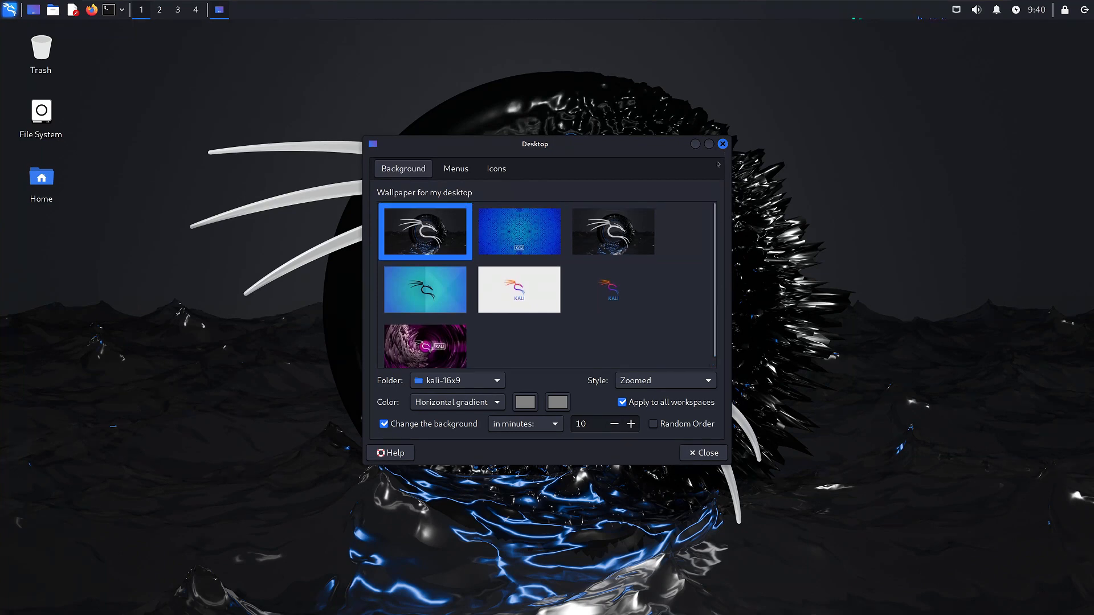
click(425, 339)
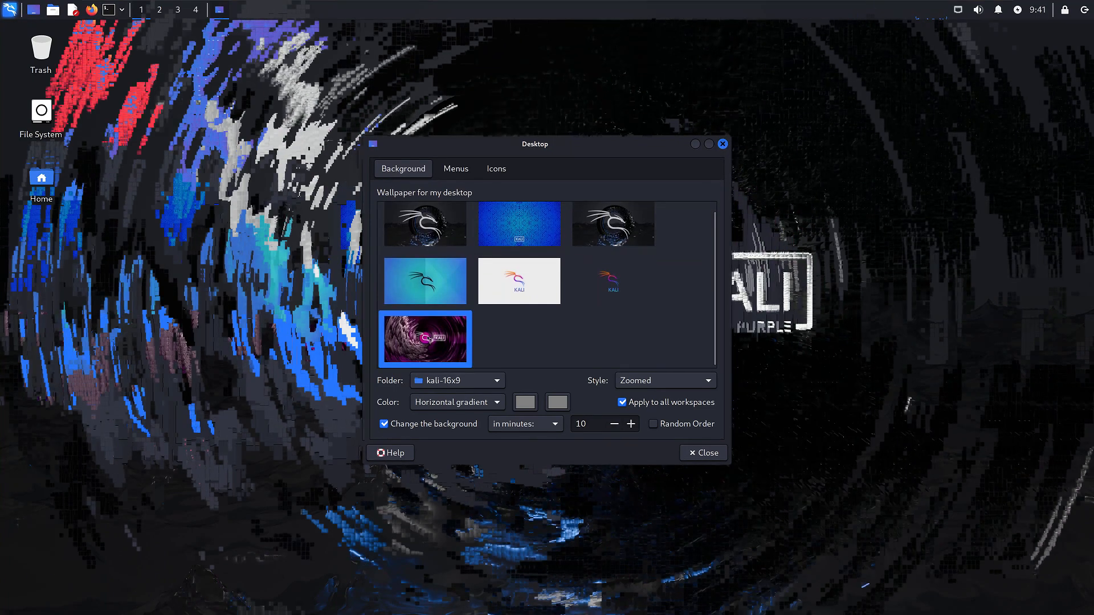
click(424, 340)
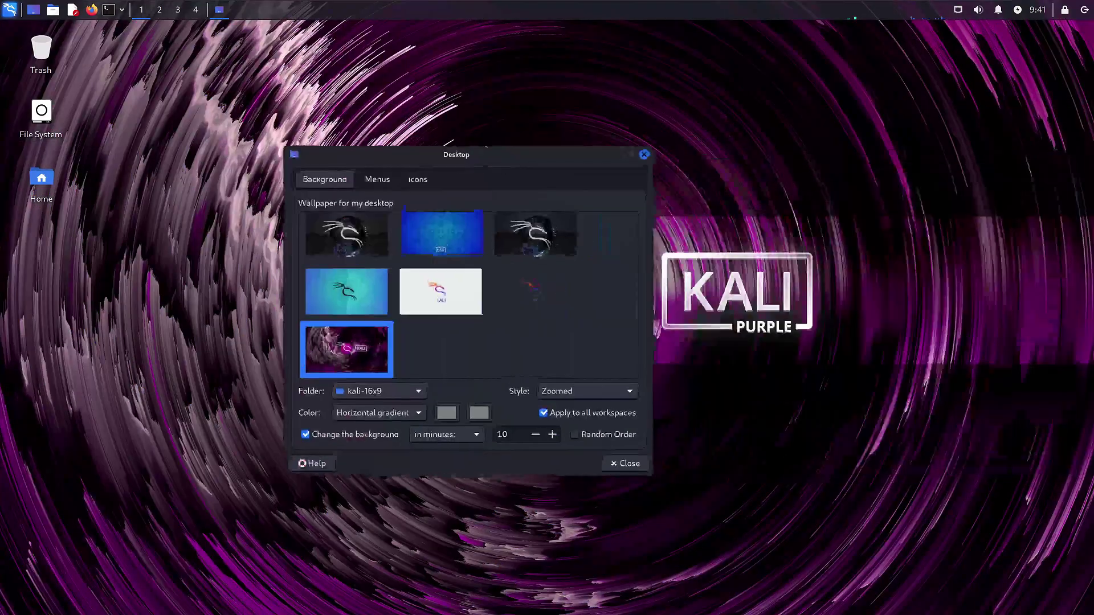
click(350, 231)
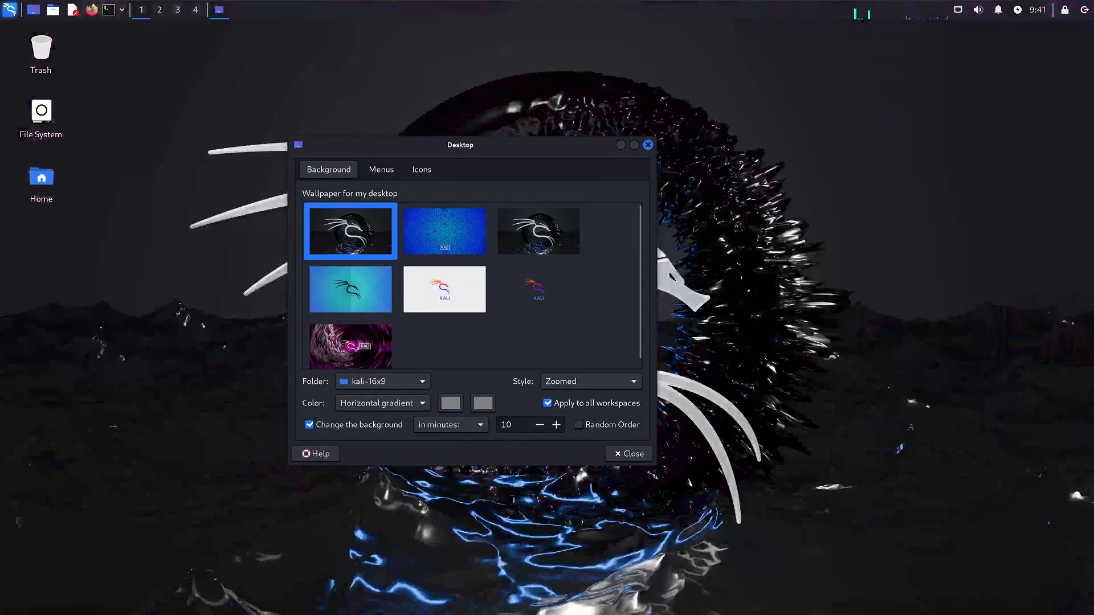
click(626, 453)
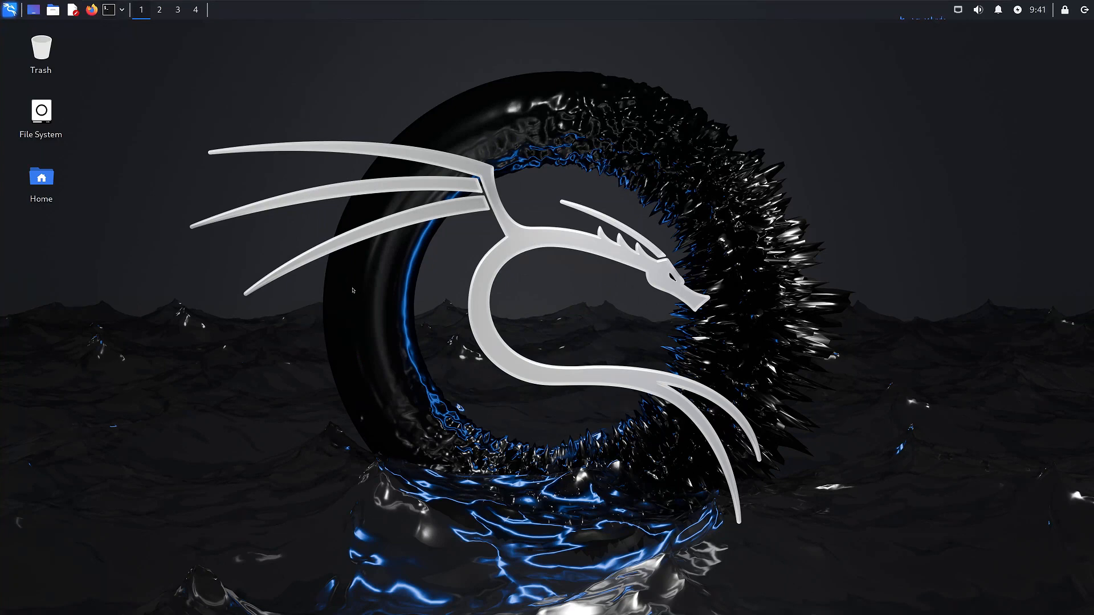
Run sudo apt install kali-wallpapers-all in a terminal and supply the sudo password.
click(109, 10)
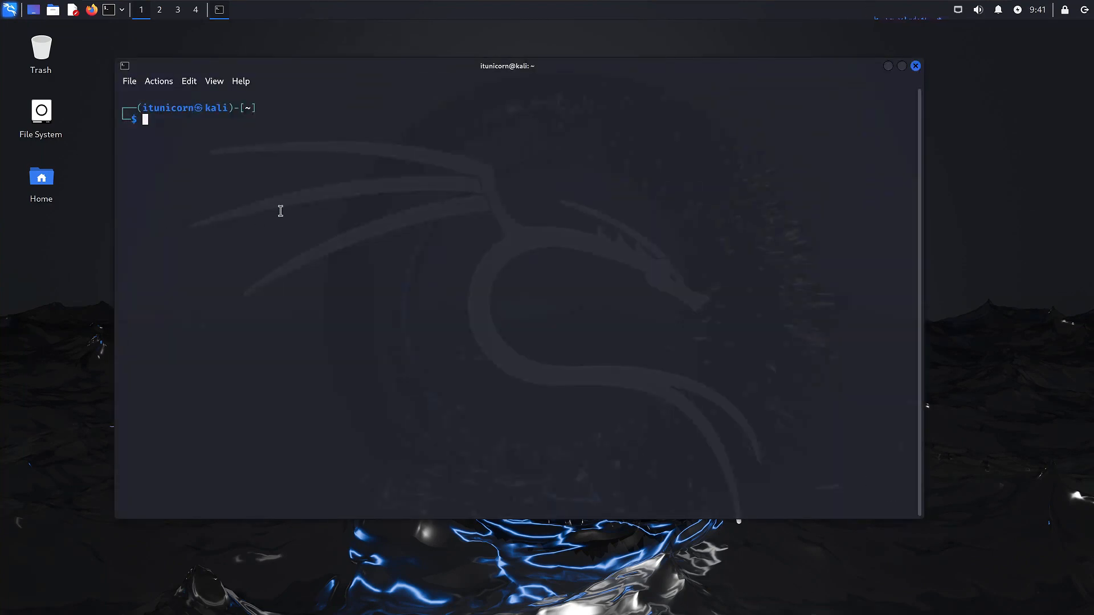
text(s)
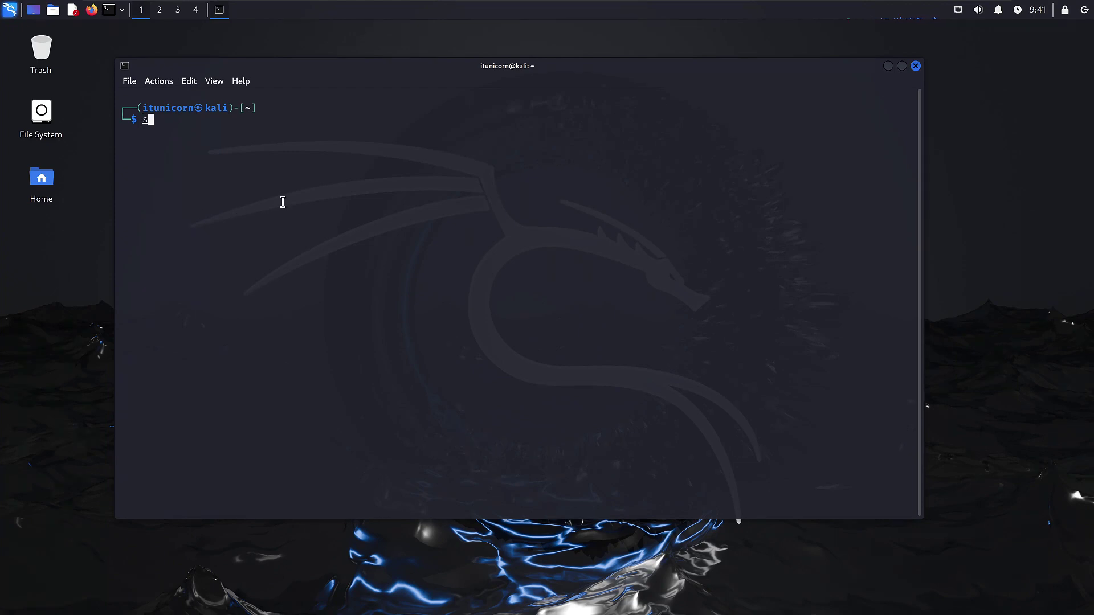
text(udo)
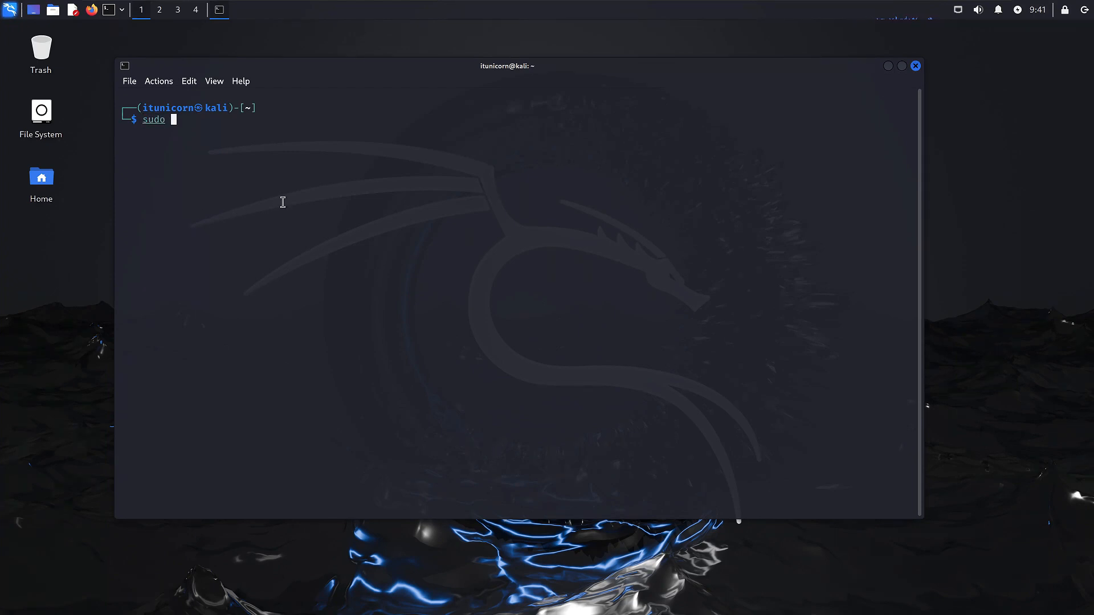
text(apt install)
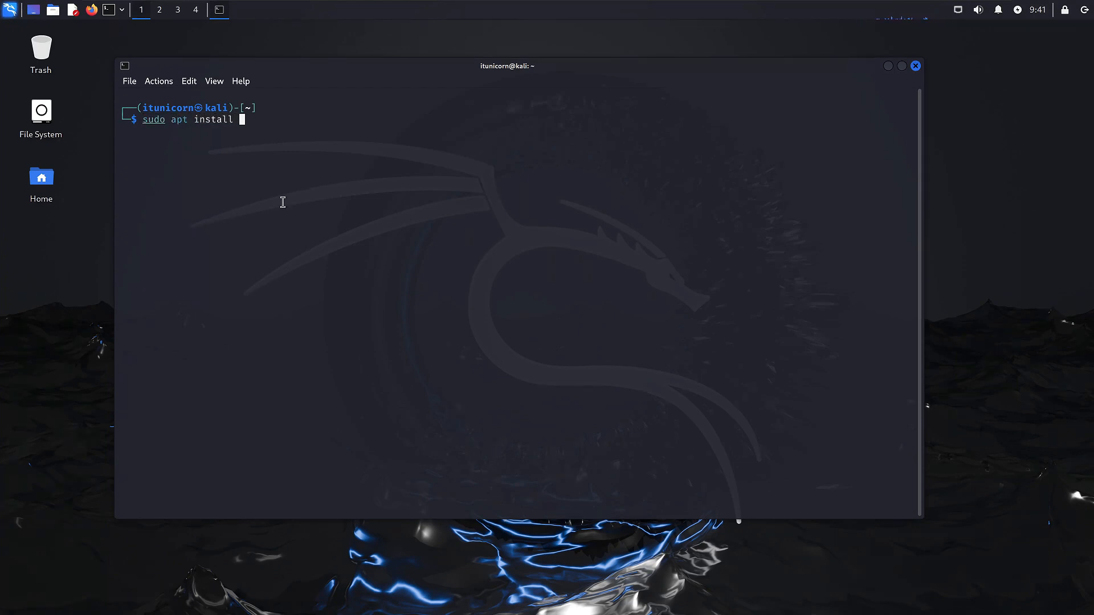
text(kali-wallpa)
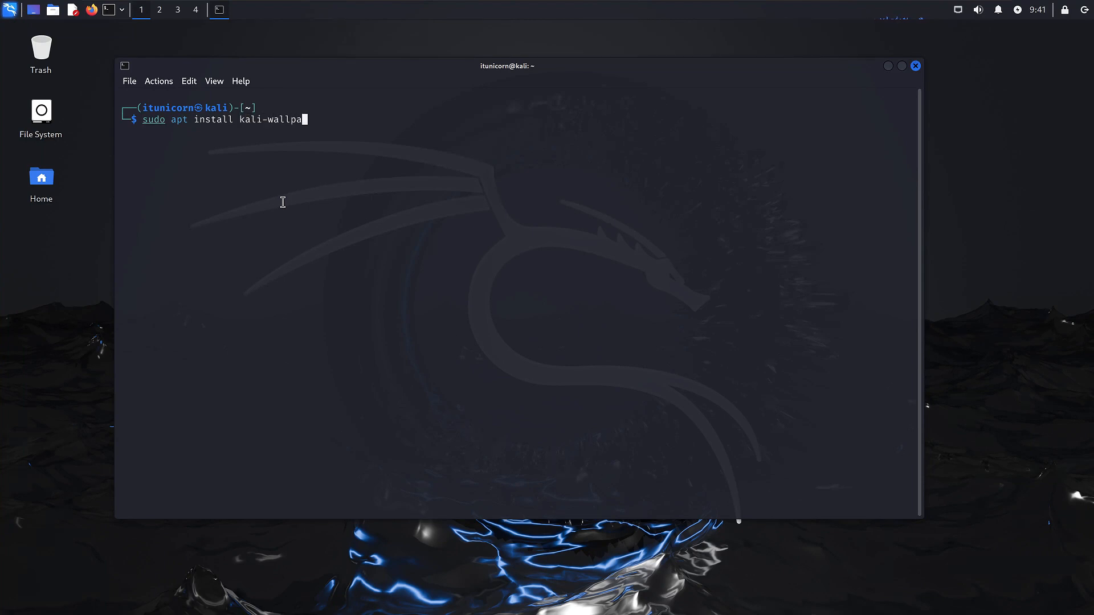
text(pers-all)
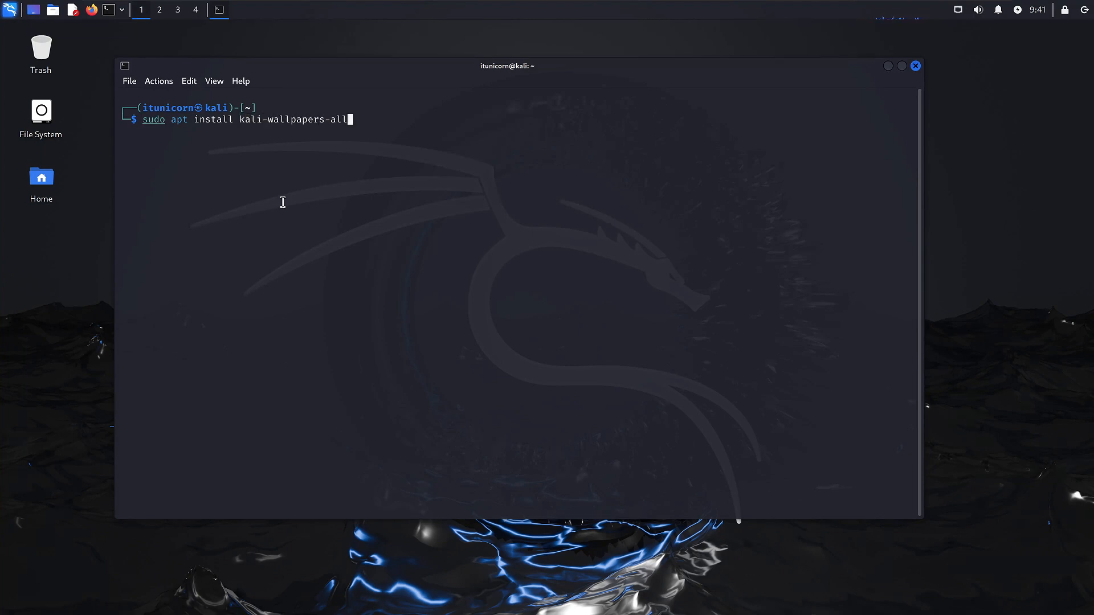
key(Return)
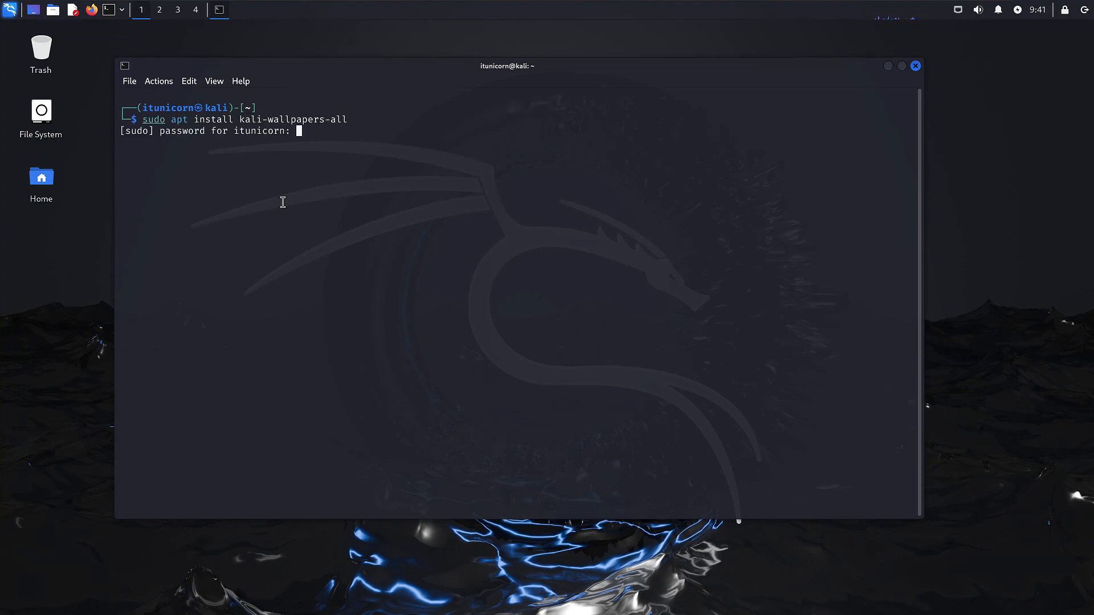
key(Return)
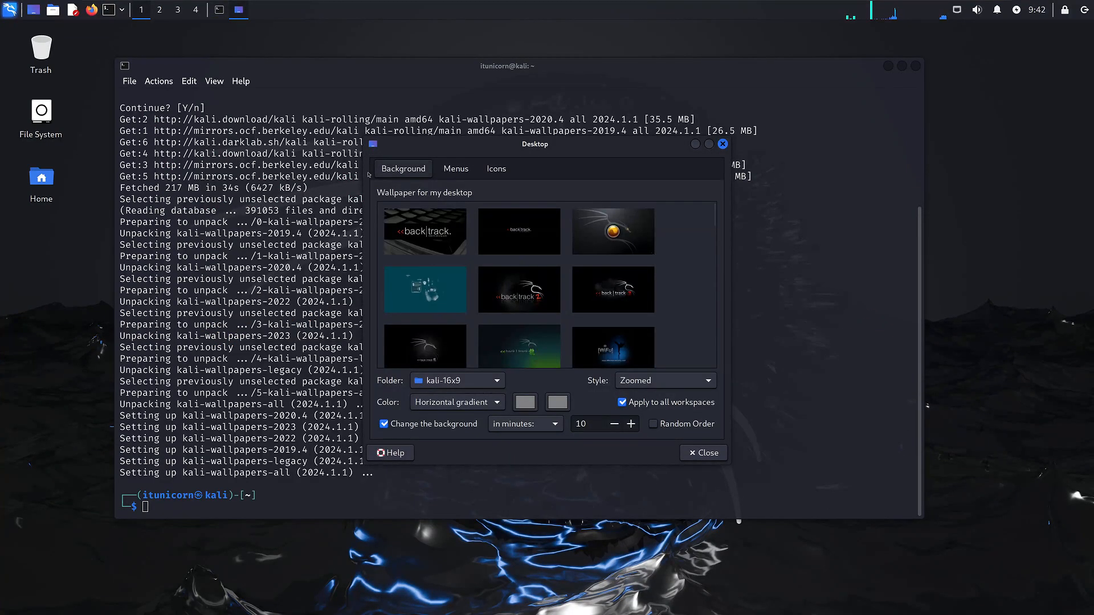
Choose the ASCII hacker-art wallpaper and untick automatic background changing.
scroll(down, 3)
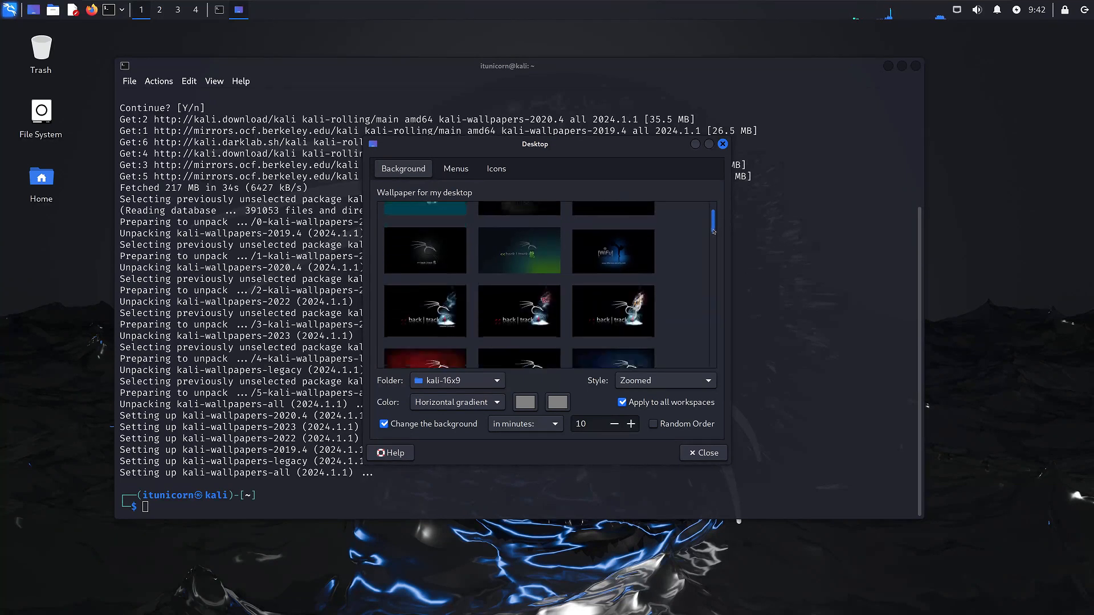
scroll(down, 3)
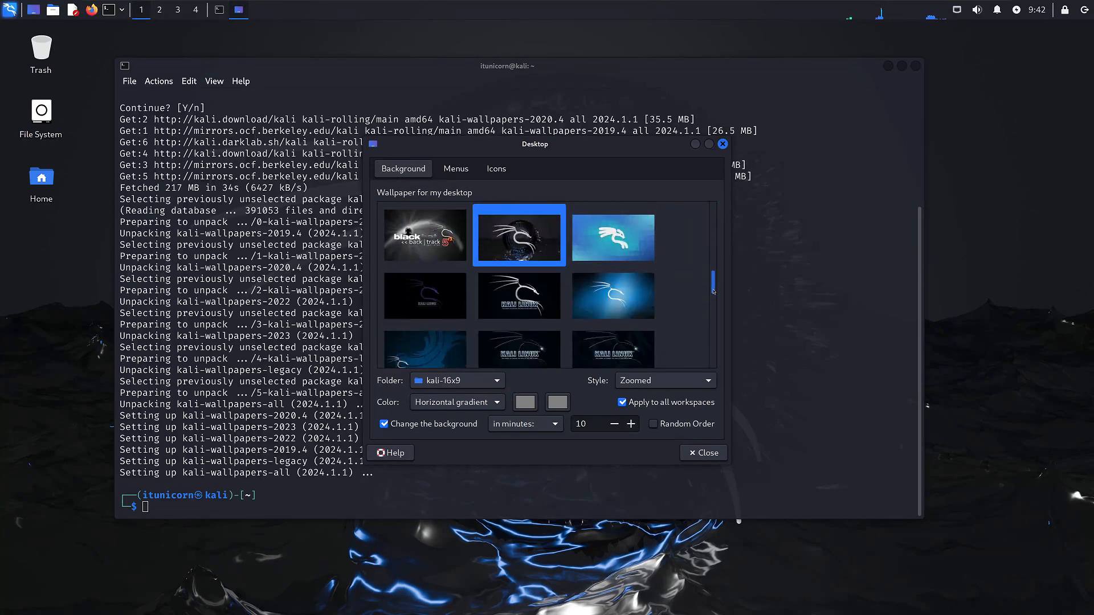
scroll(down, 3)
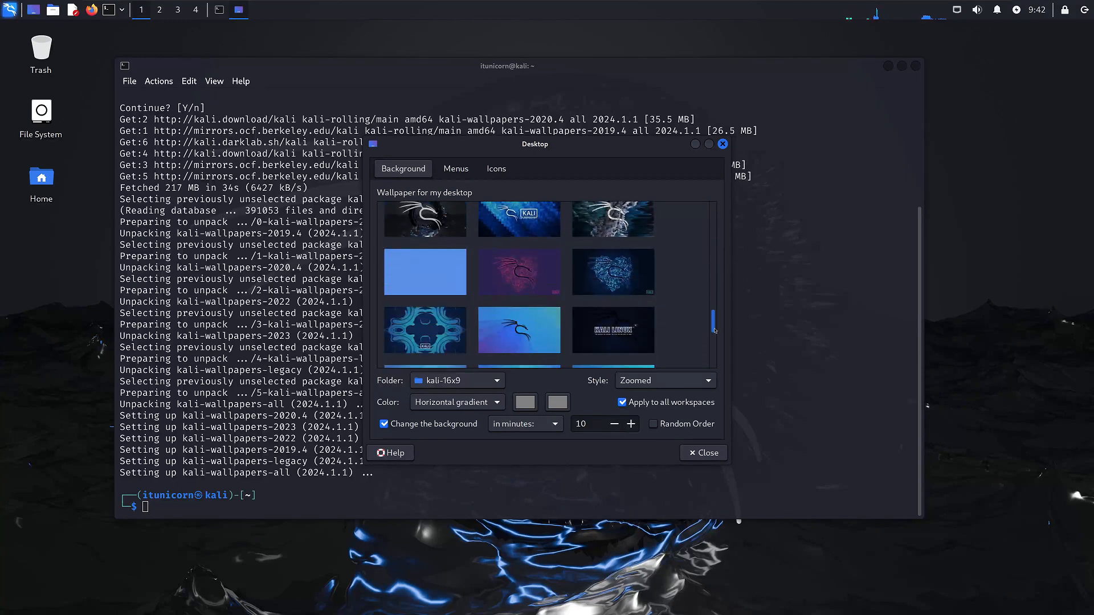
scroll(down, 3)
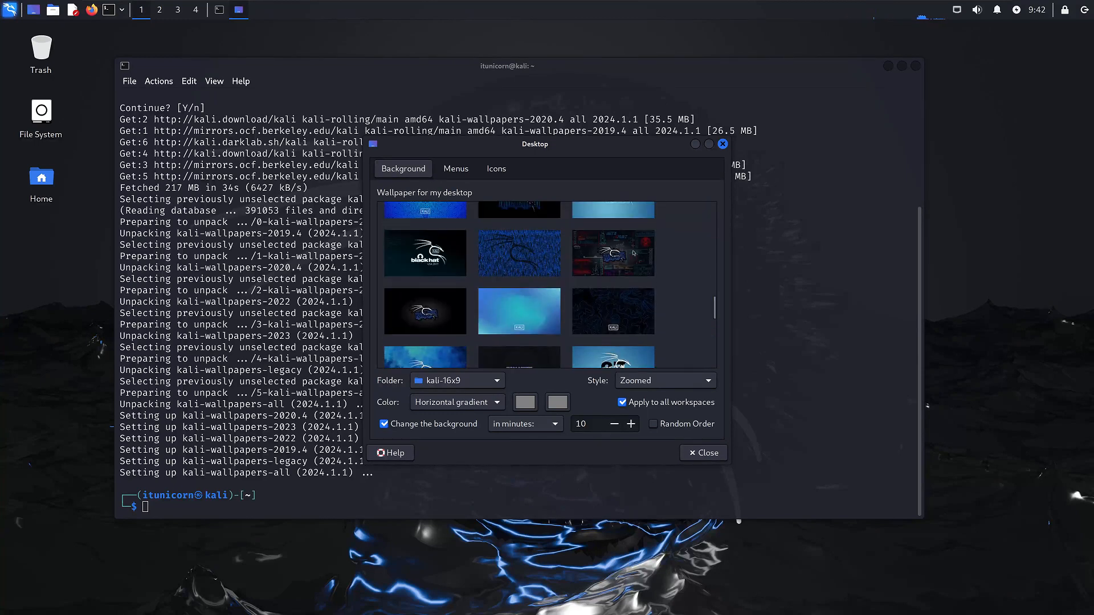
click(612, 253)
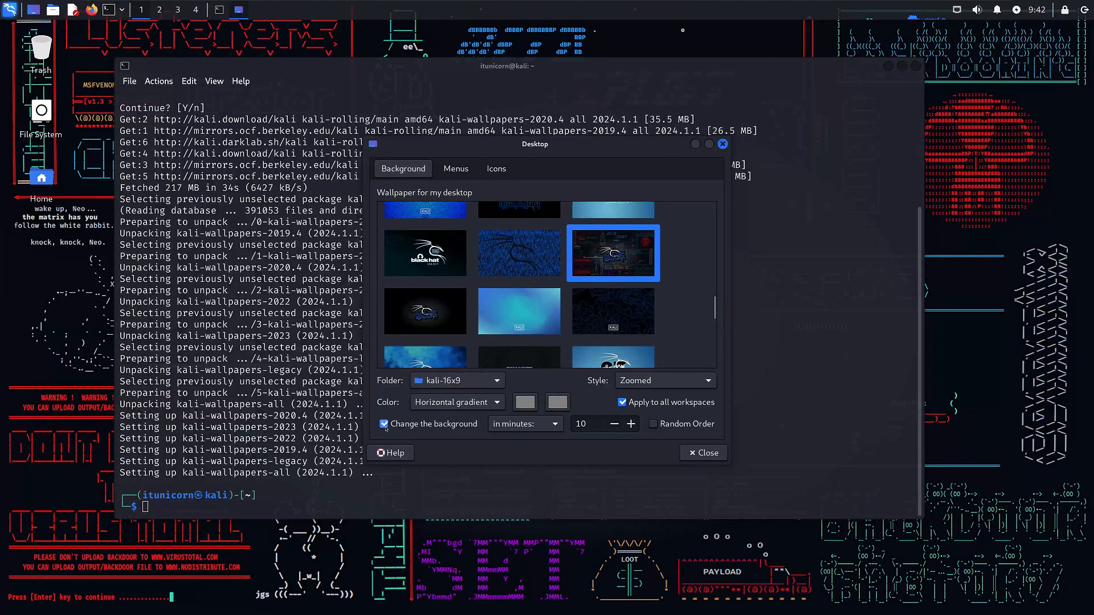
click(384, 424)
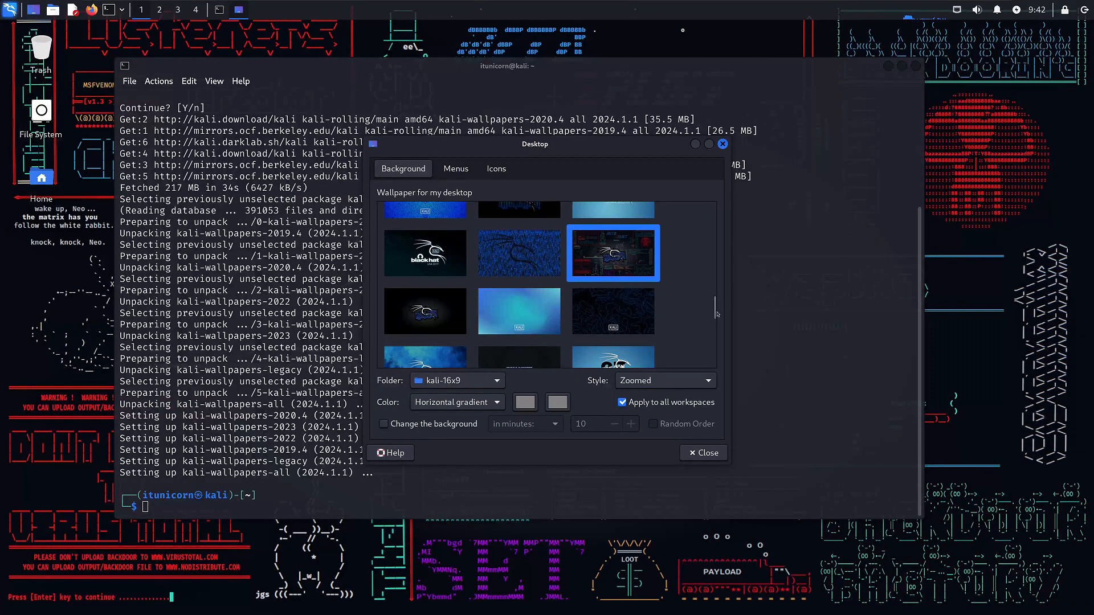
scroll(down, 3)
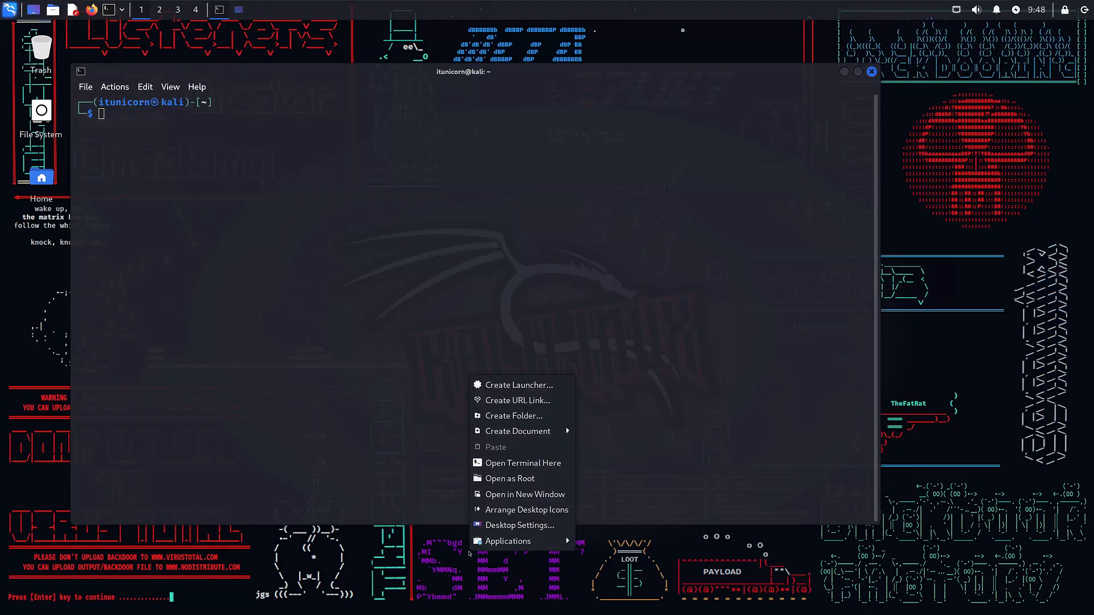
Move into /usr/share/backgrounds, enter the kali-16x9 folder, and launch Firefox.
click(519, 524)
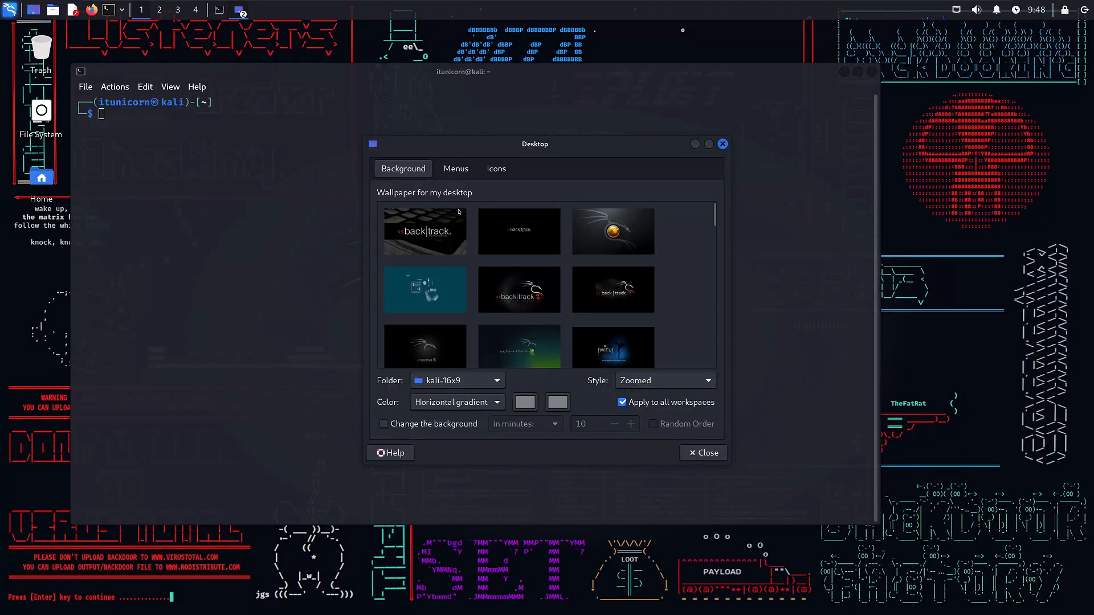
mouse_move(613, 129)
text(cd /usr/share/backgrounds)
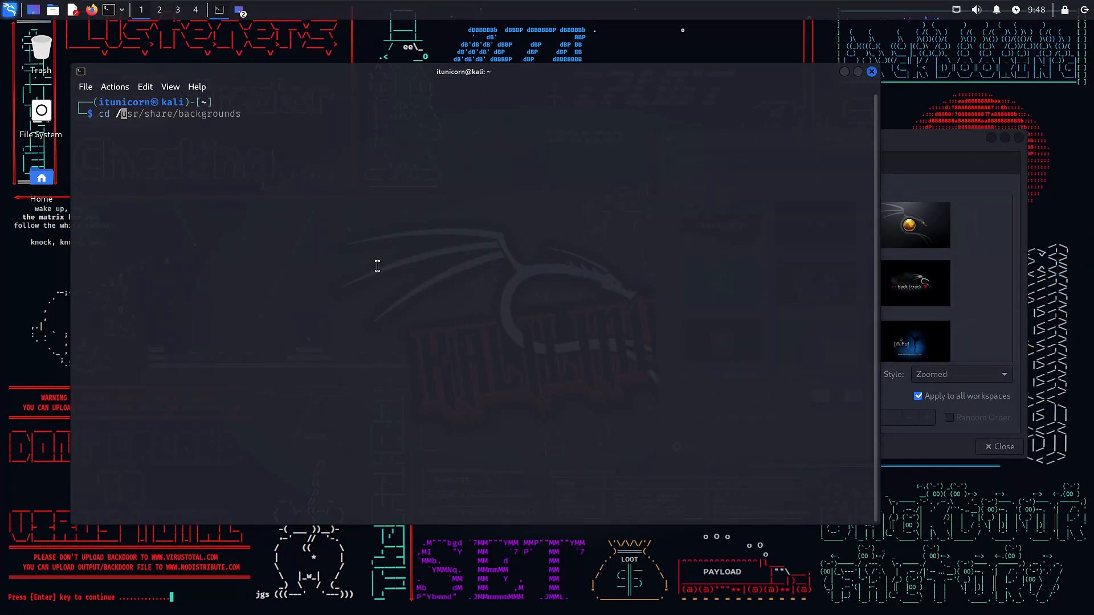
key(Return)
text(ls)
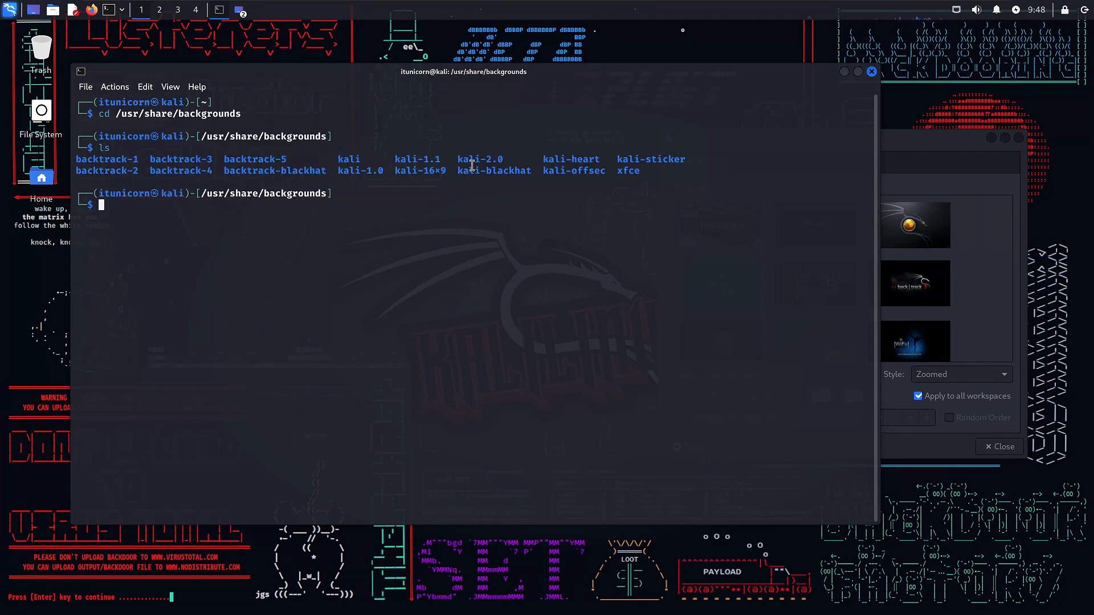
double_click(419, 170)
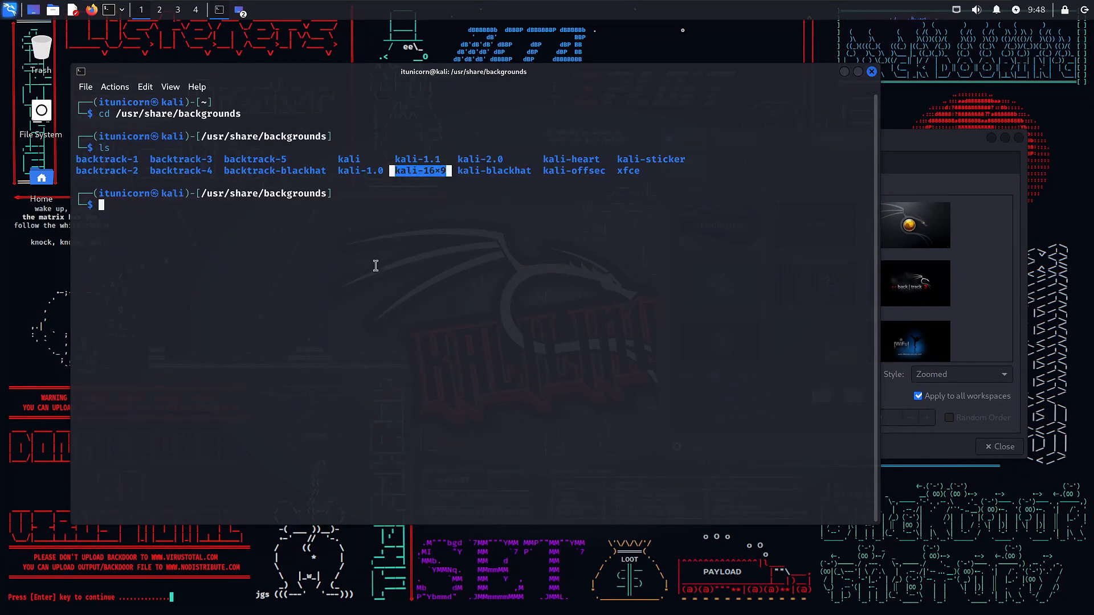
text(cd kali-16×9)
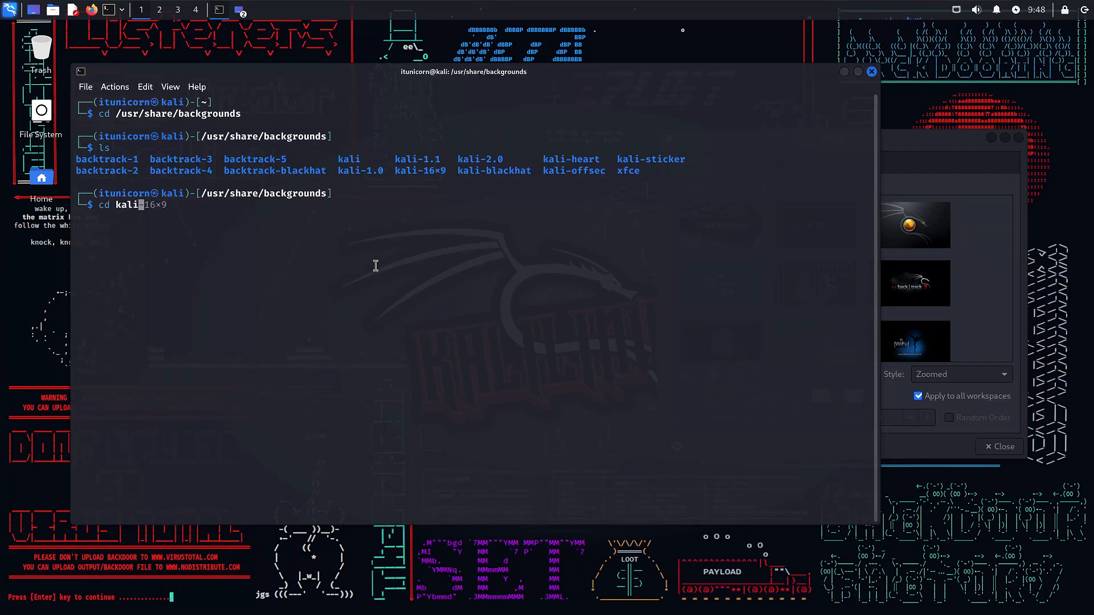
key(Return)
text(ls)
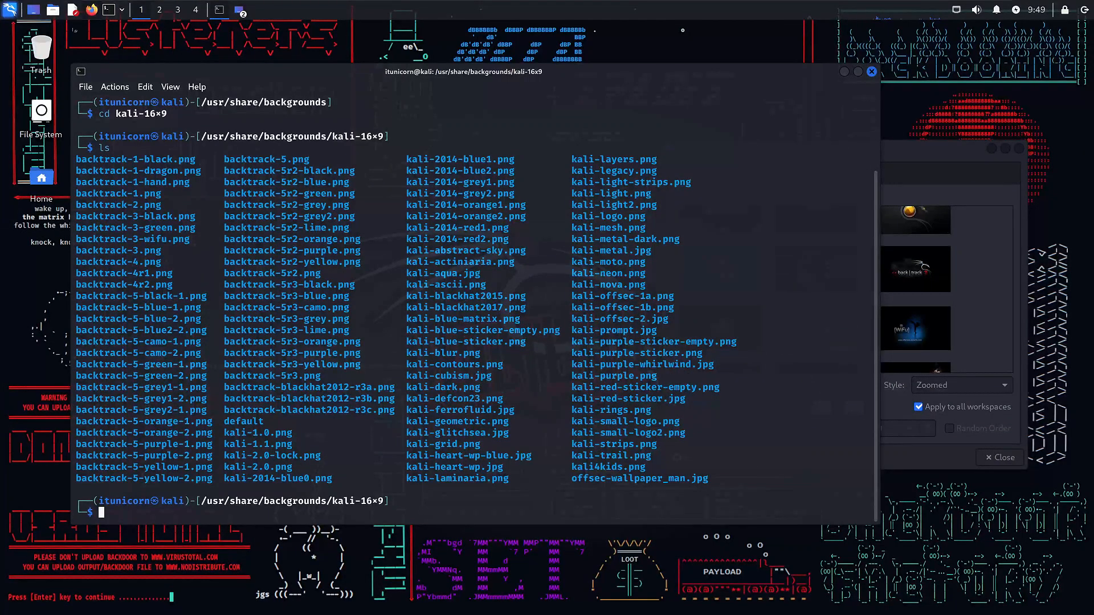
click(91, 11)
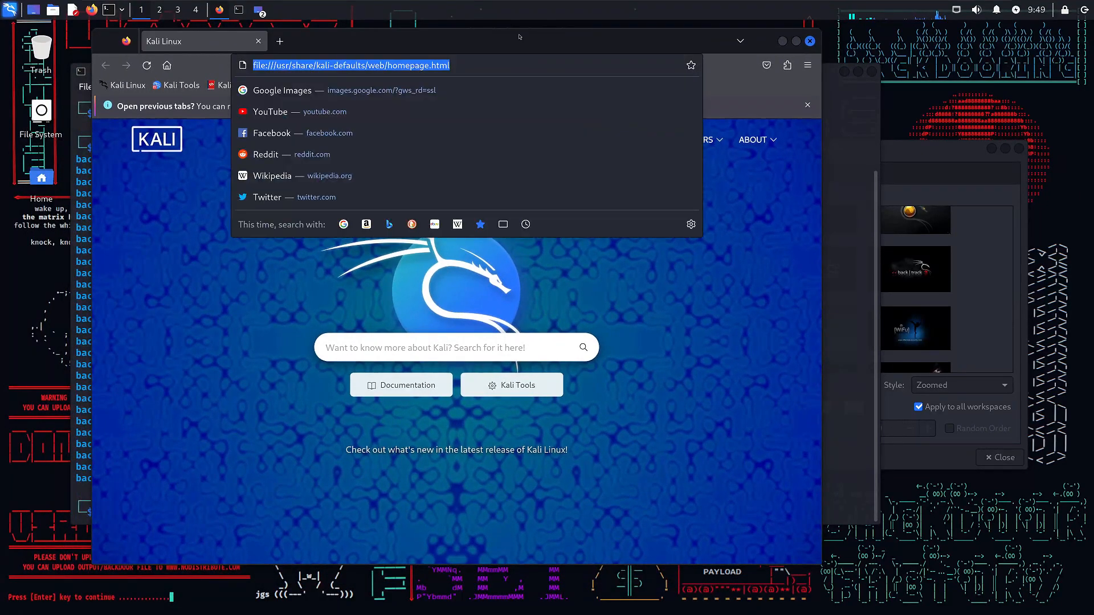
Search Google in Firefox for '4k wallpapers' and look through the results.
text(4k wall)
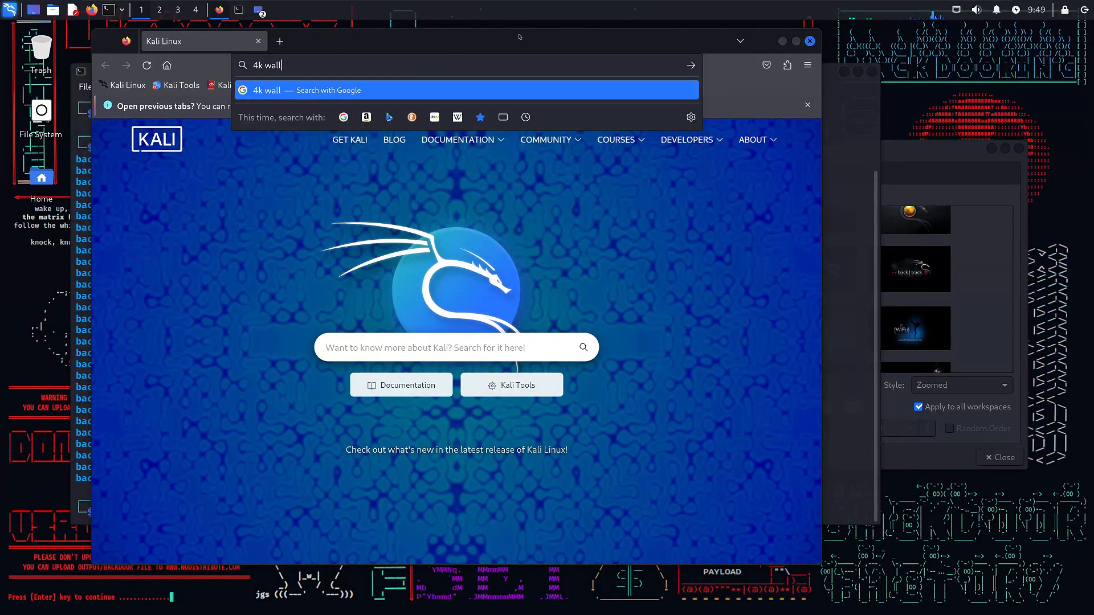
key(Return)
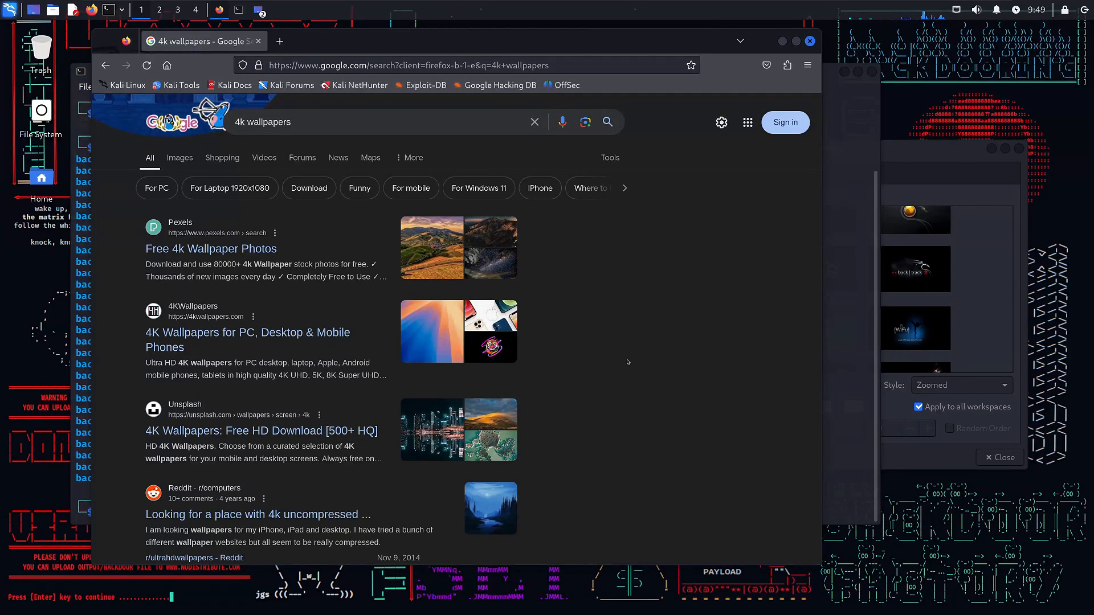
scroll(down, 3)
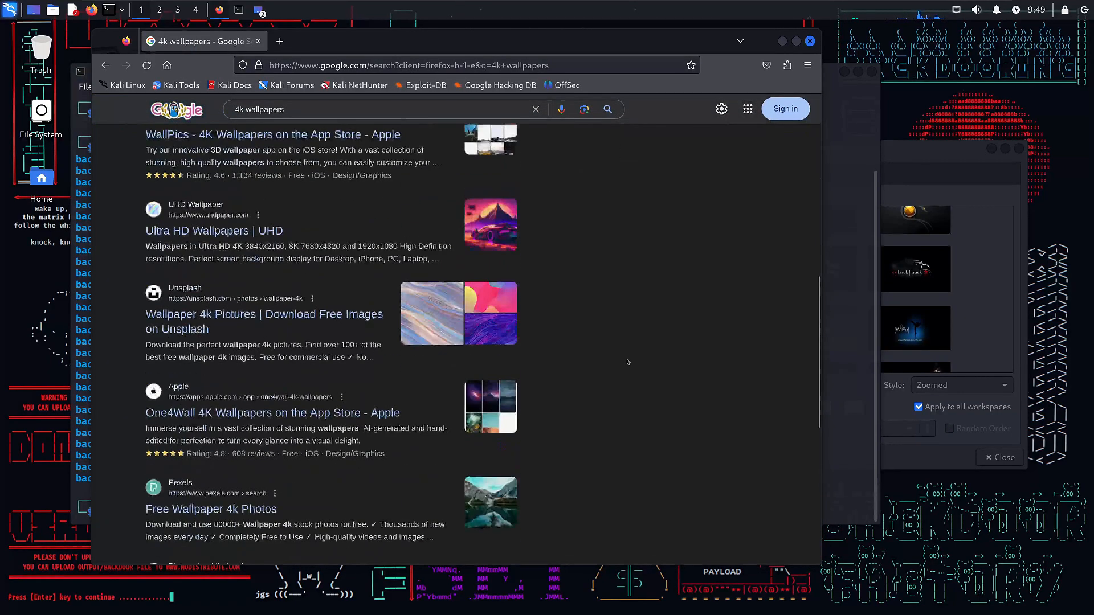
scroll(down, 3)
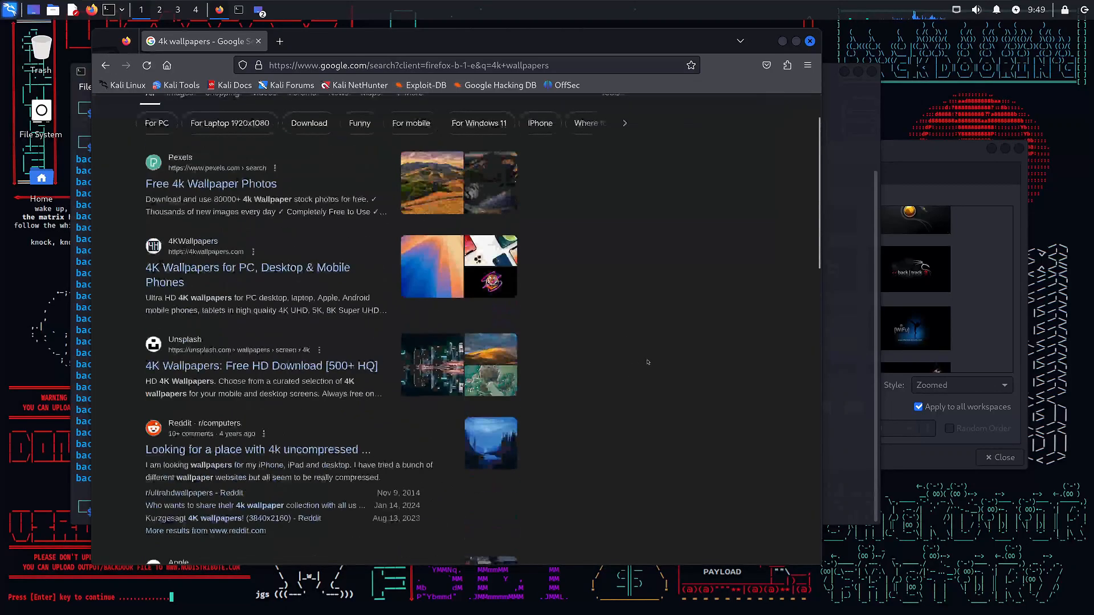
scroll(up, 3)
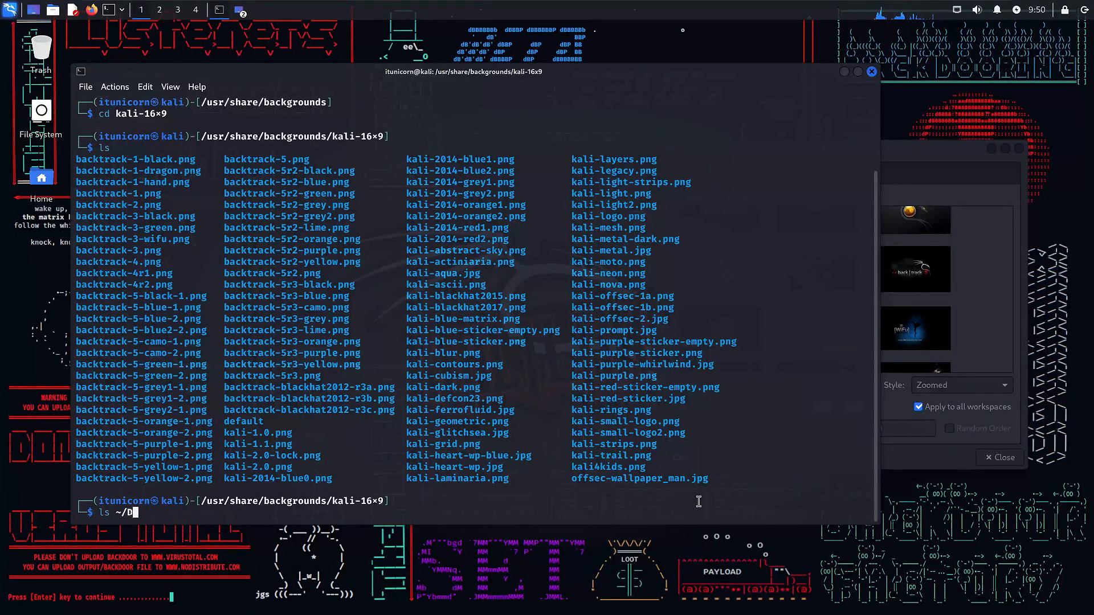
Copy alien-romulus-dark from ~/Downloads into /usr/share/backgrounds/kali-16x9 with sudo cp and confirm with ls.
key(Return)
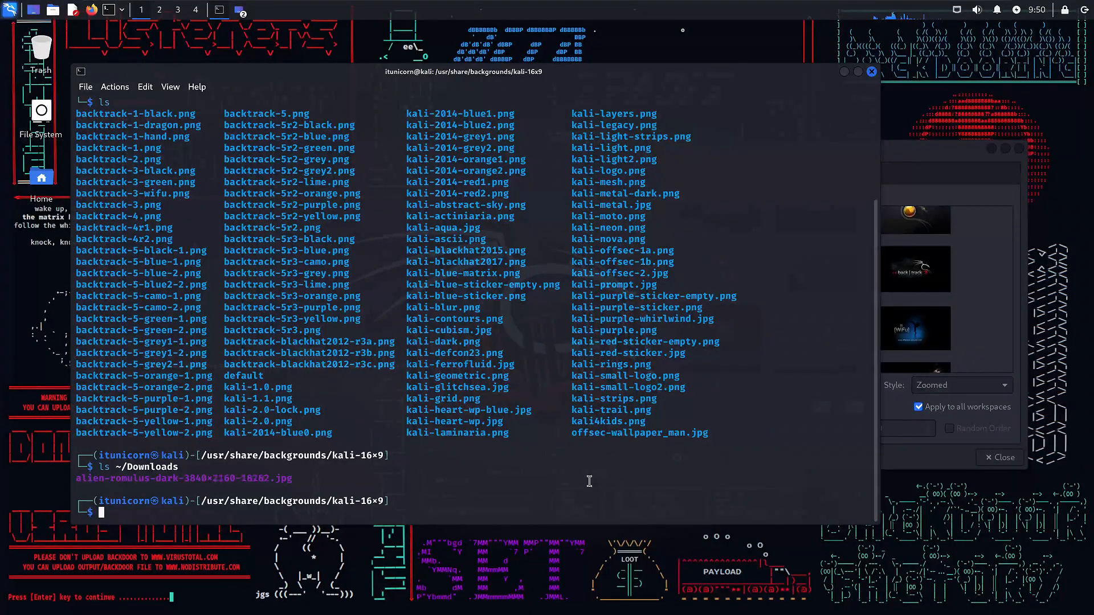
text(cp)
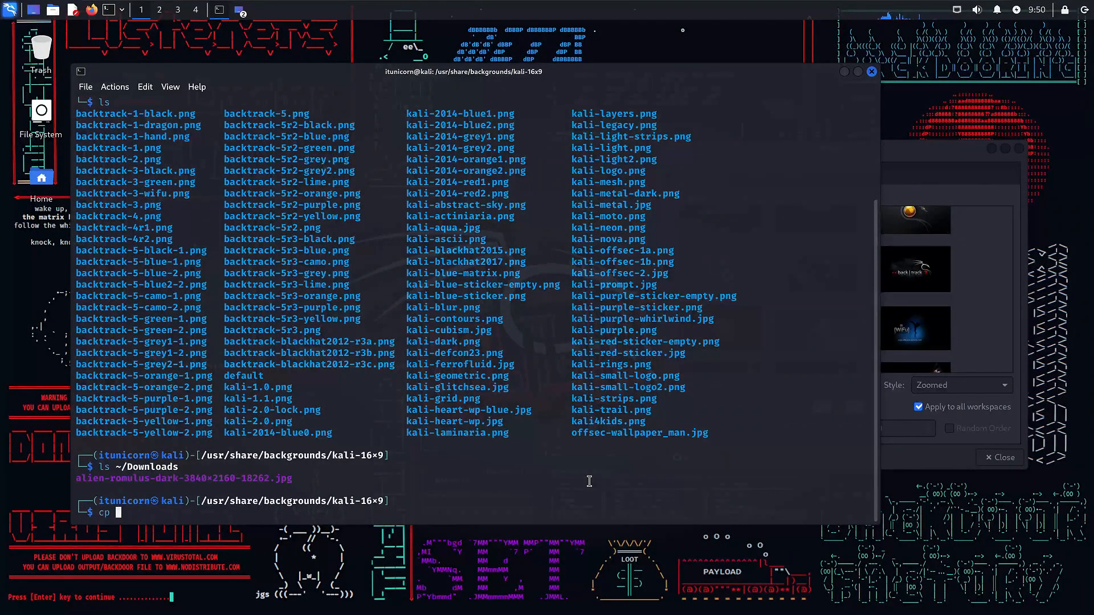
text(~)
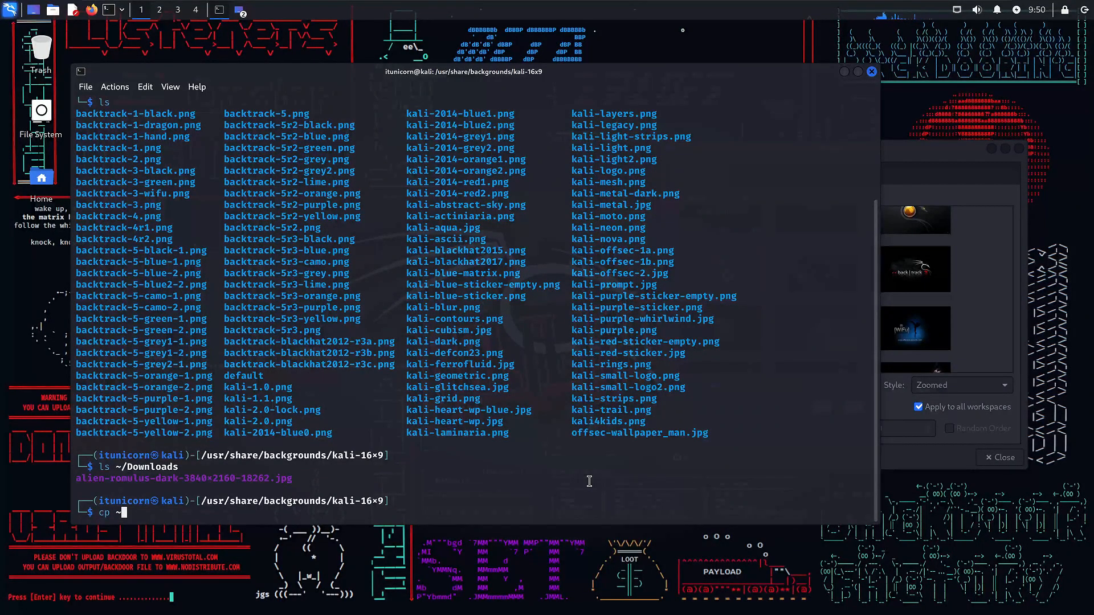
text(~/Dow)
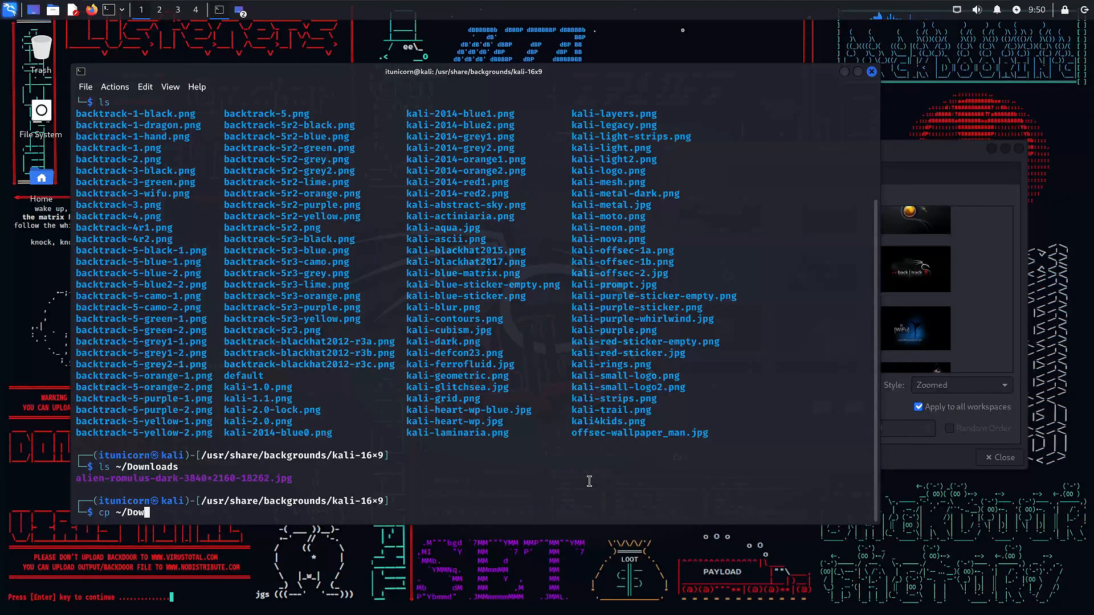
key(Return)
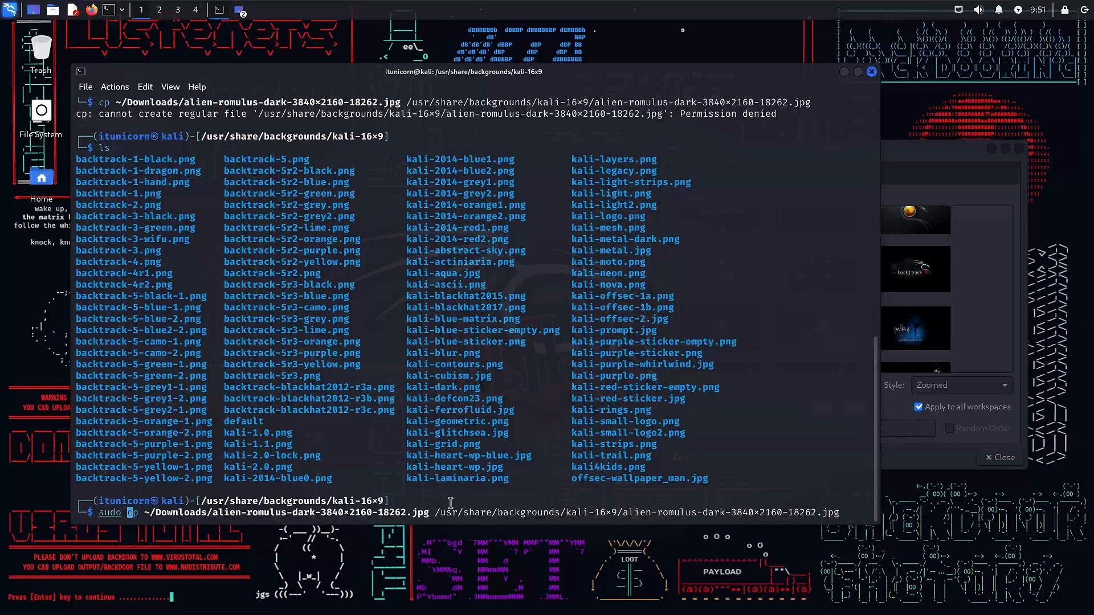
key(Return)
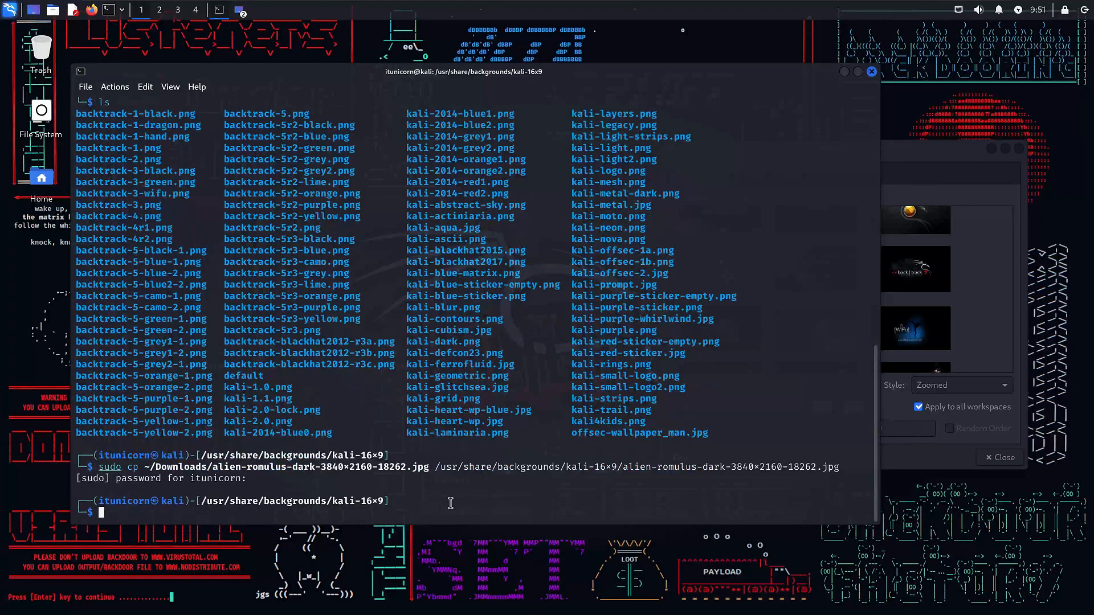
key(Return)
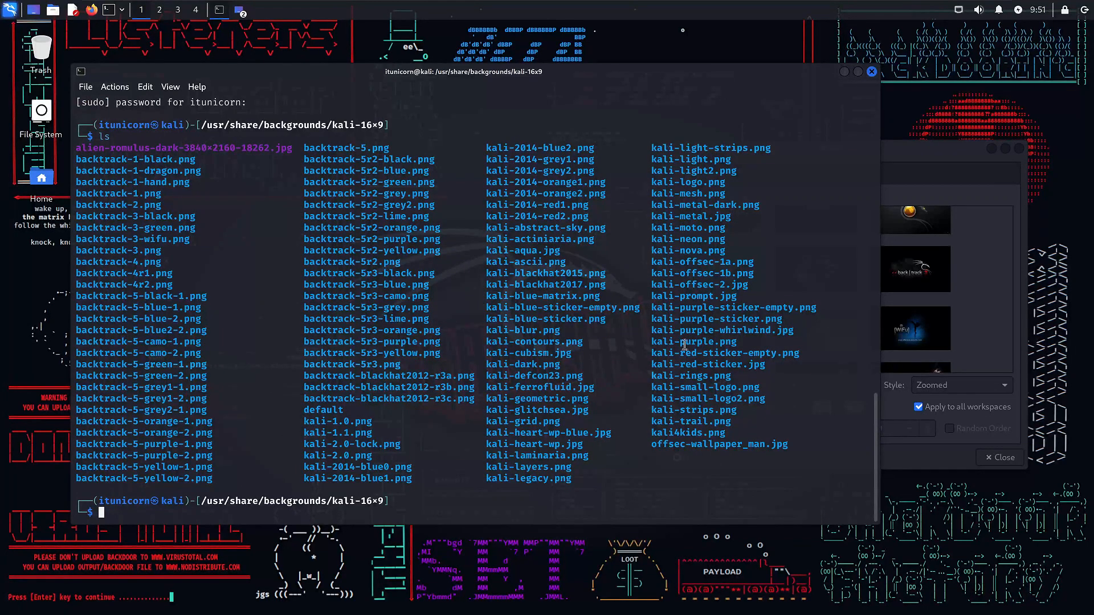
mouse_move(728, 469)
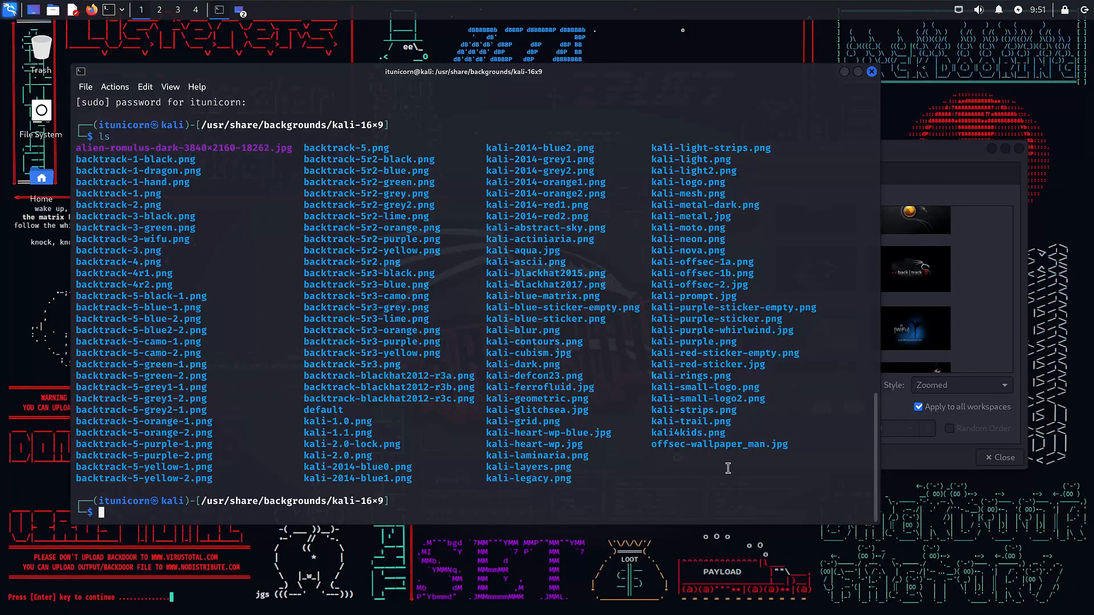
mouse_move(716, 468)
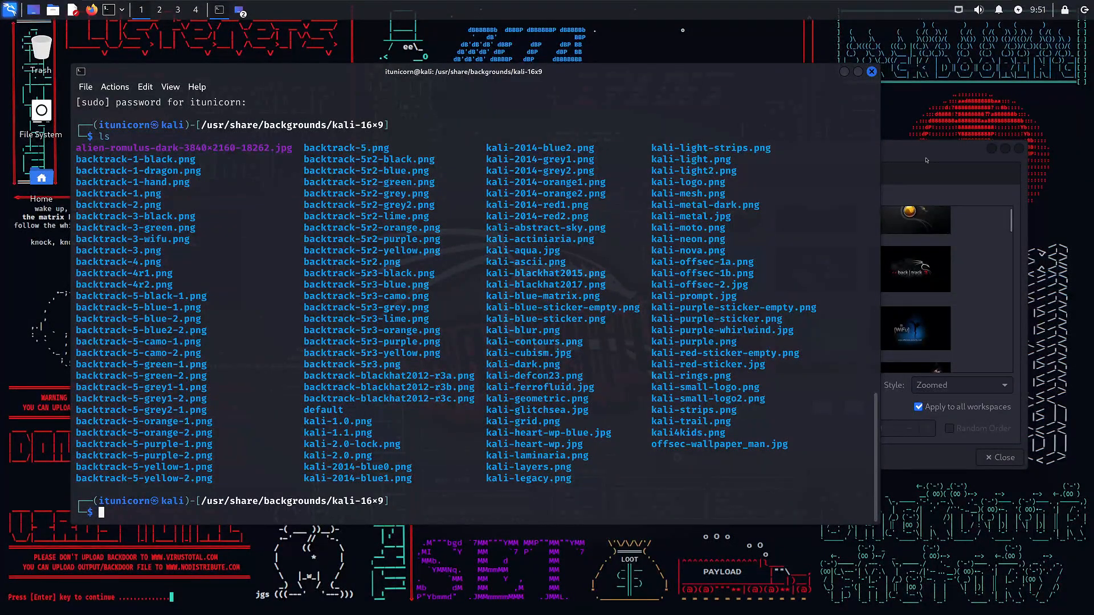
Apply the alien-romulus-dark wallpaper from the Background choices in Desktop settings.
click(751, 173)
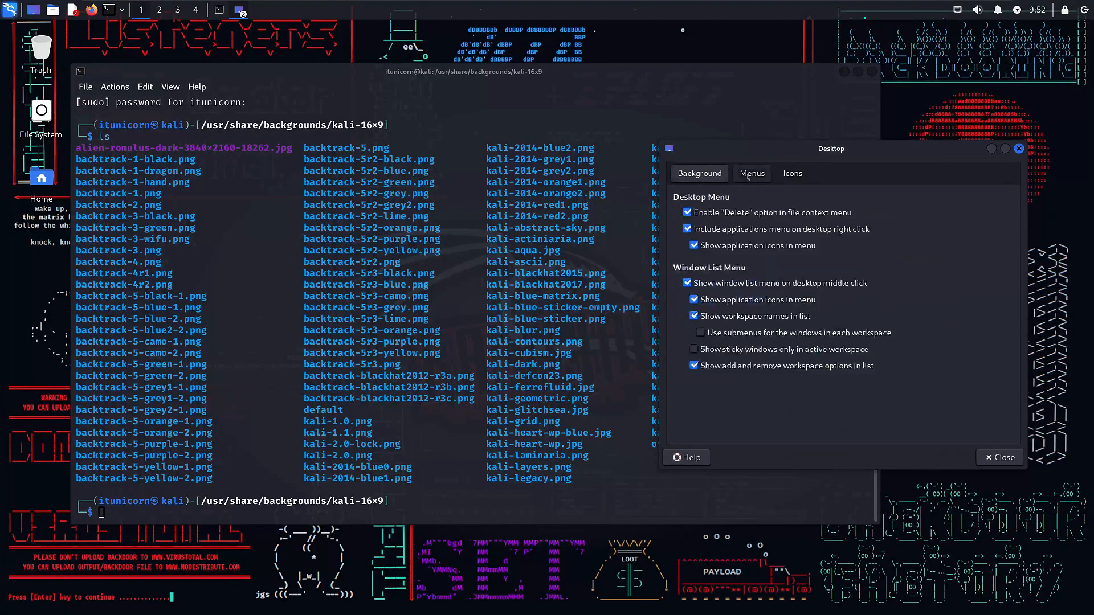
click(699, 173)
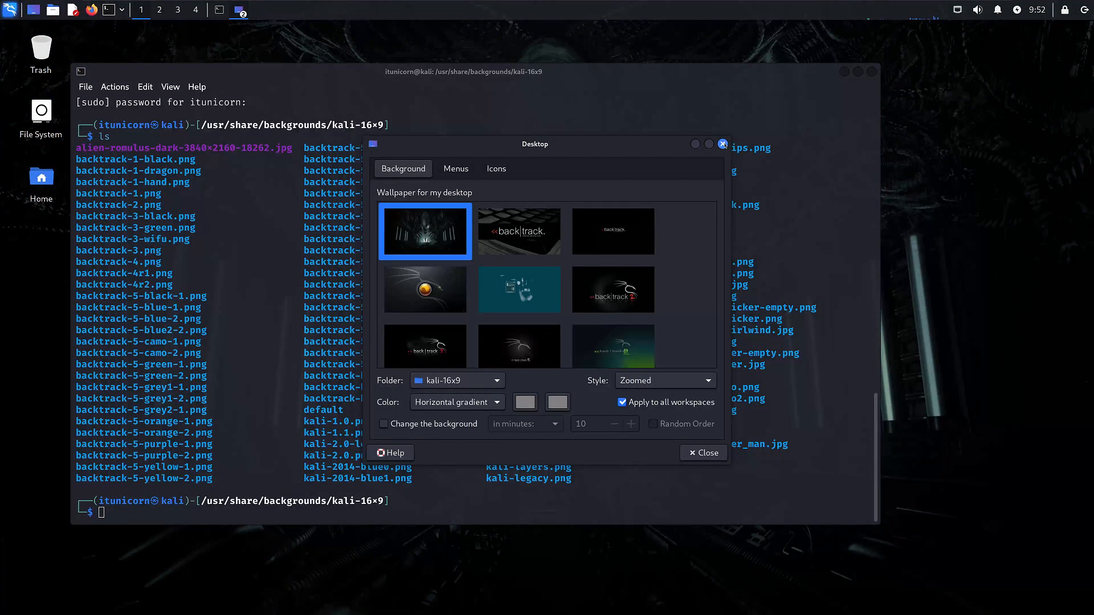
click(703, 452)
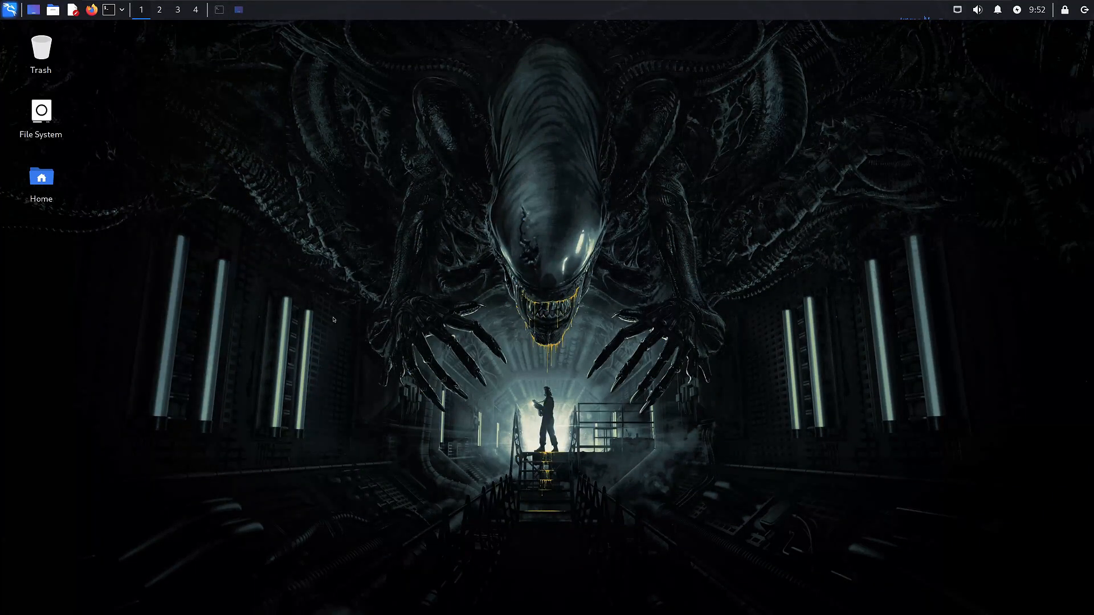
Revert the desktop background to the Kali Linux dragon wallpaper via Desktop Settings.
right_click(334, 319)
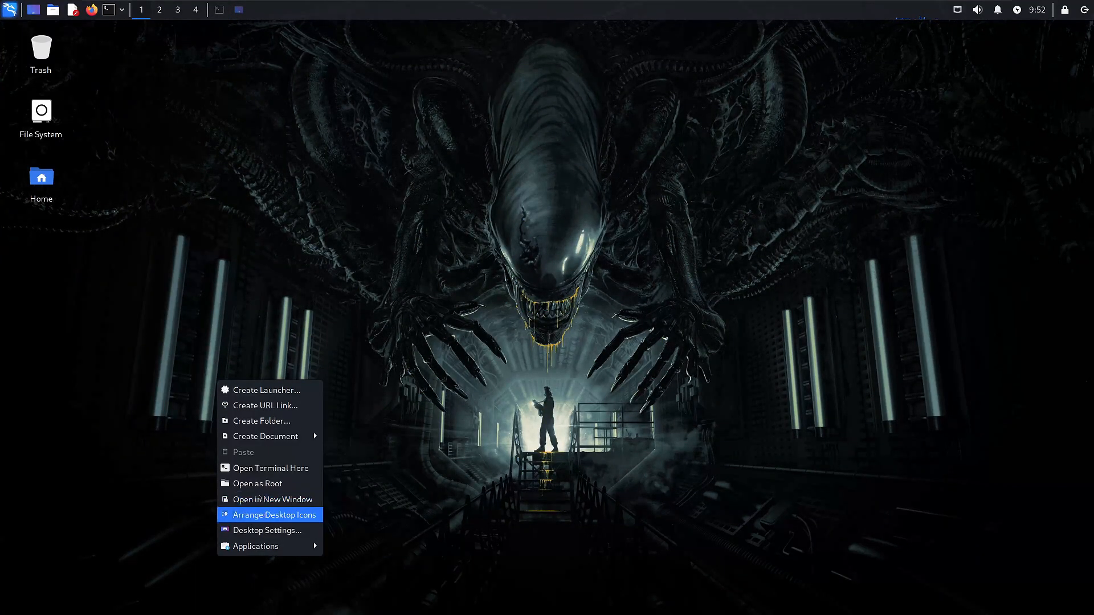
mouse_move(269, 530)
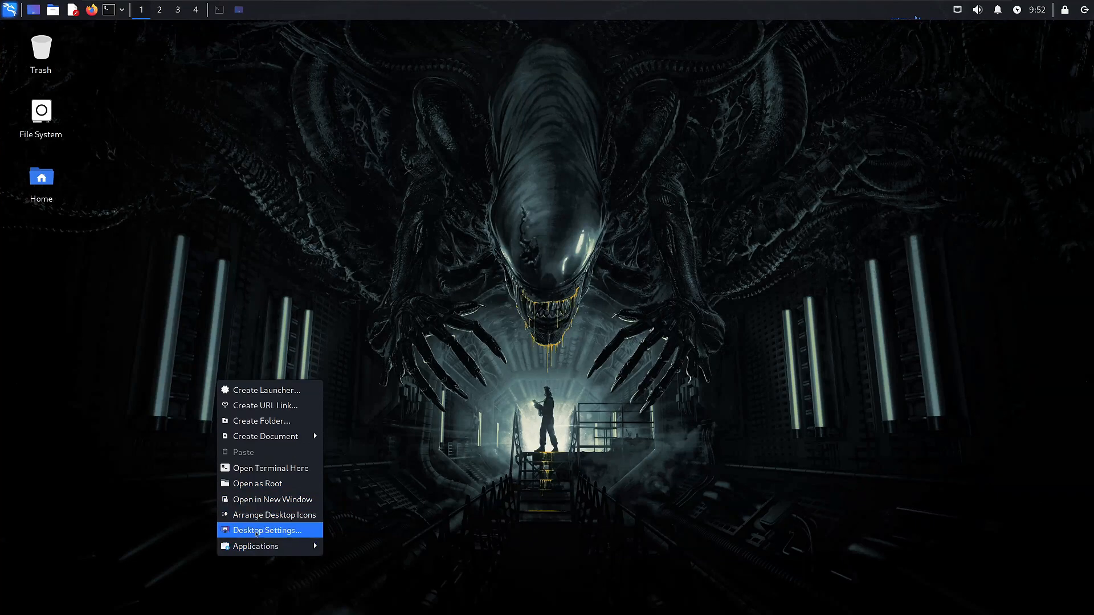
click(267, 530)
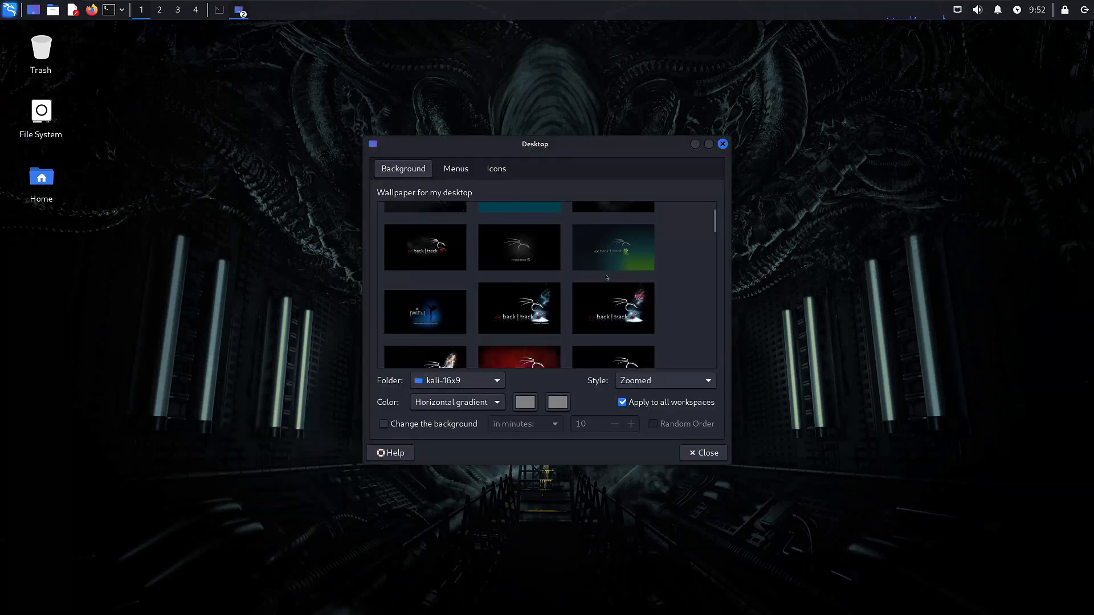
scroll(down, 3)
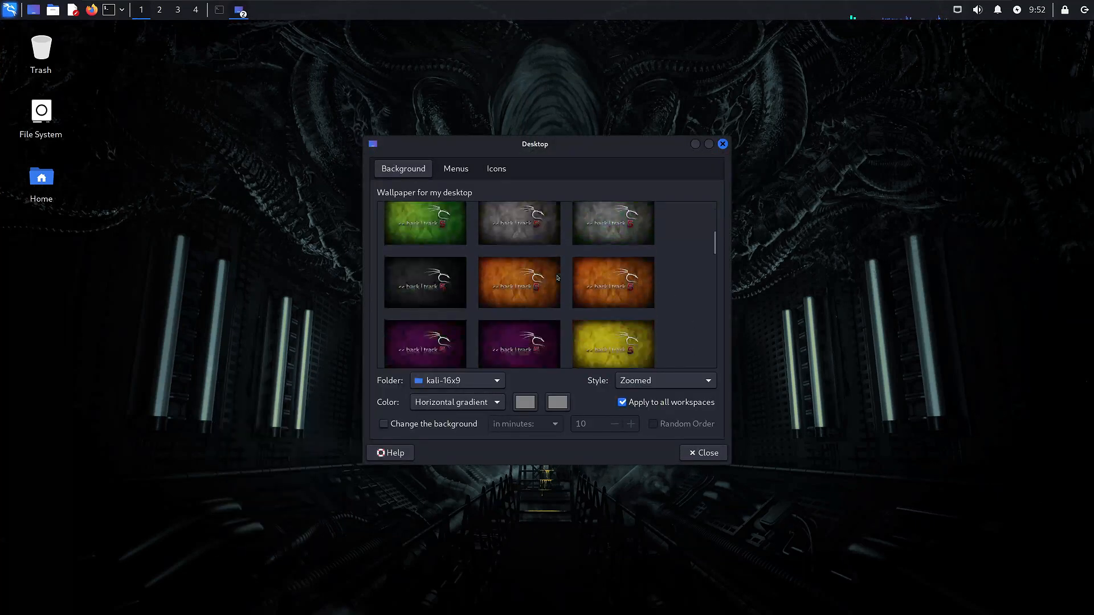
scroll(down, 3)
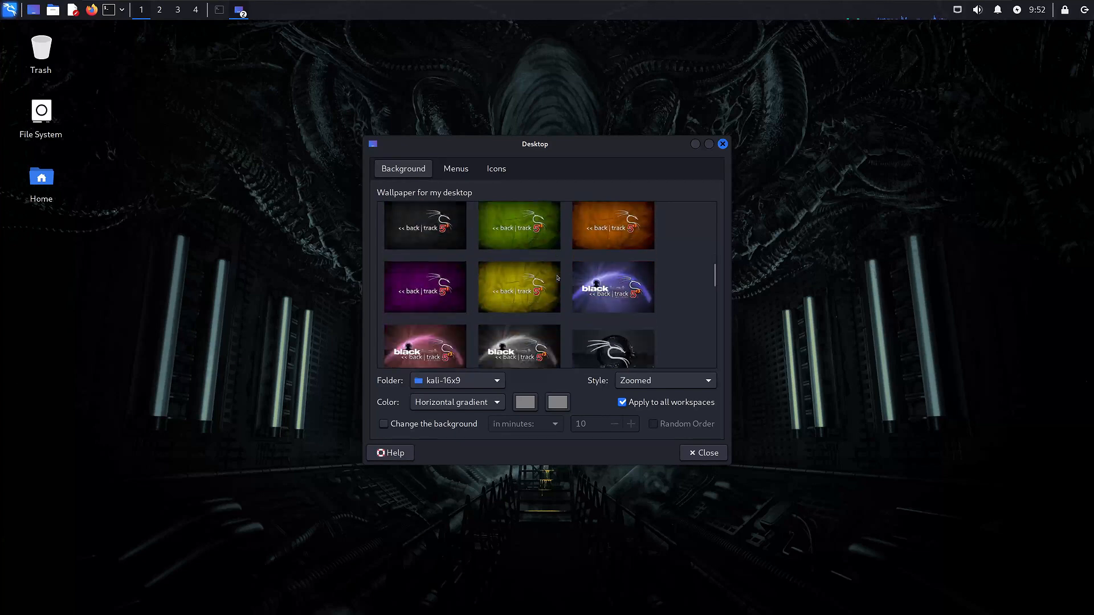
scroll(down, 3)
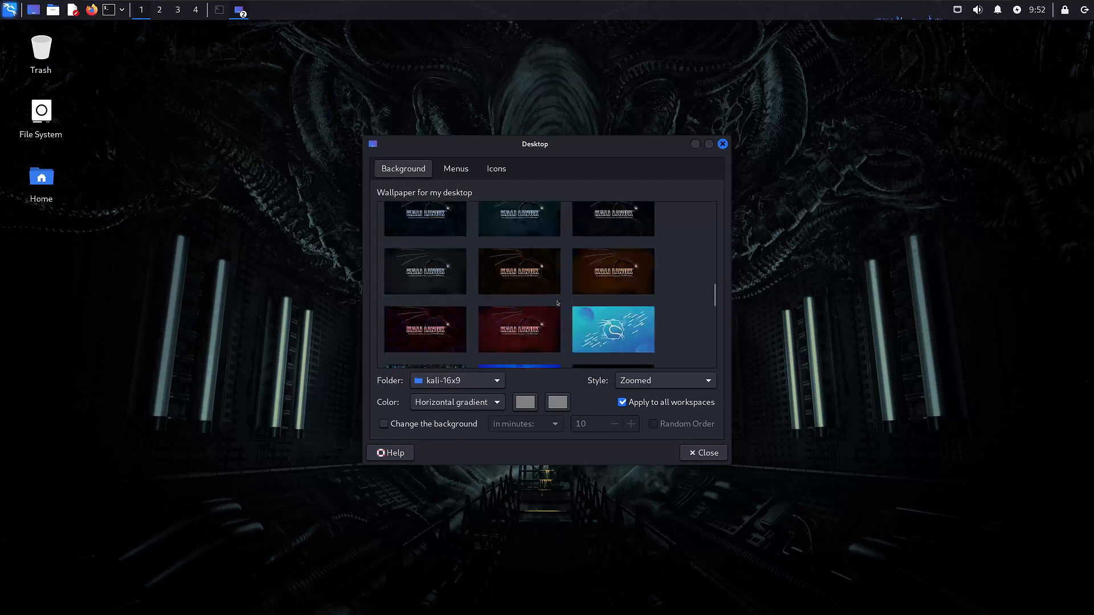
scroll(down, 3)
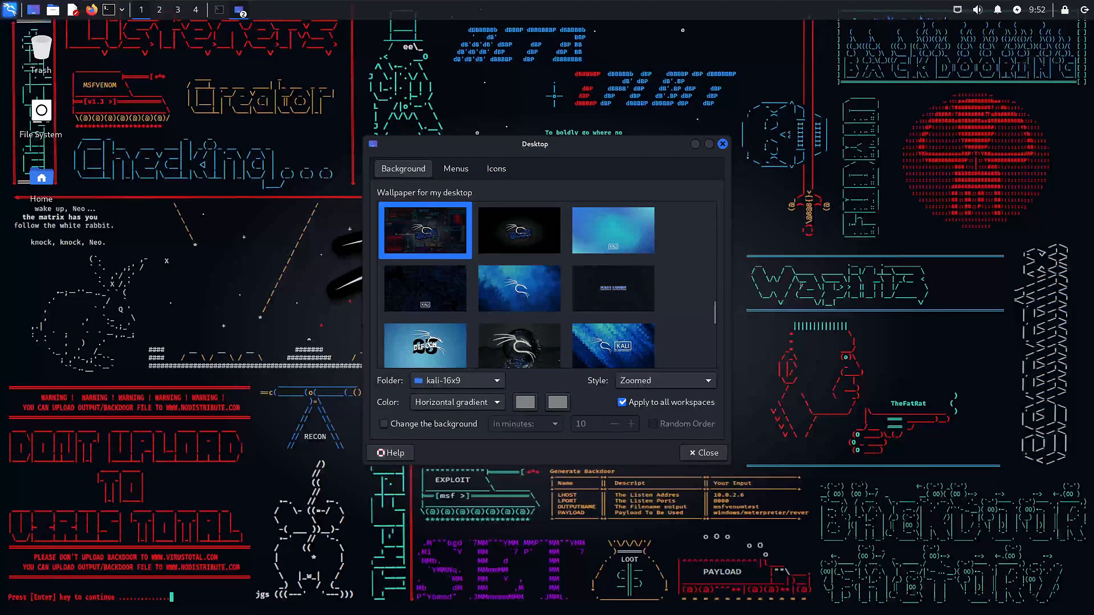
click(703, 452)
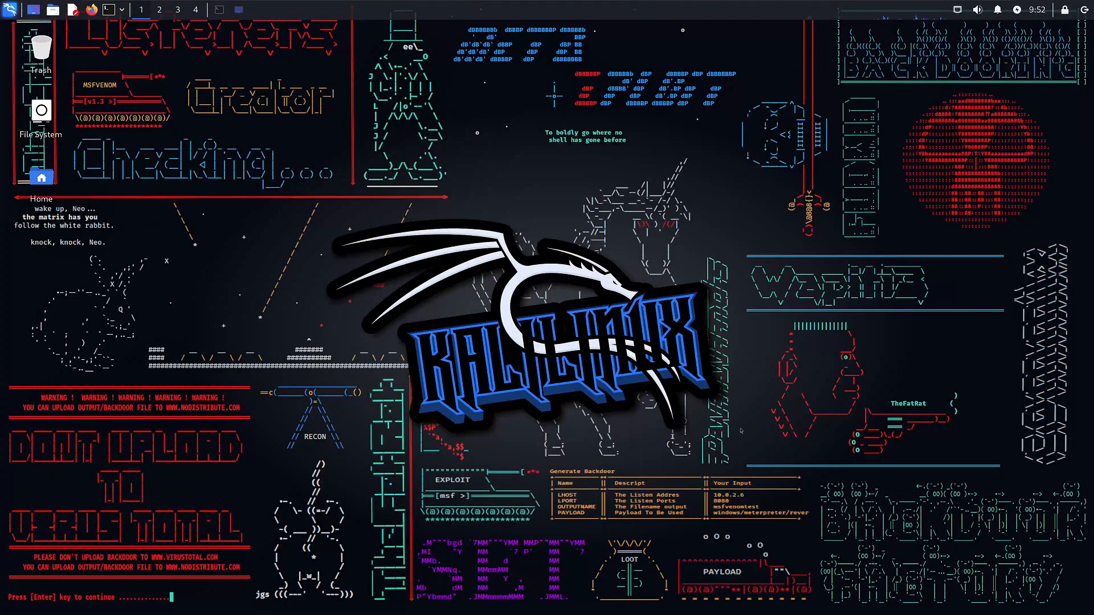
mouse_move(489, 550)
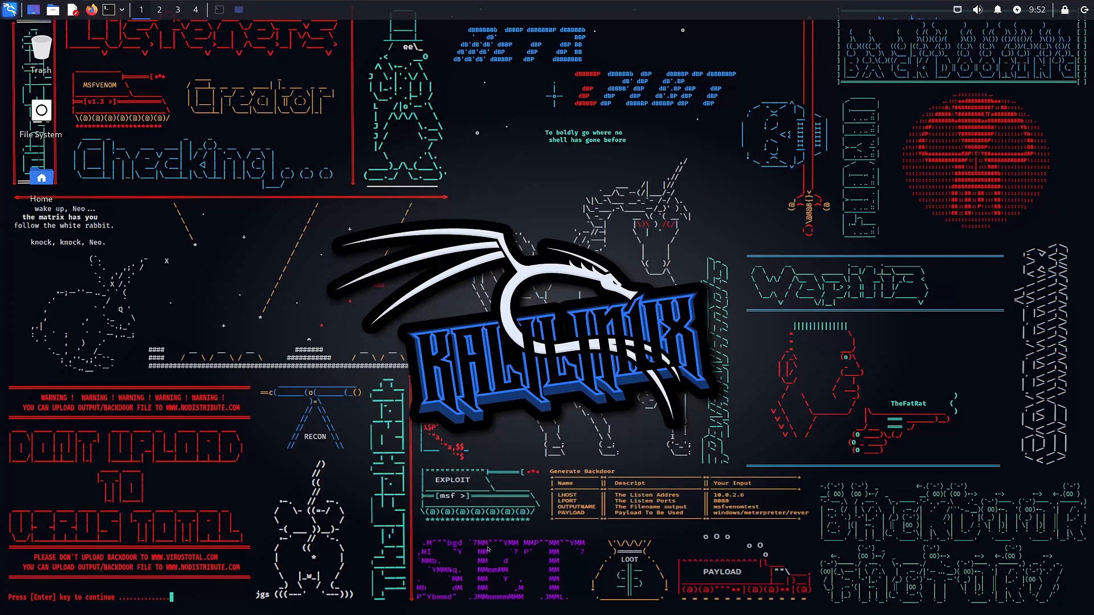